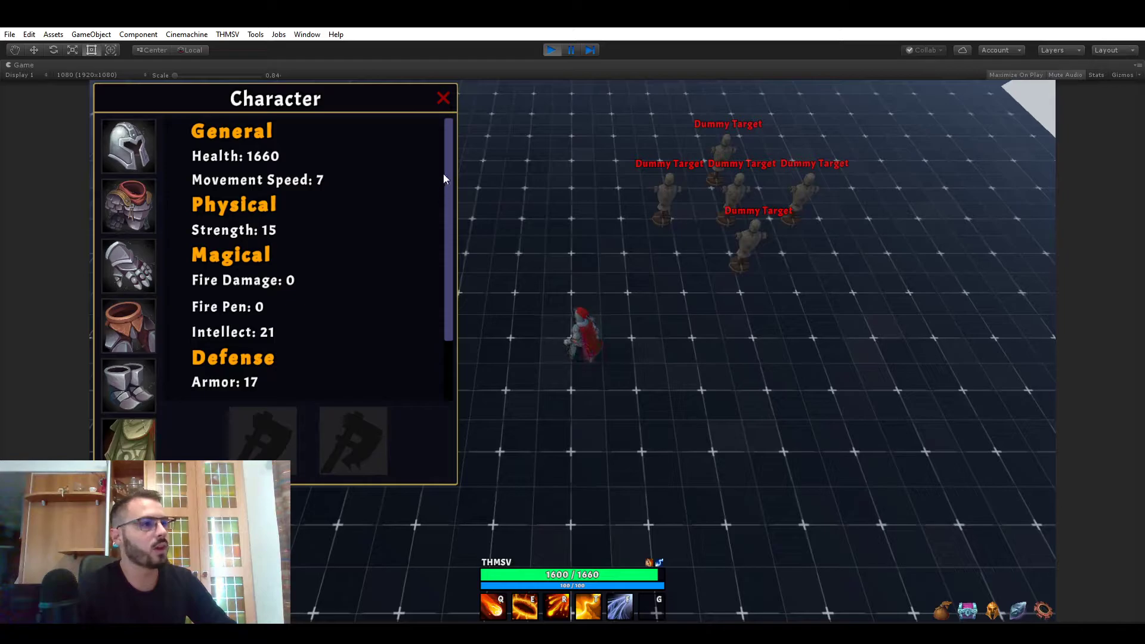
Bring up the in-game Inventory window next to the Character panel
scroll(down, 3)
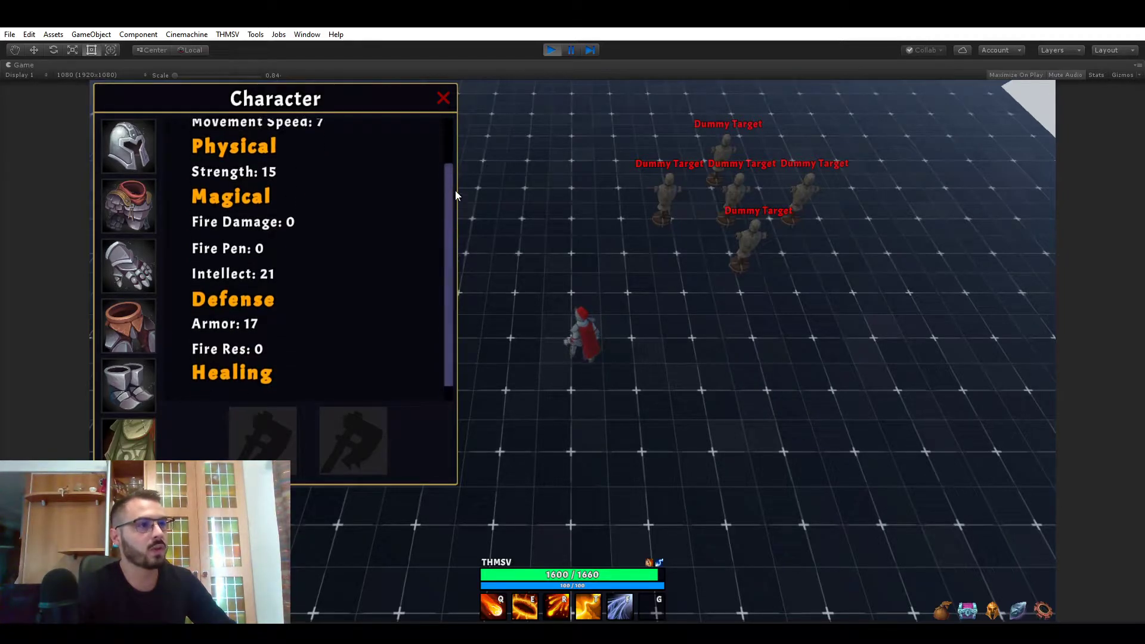
scroll(up, 3)
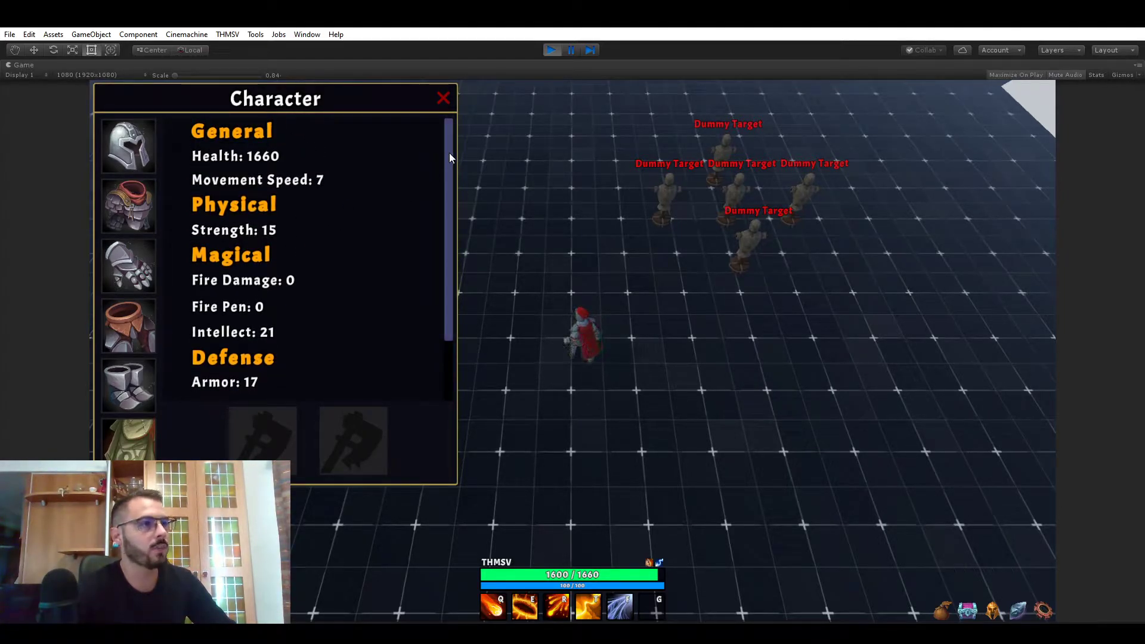
mouse_move(129, 145)
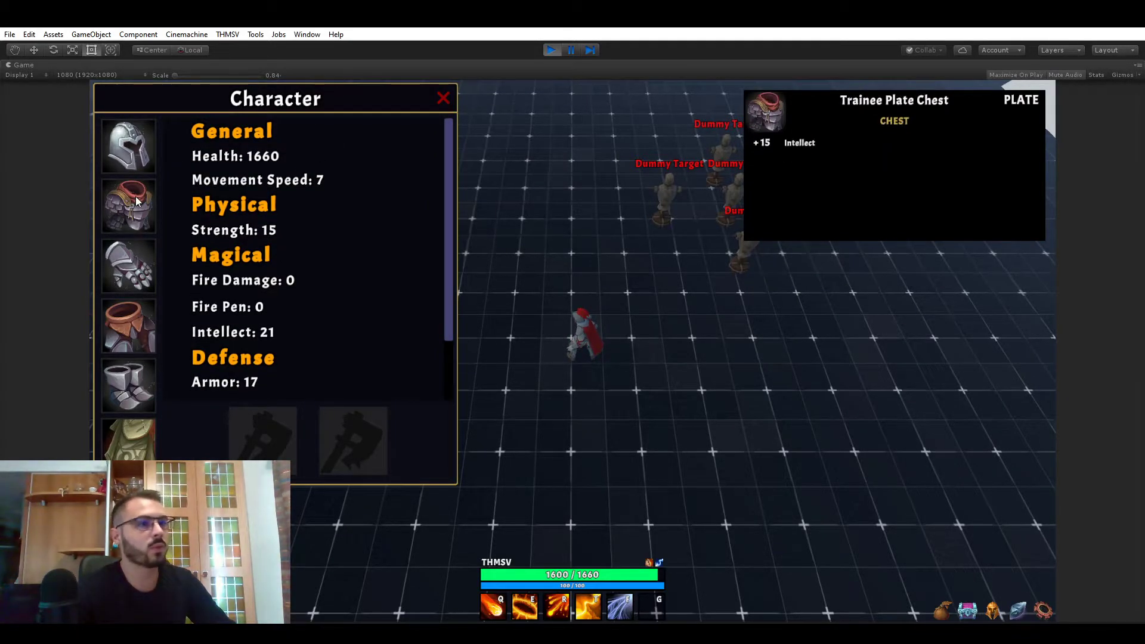
mouse_move(139, 234)
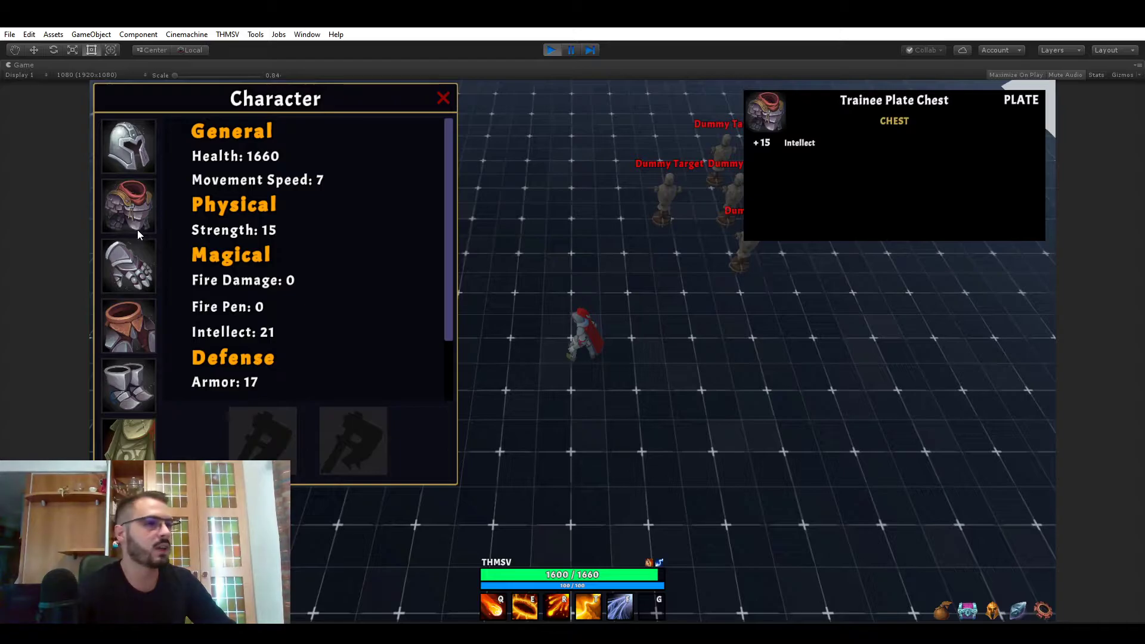
mouse_move(128, 266)
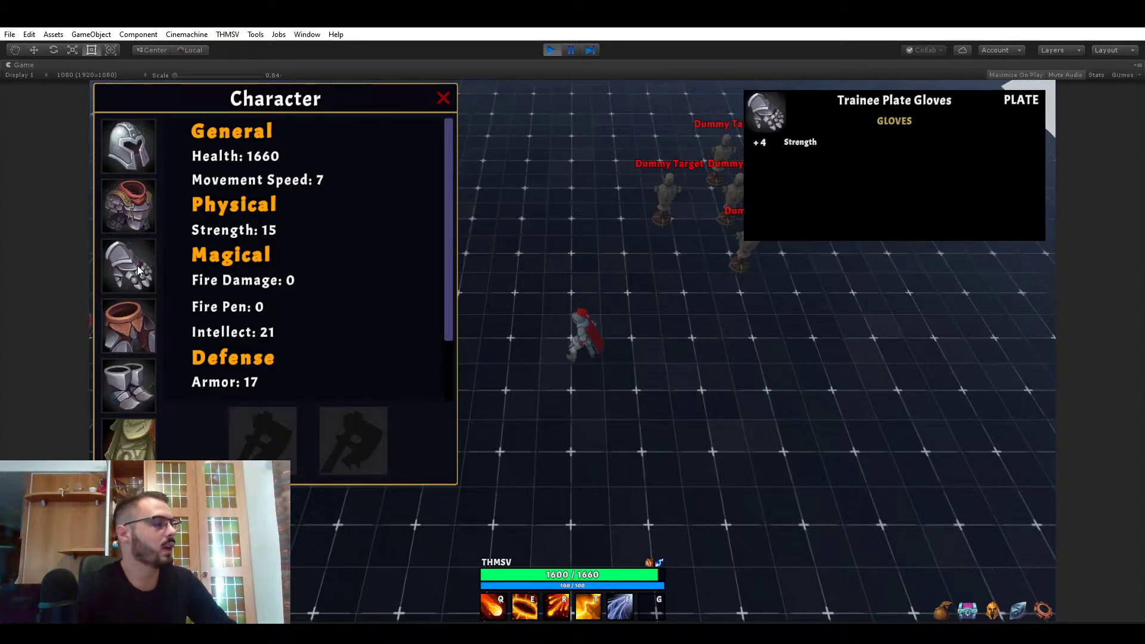
mouse_move(128, 327)
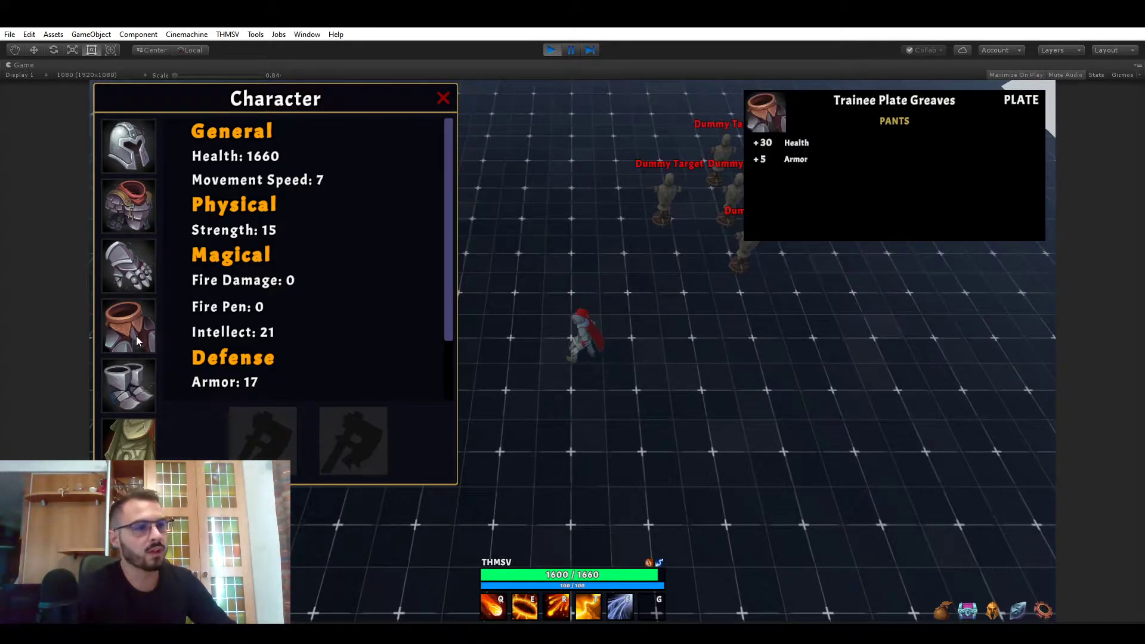
mouse_move(129, 441)
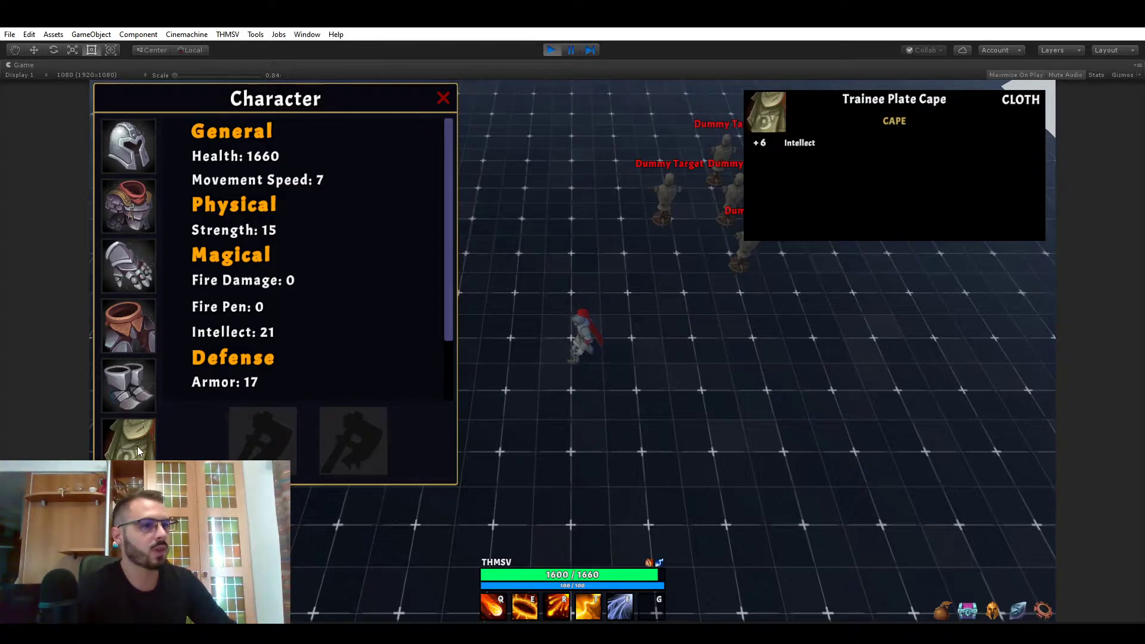
mouse_move(128, 145)
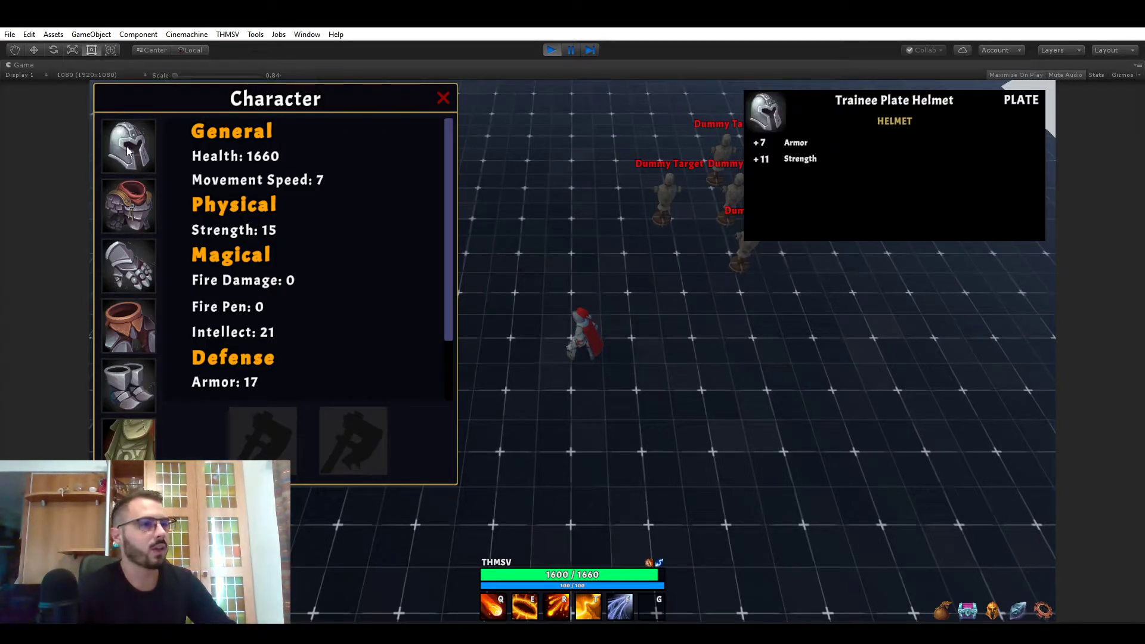
click(128, 145)
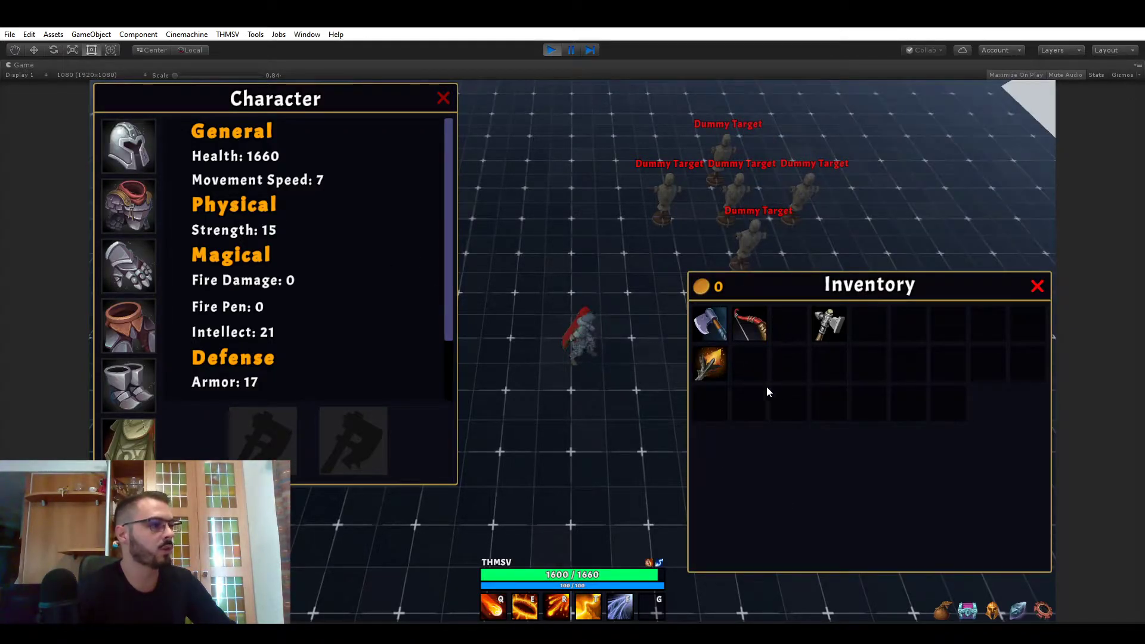
mouse_move(1038, 286)
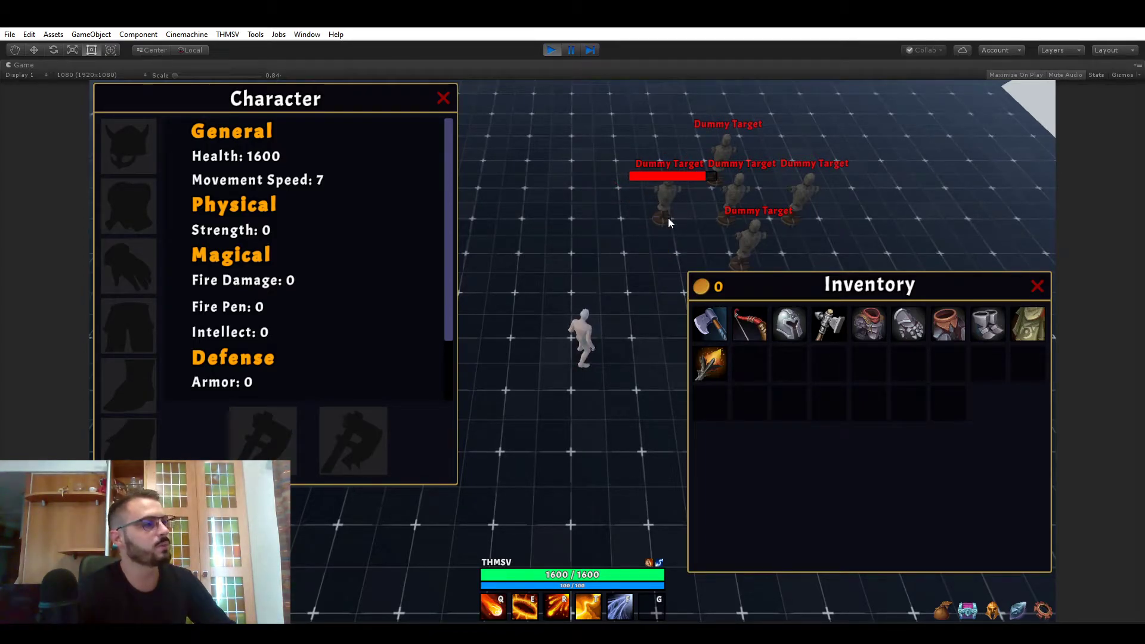
mouse_move(671, 203)
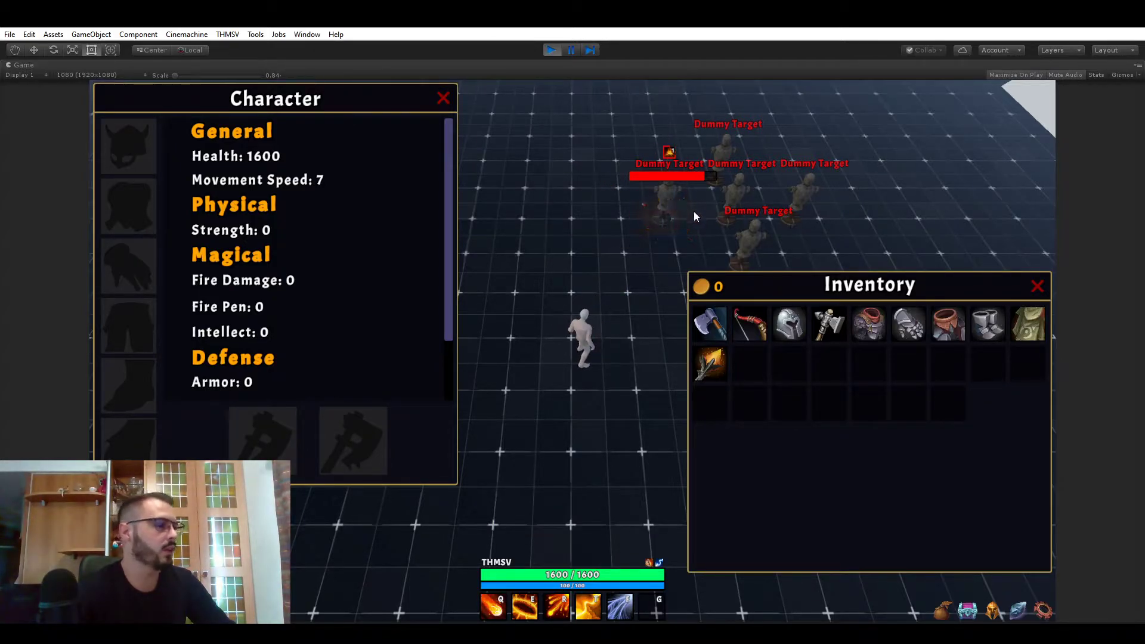
mouse_move(708, 325)
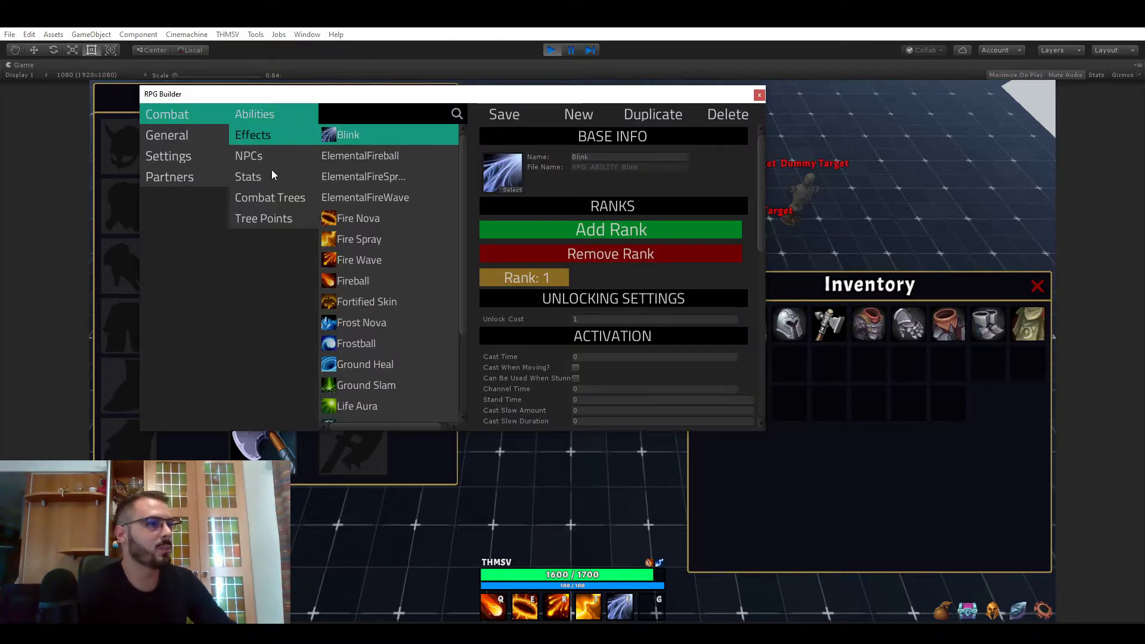
Open the FireballDMG effect under Combat > Effects and review its damage types
click(253, 135)
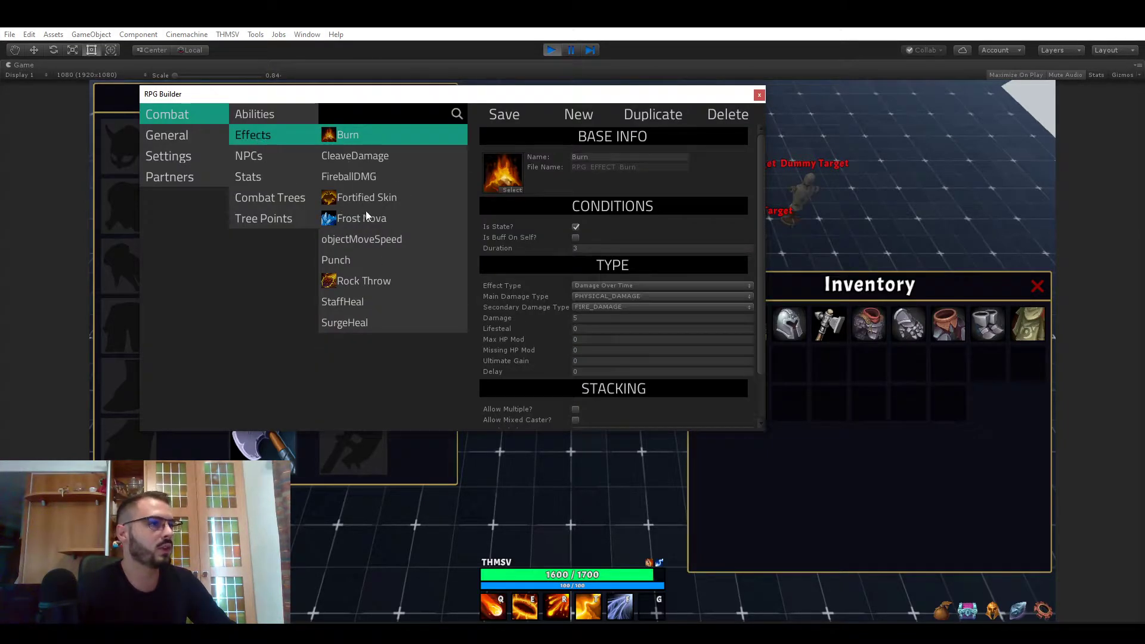
click(349, 176)
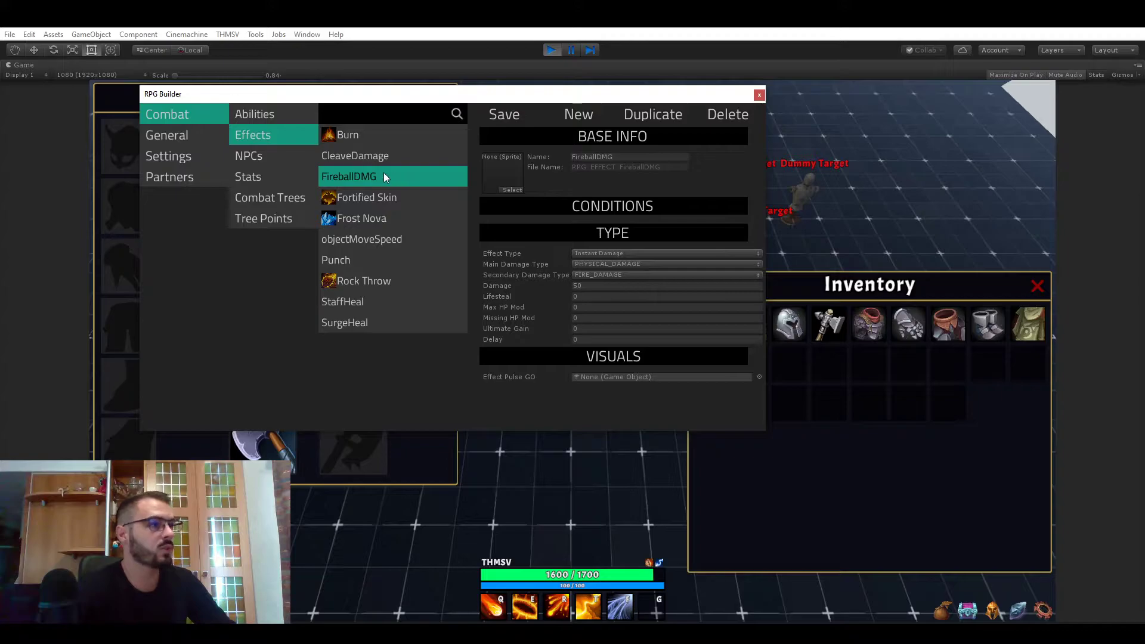
mouse_move(285, 148)
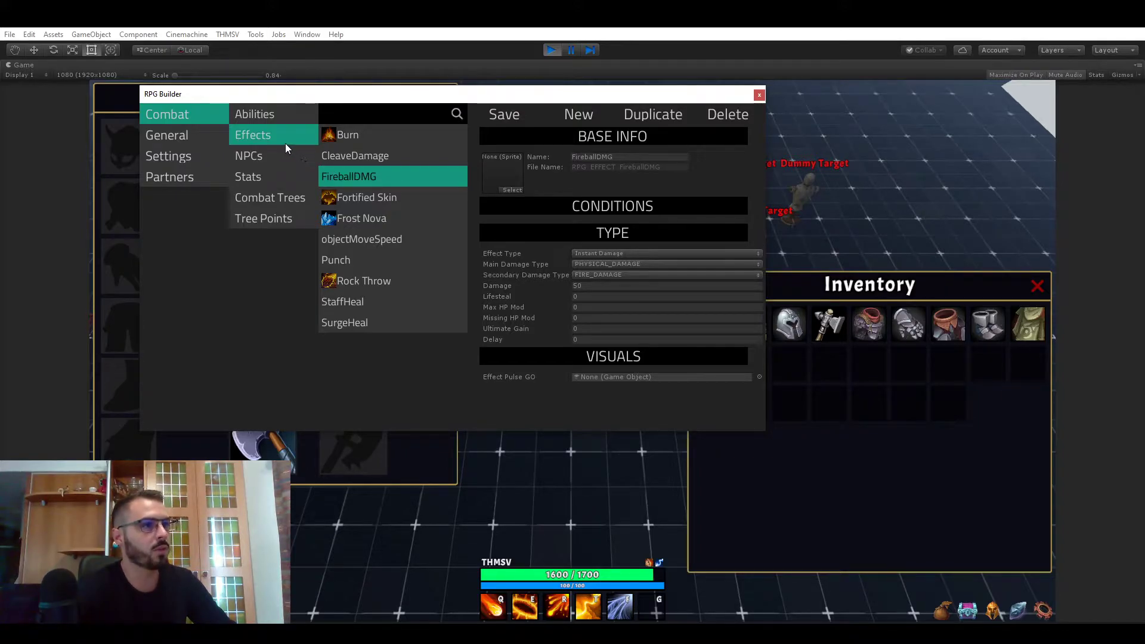
mouse_move(606, 262)
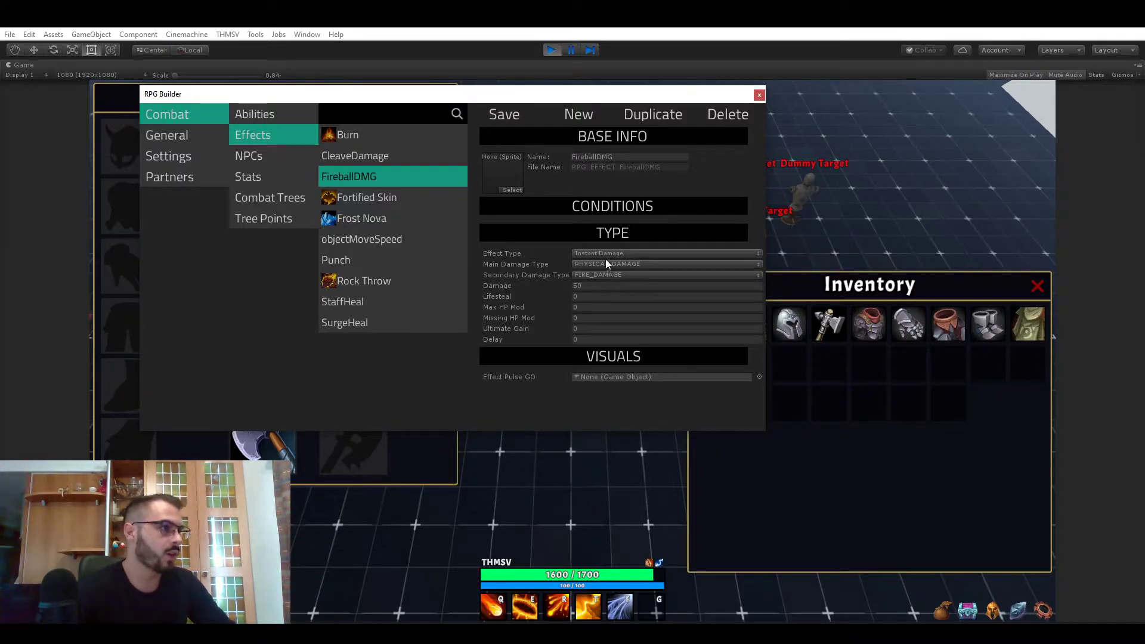
mouse_move(600, 274)
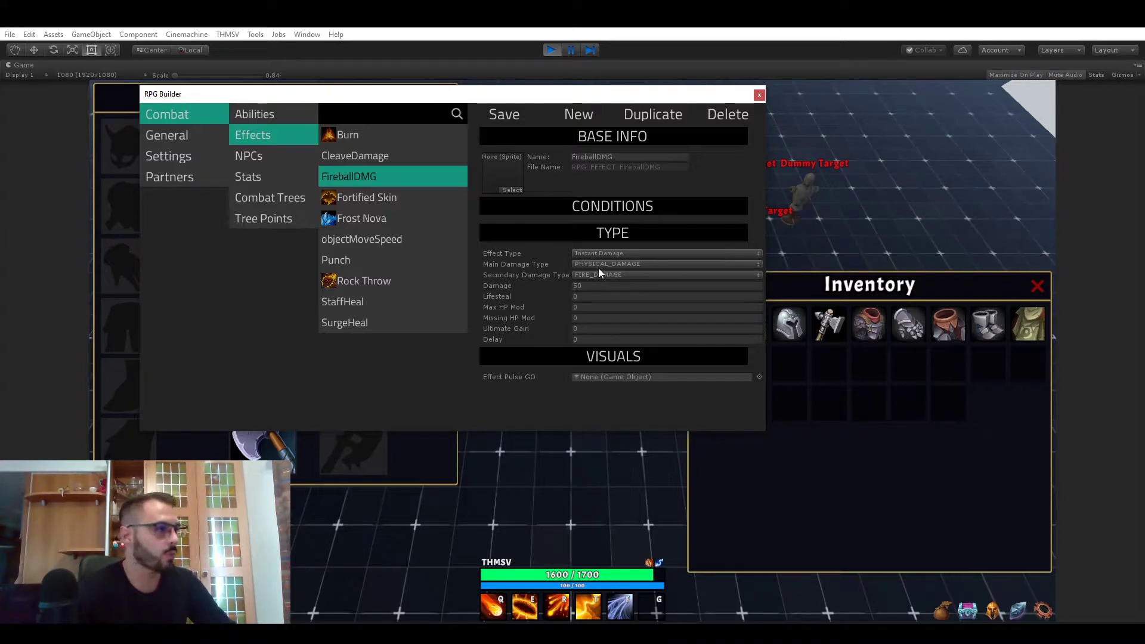
click(664, 274)
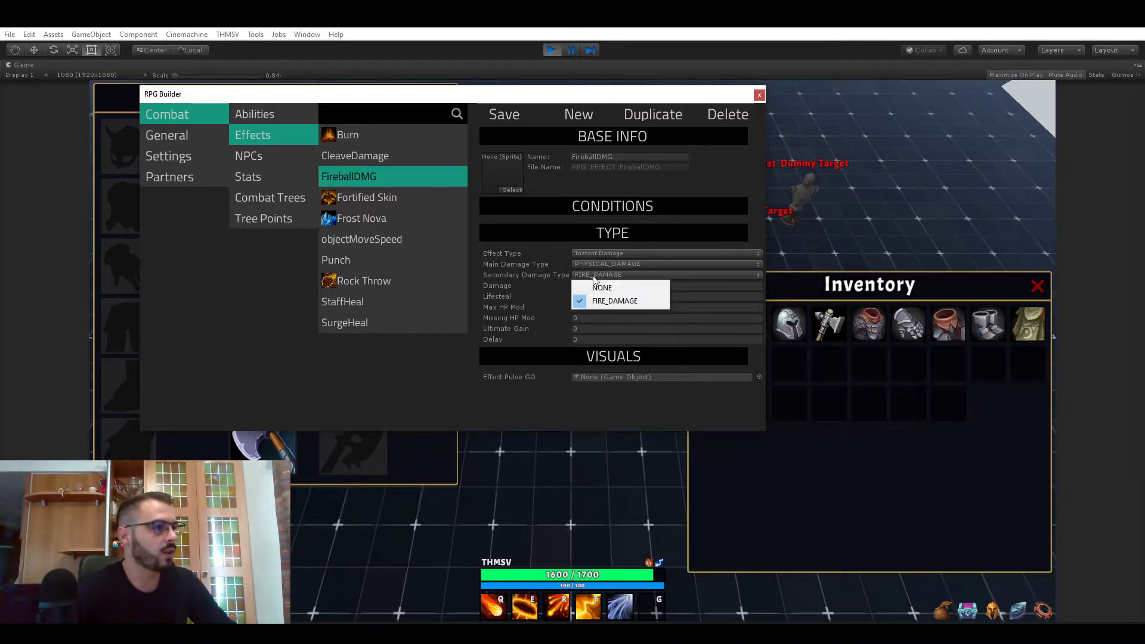
mouse_move(529, 281)
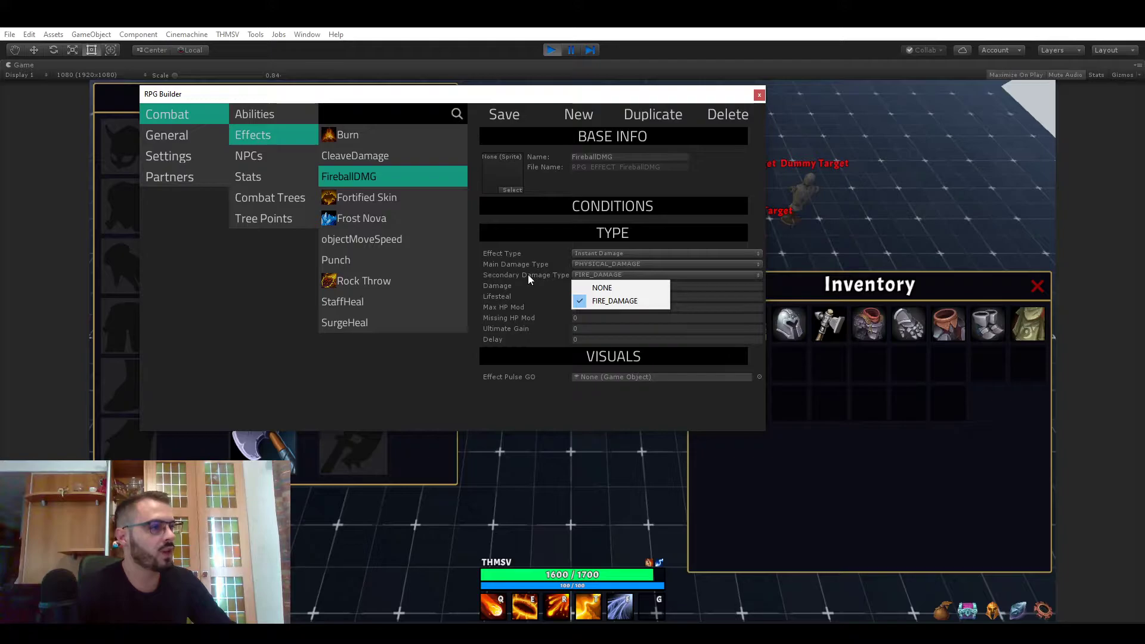
click(614, 301)
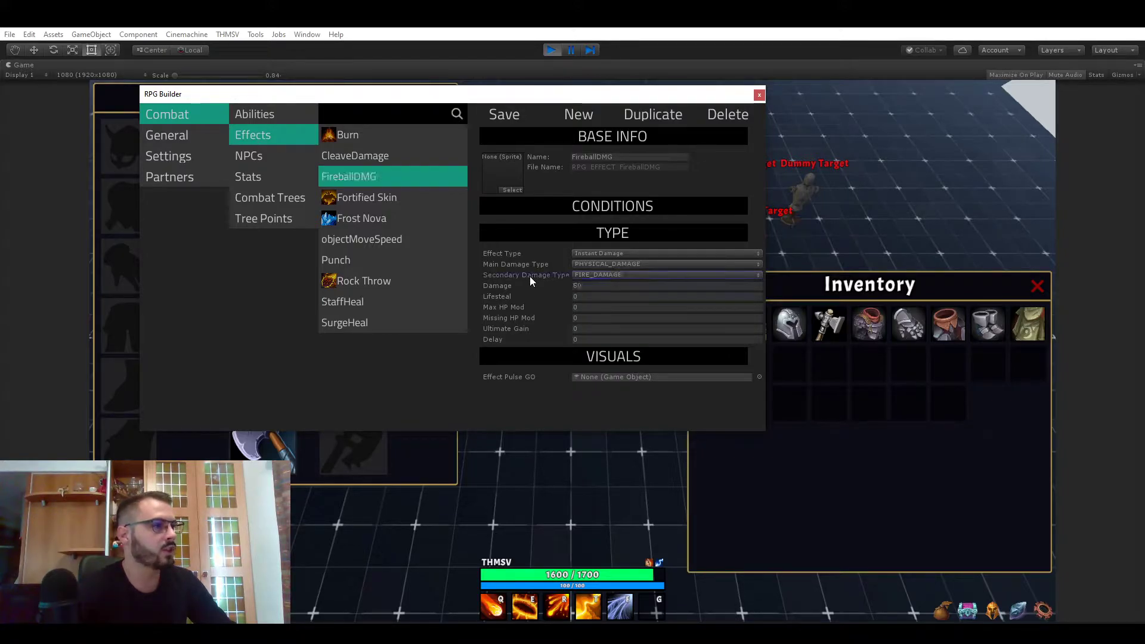
Set Main Damage Type to MAGICAL_DAMAGE, keep FIRE_DAMAGE secondary, and save the effect
click(664, 264)
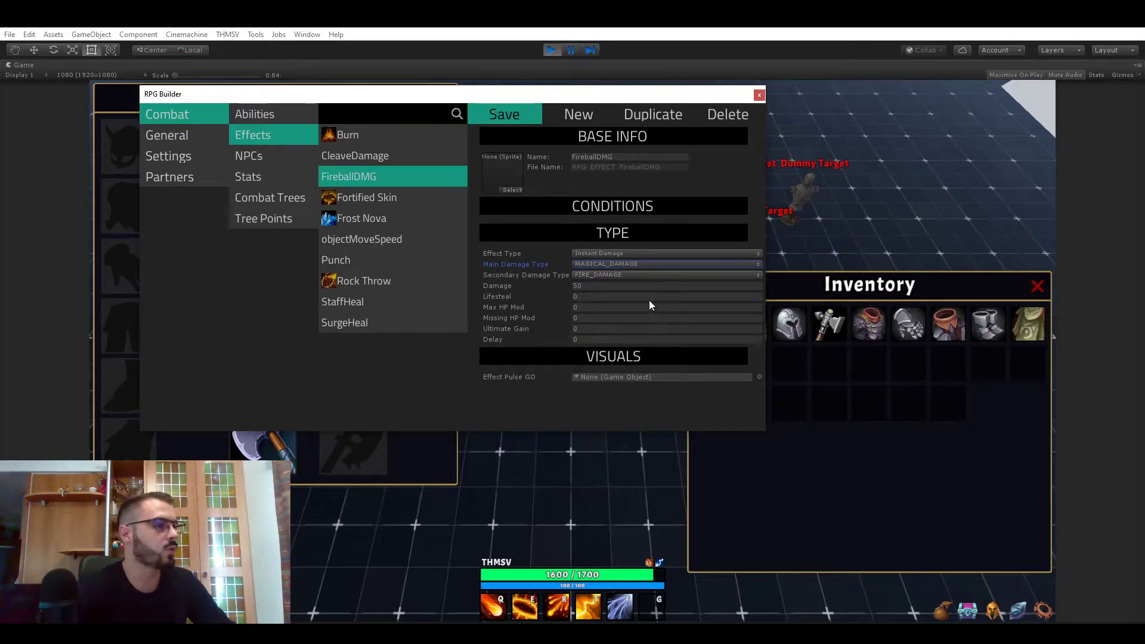
mouse_move(558, 200)
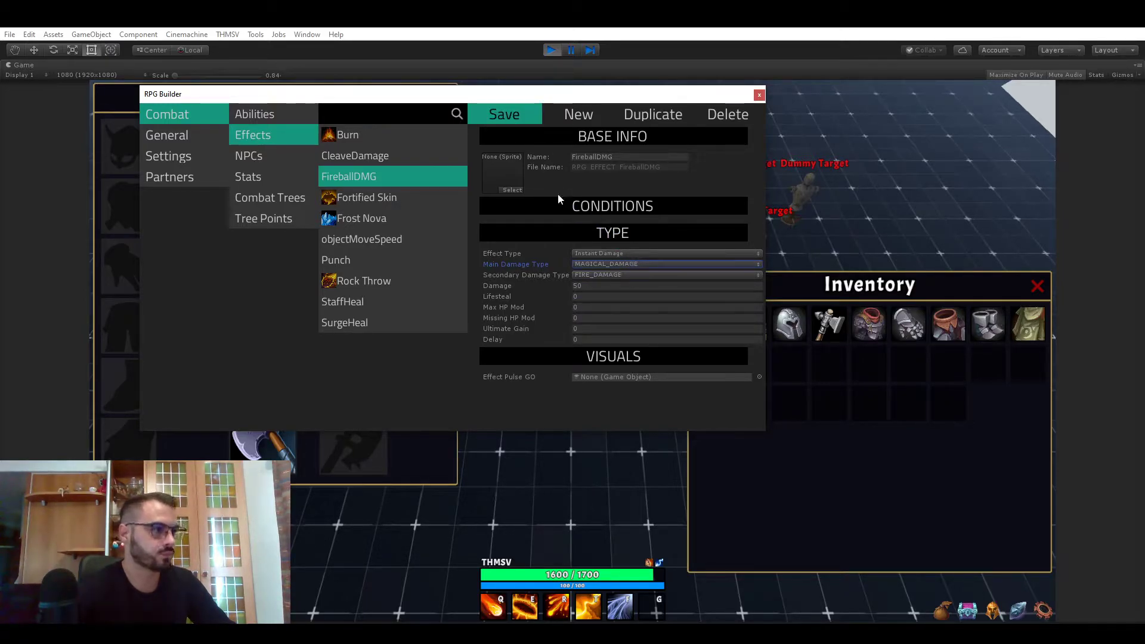
click(503, 114)
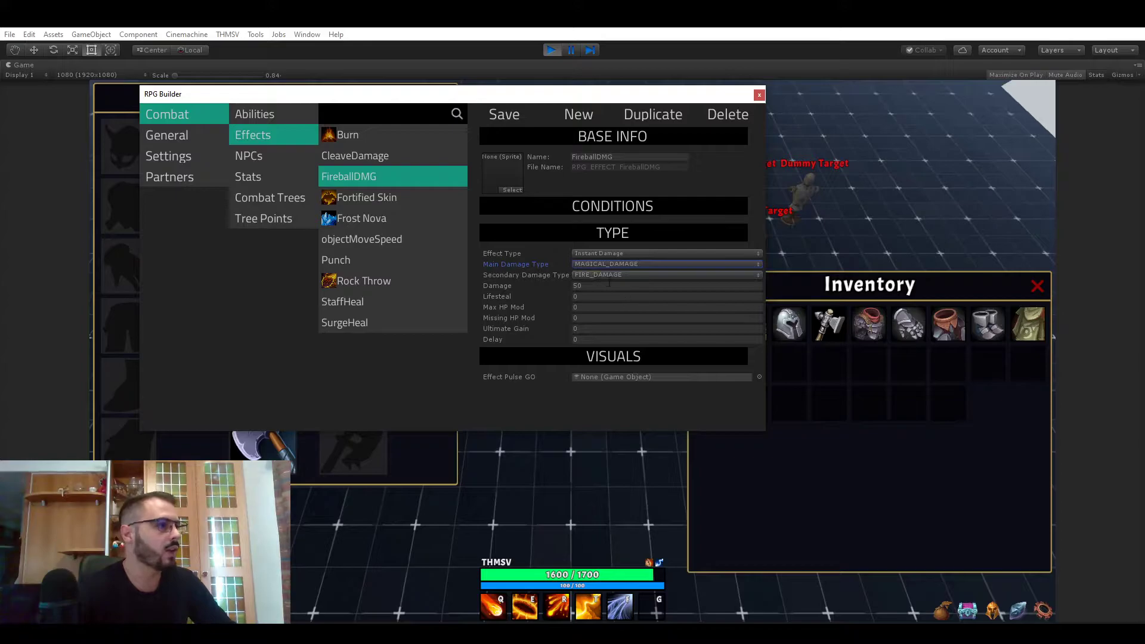
click(664, 274)
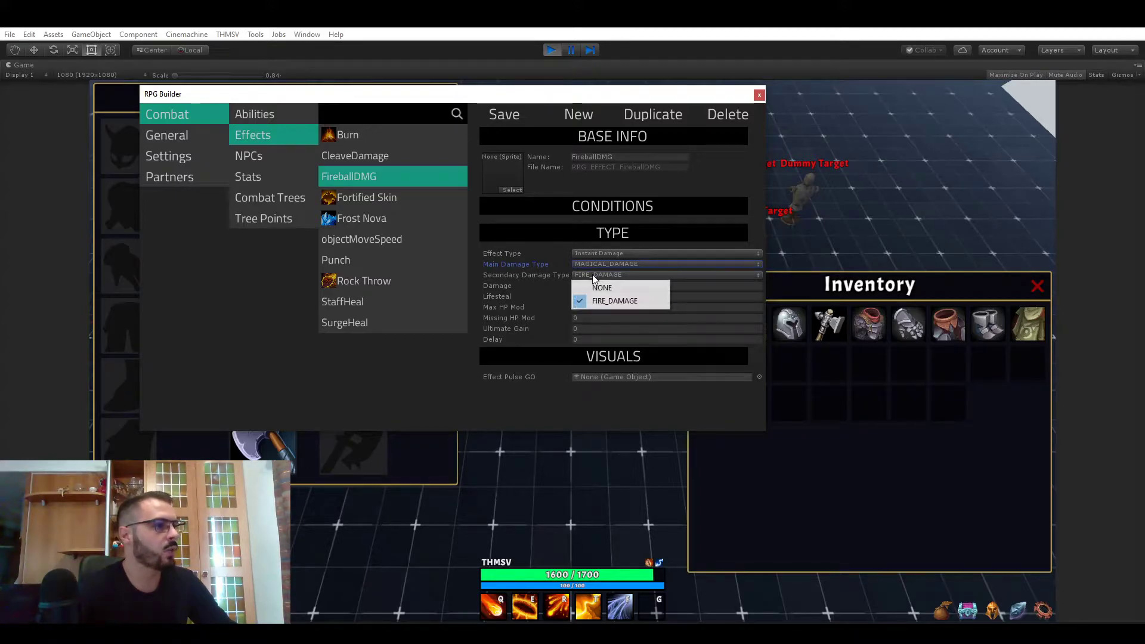
mouse_move(614, 300)
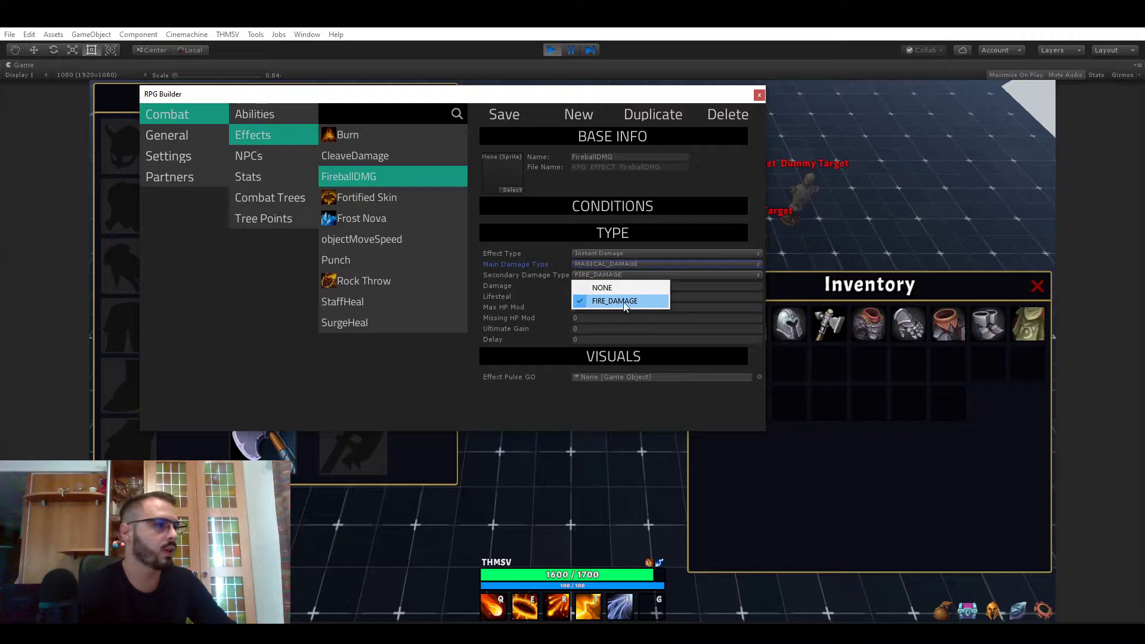
click(614, 300)
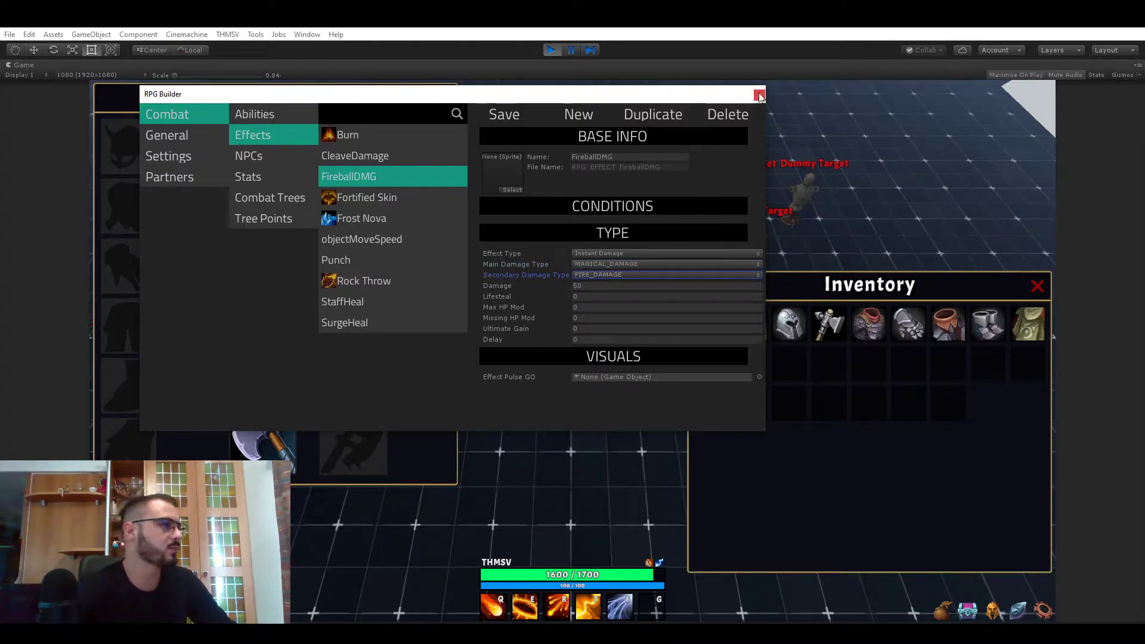
Close the RPG Builder editor and return to the running game view
click(759, 96)
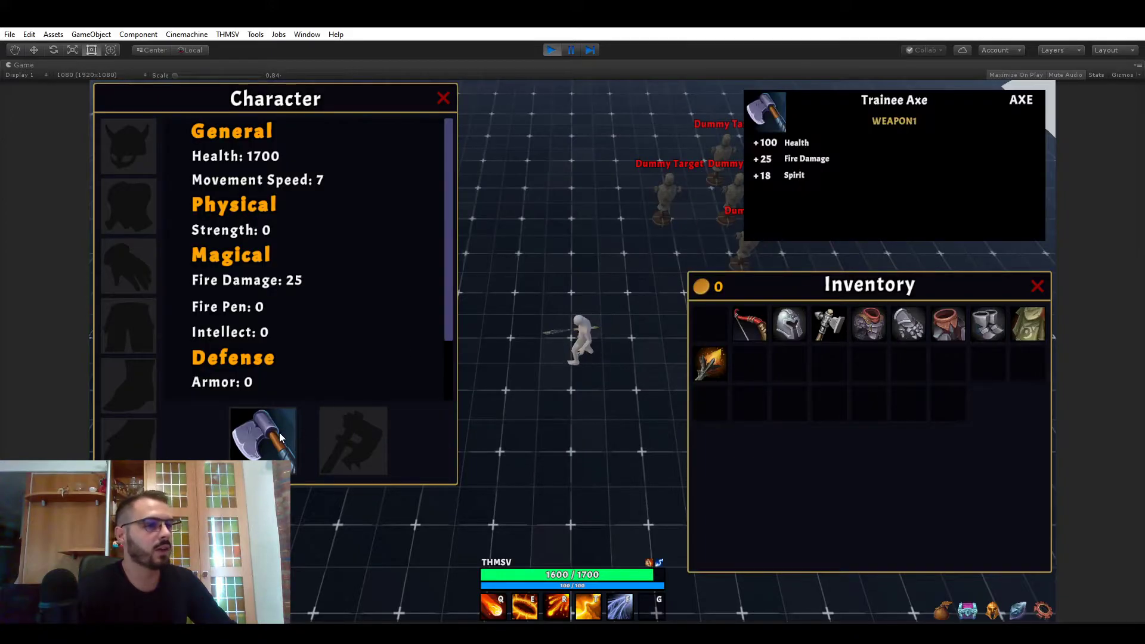
mouse_move(664, 200)
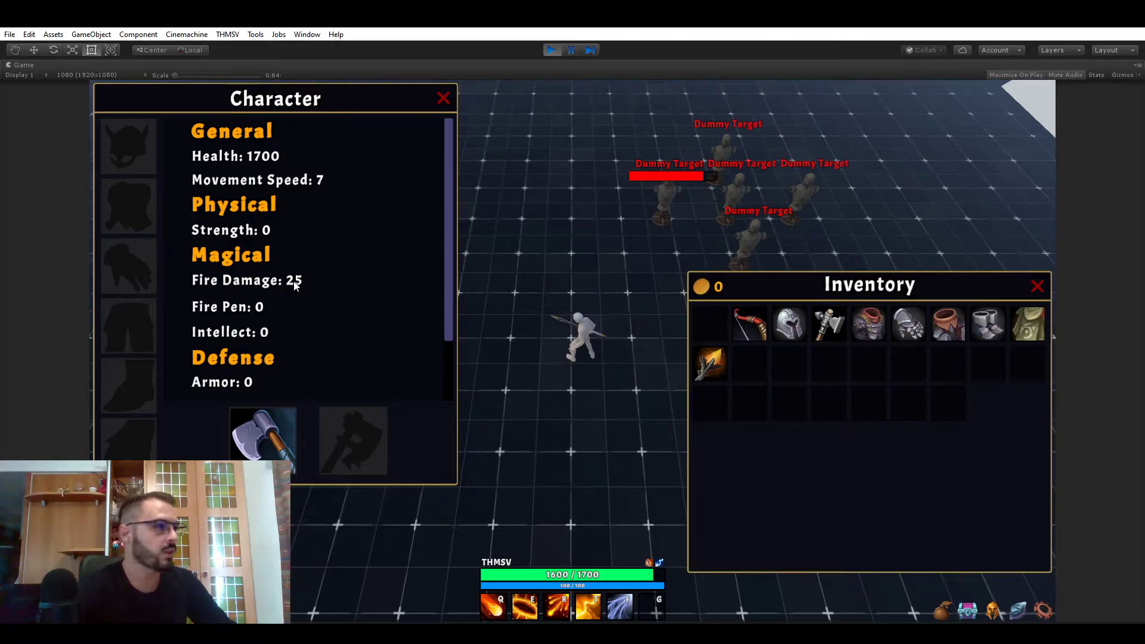
mouse_move(378, 302)
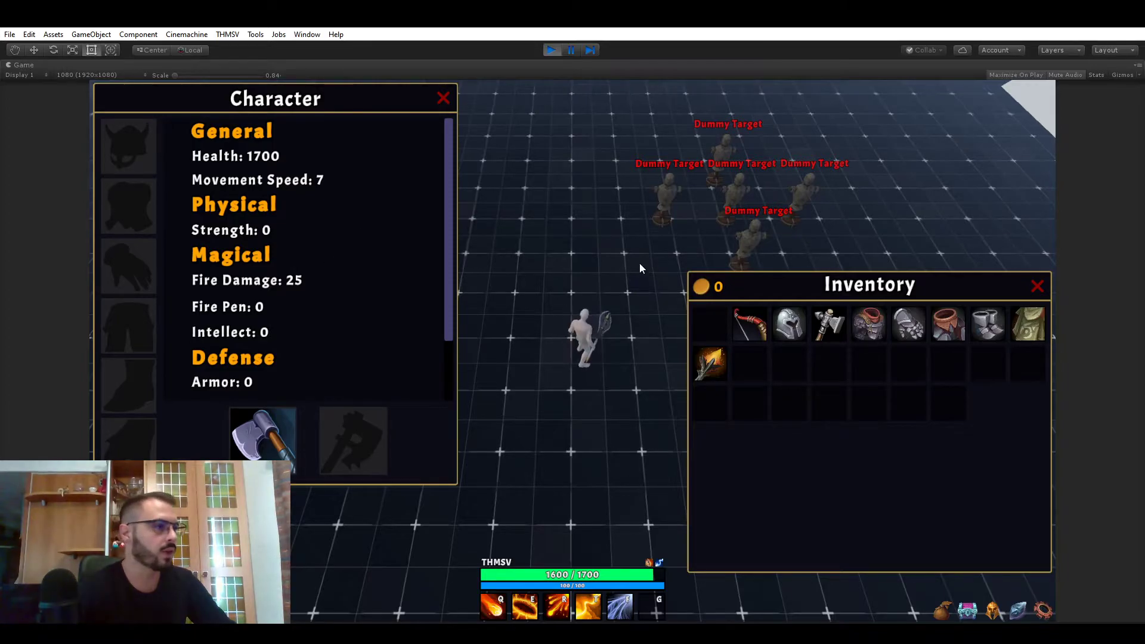
click(660, 212)
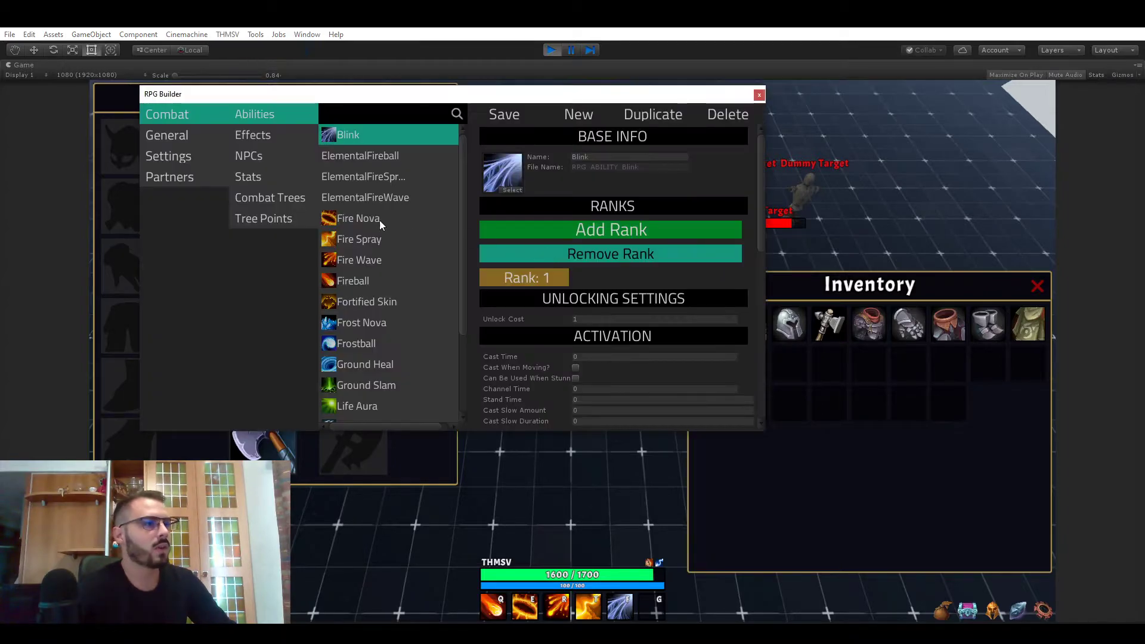
mouse_move(197, 180)
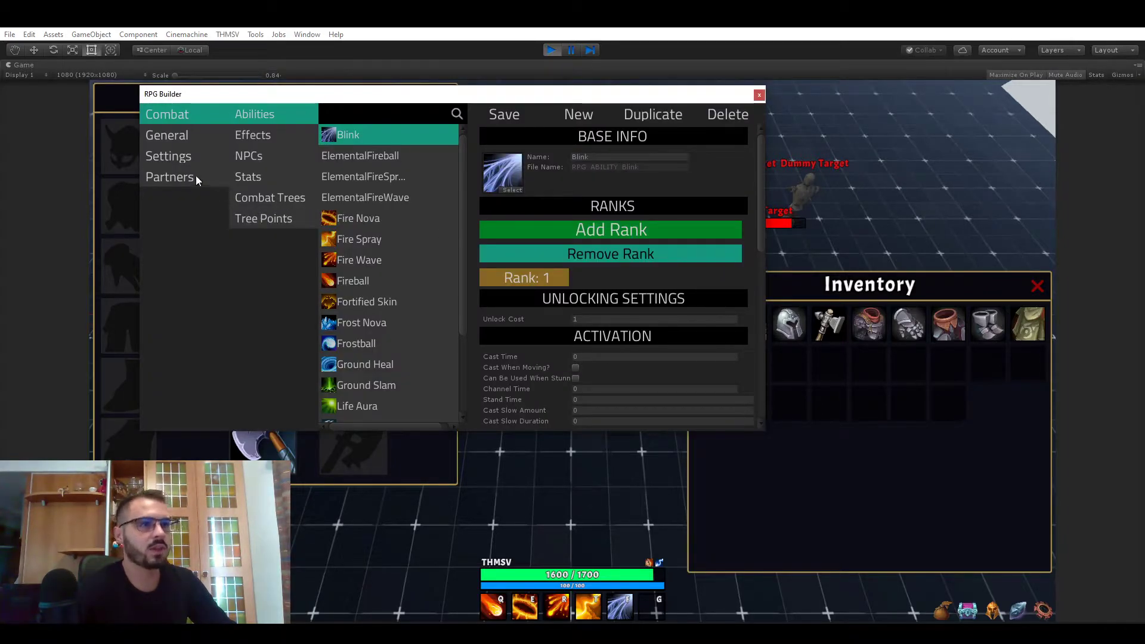
click(168, 155)
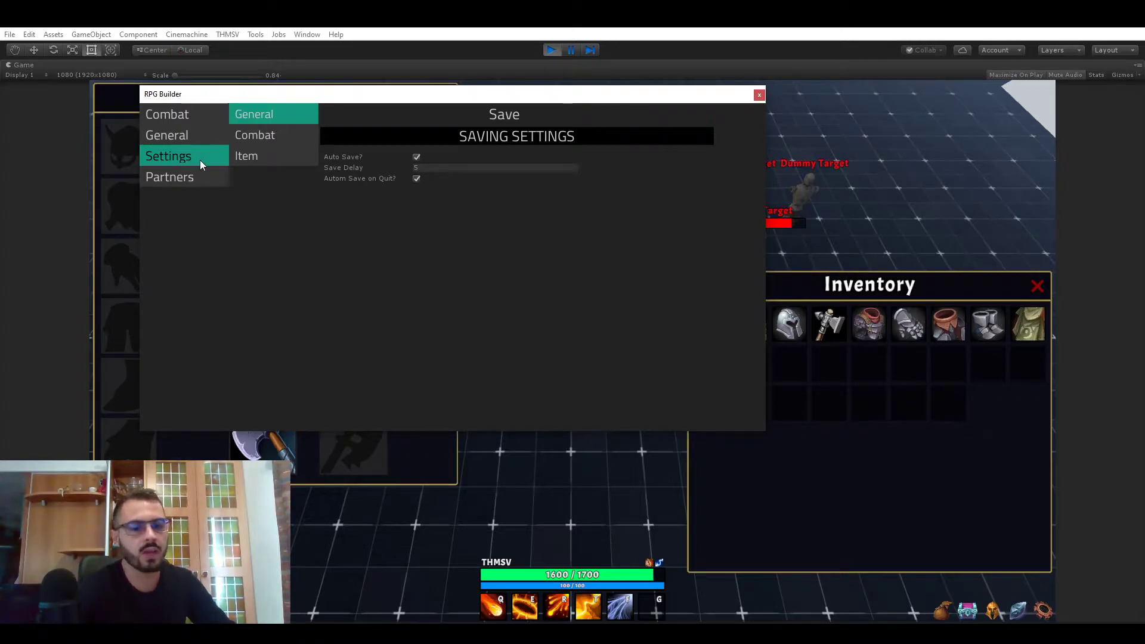
mouse_move(223, 157)
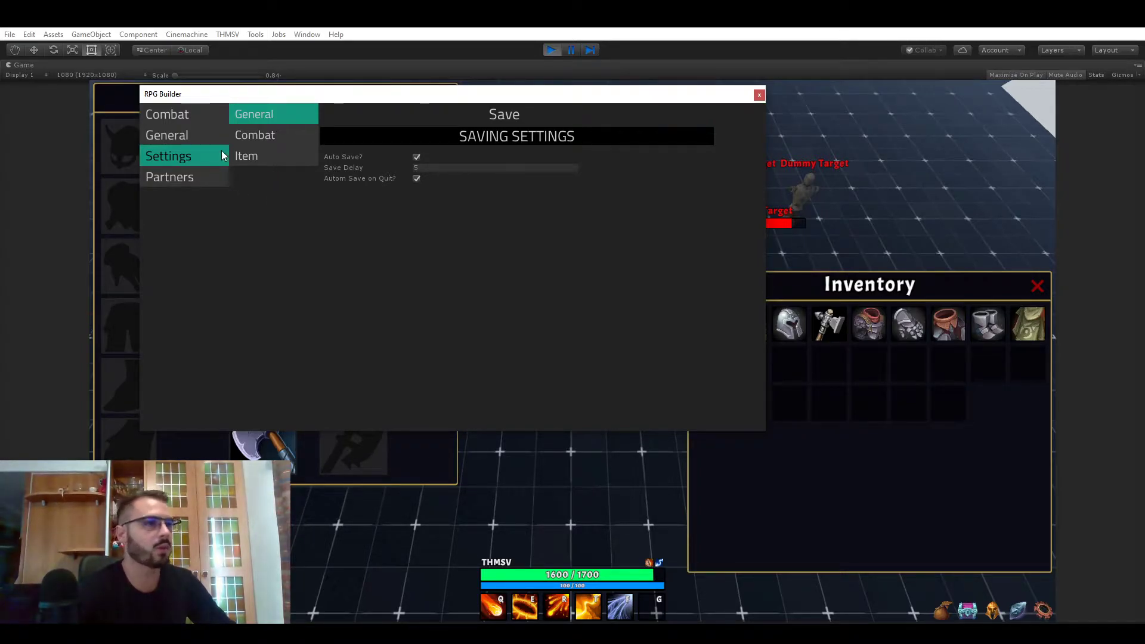
click(255, 135)
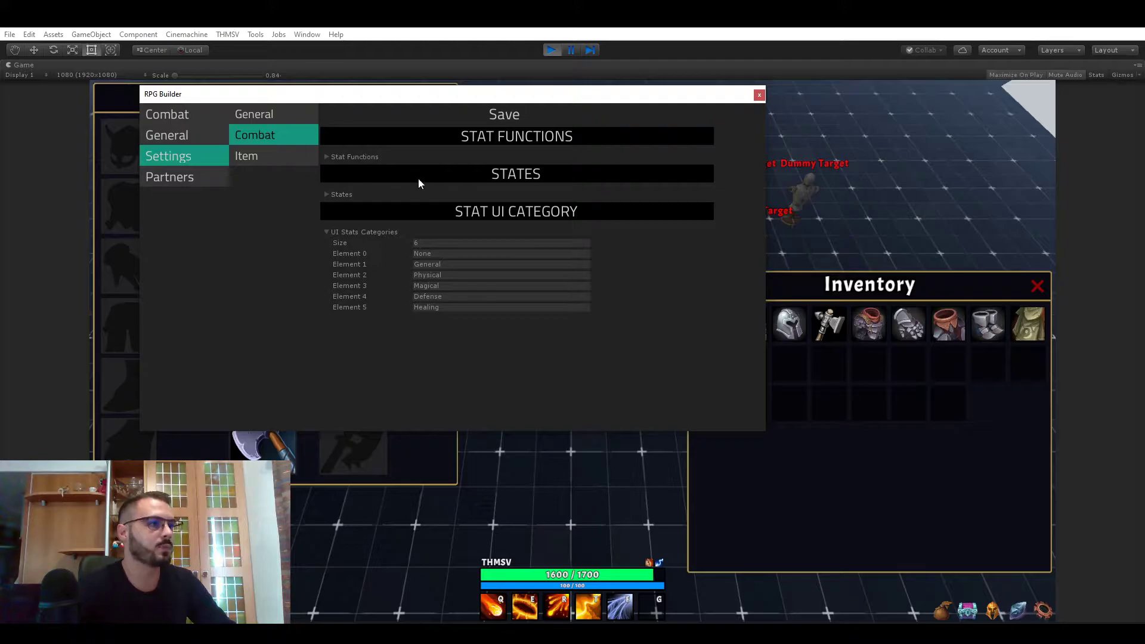
mouse_move(324, 163)
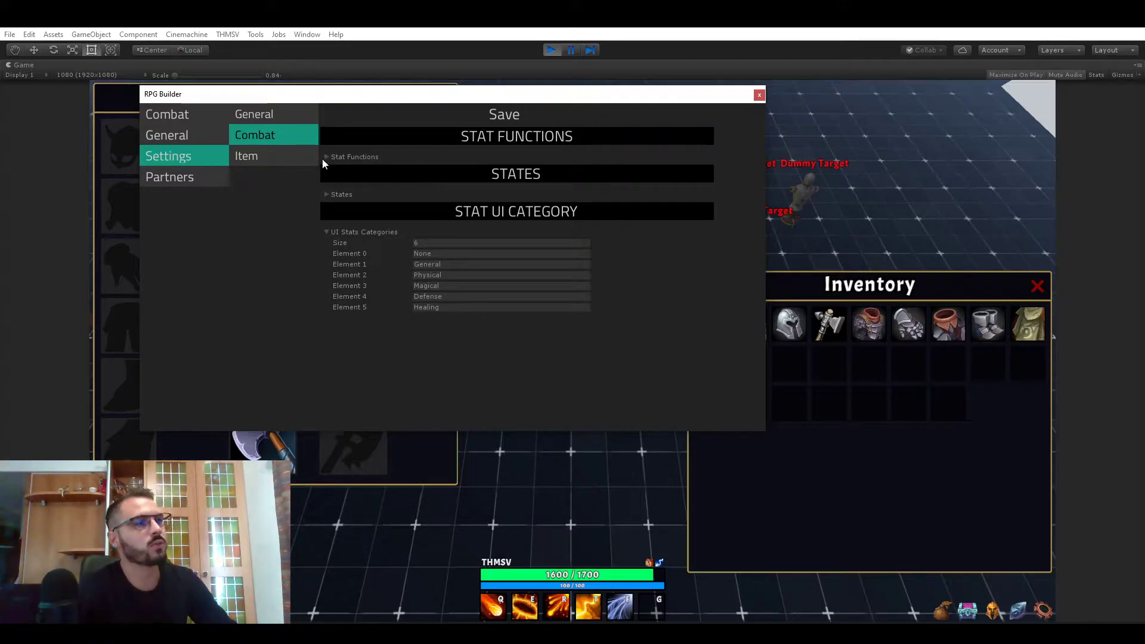
click(327, 156)
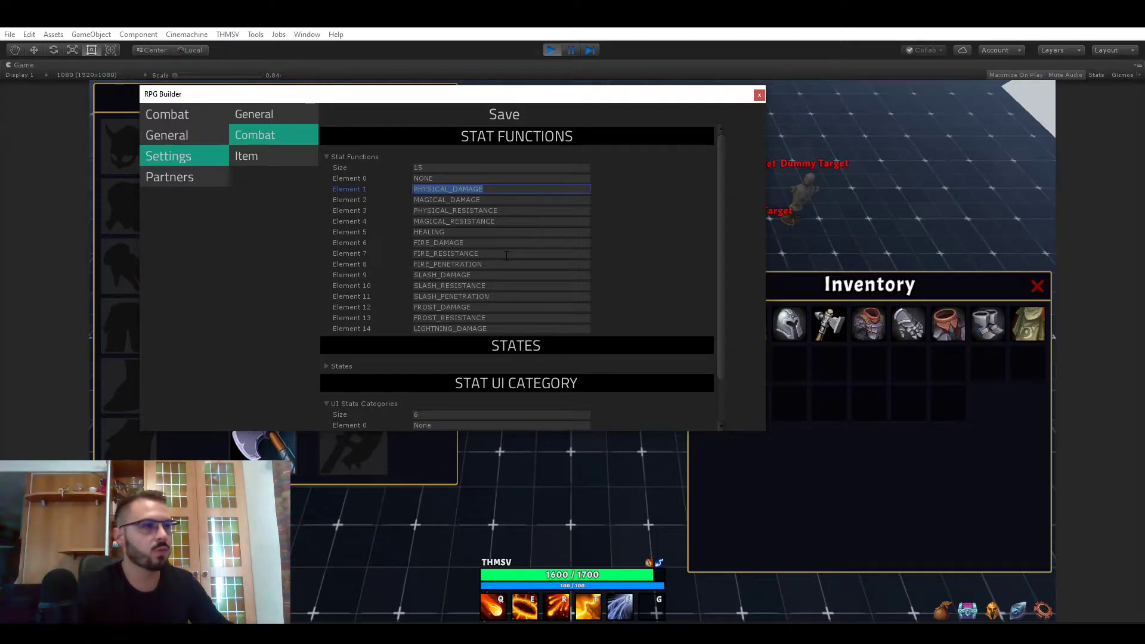
mouse_move(533, 285)
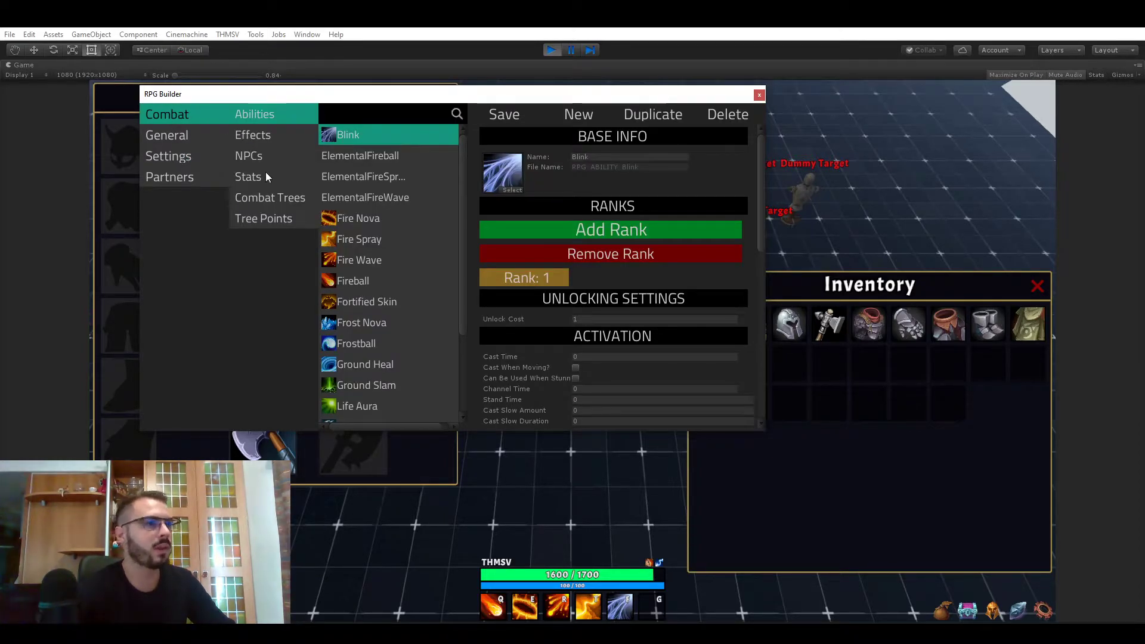
Inspect the HEALTH, MOVE_SPEED and FIRE_DAMAGE stats, then start a new blank stat
click(249, 176)
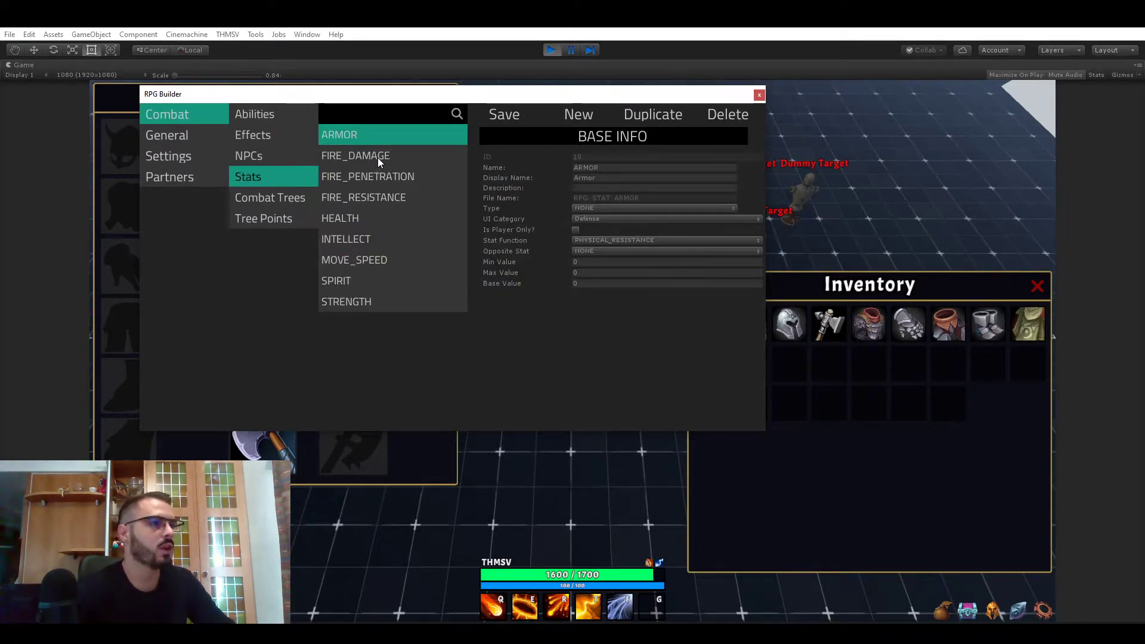
mouse_move(370, 295)
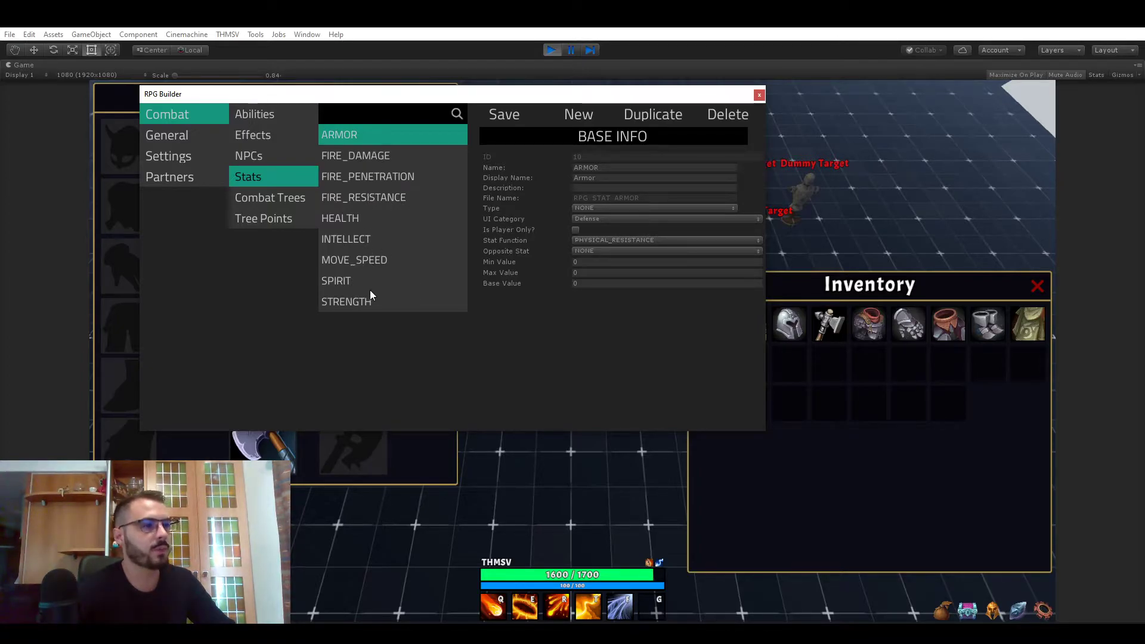
mouse_move(361, 212)
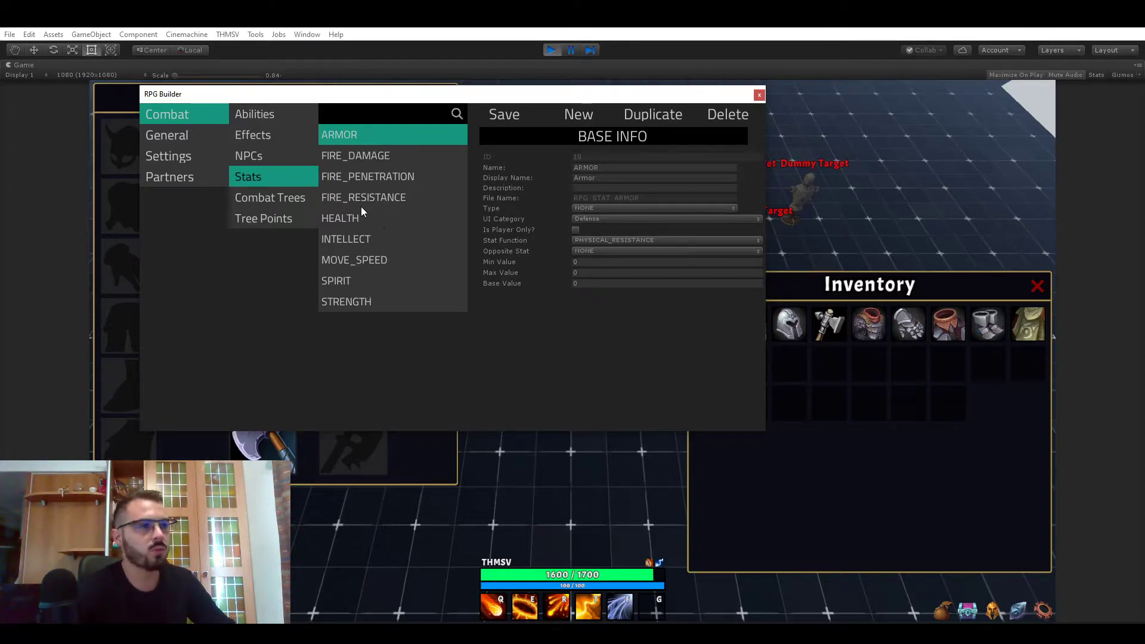
click(340, 217)
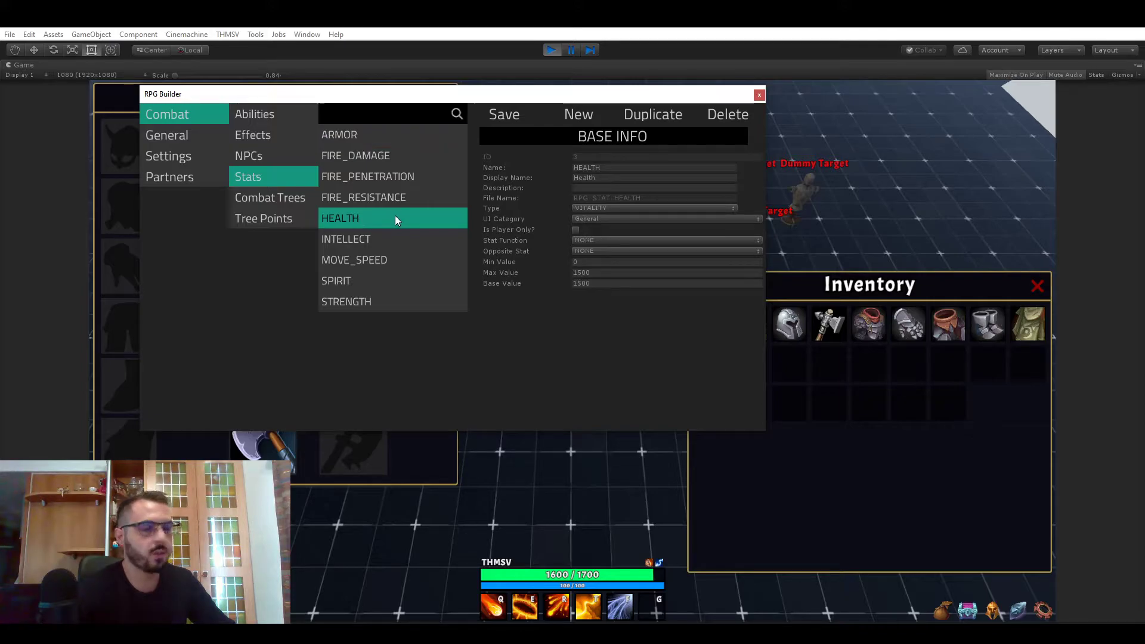
click(354, 258)
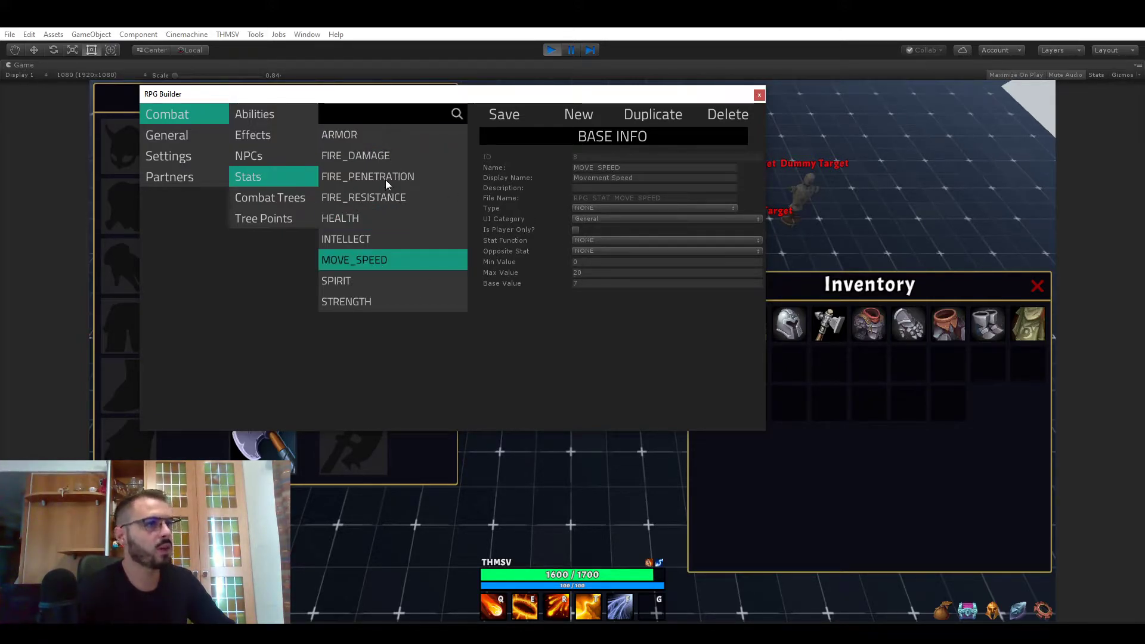
click(355, 155)
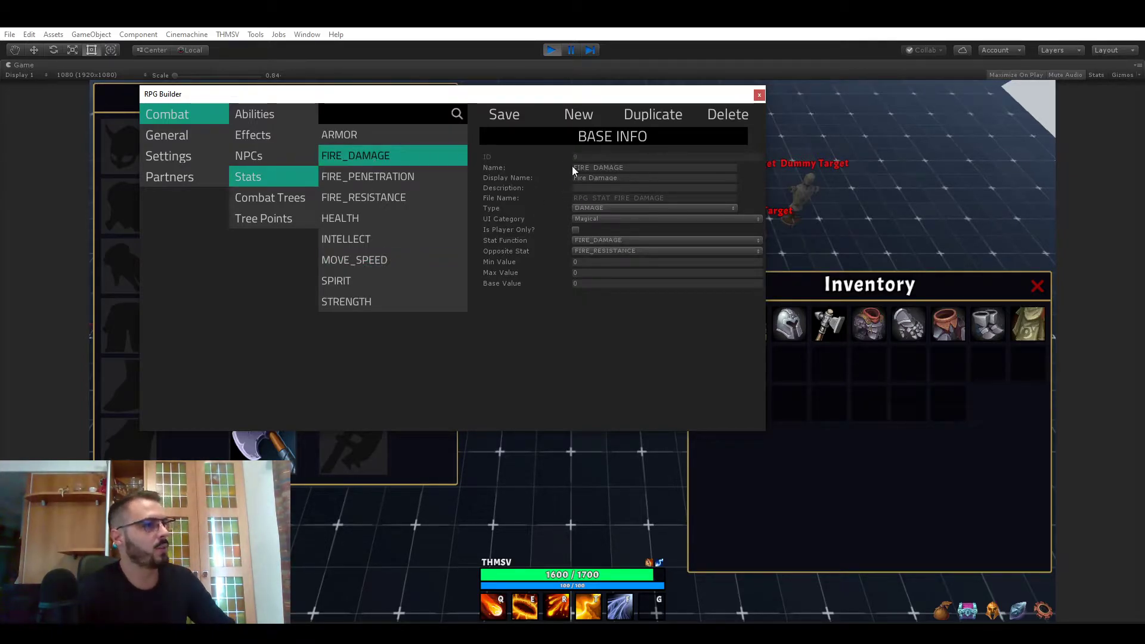
mouse_move(544, 157)
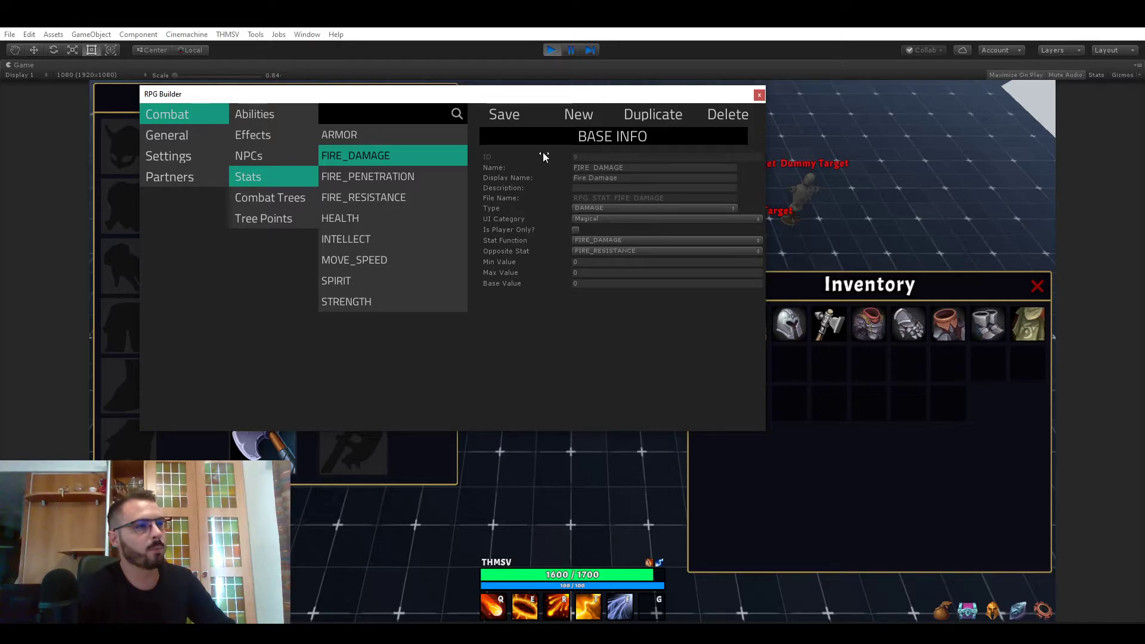
click(577, 115)
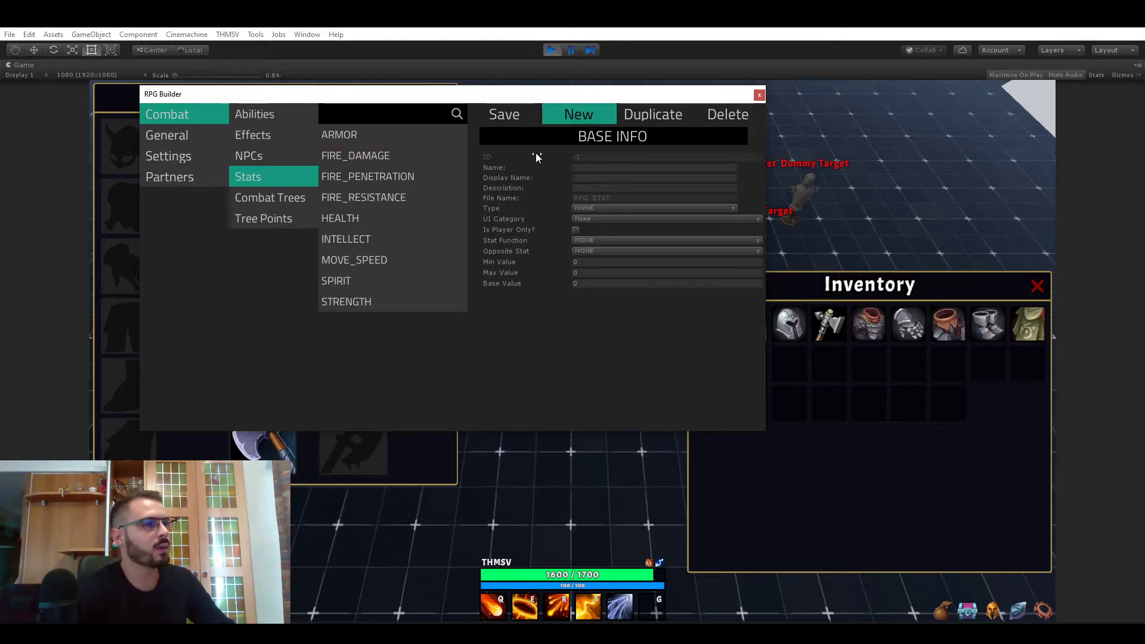
mouse_move(540, 243)
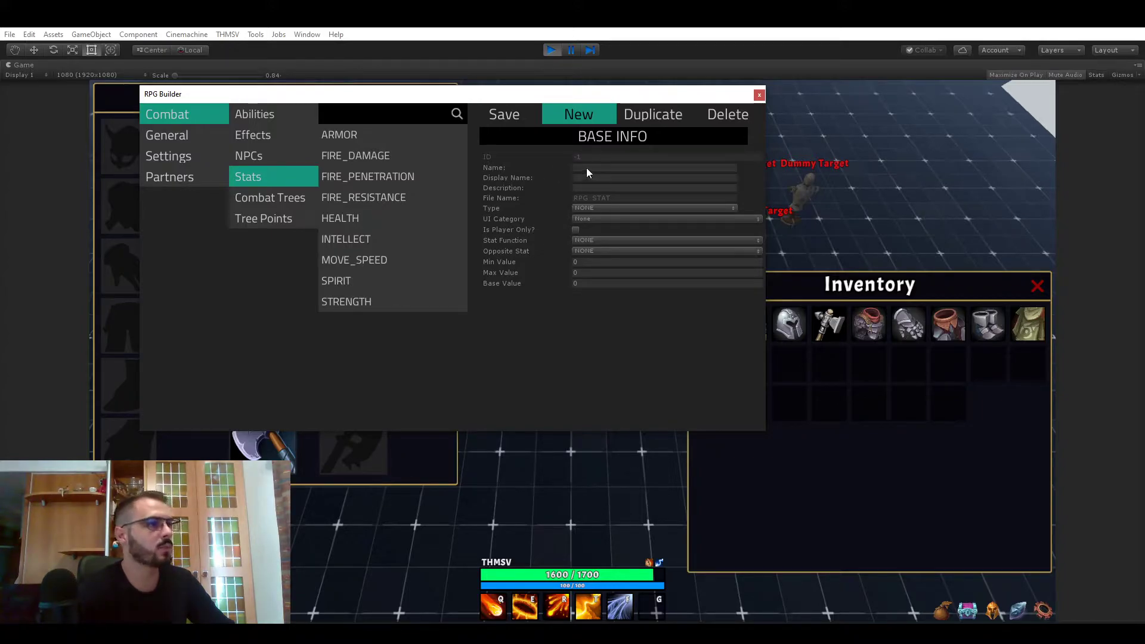
mouse_move(544, 178)
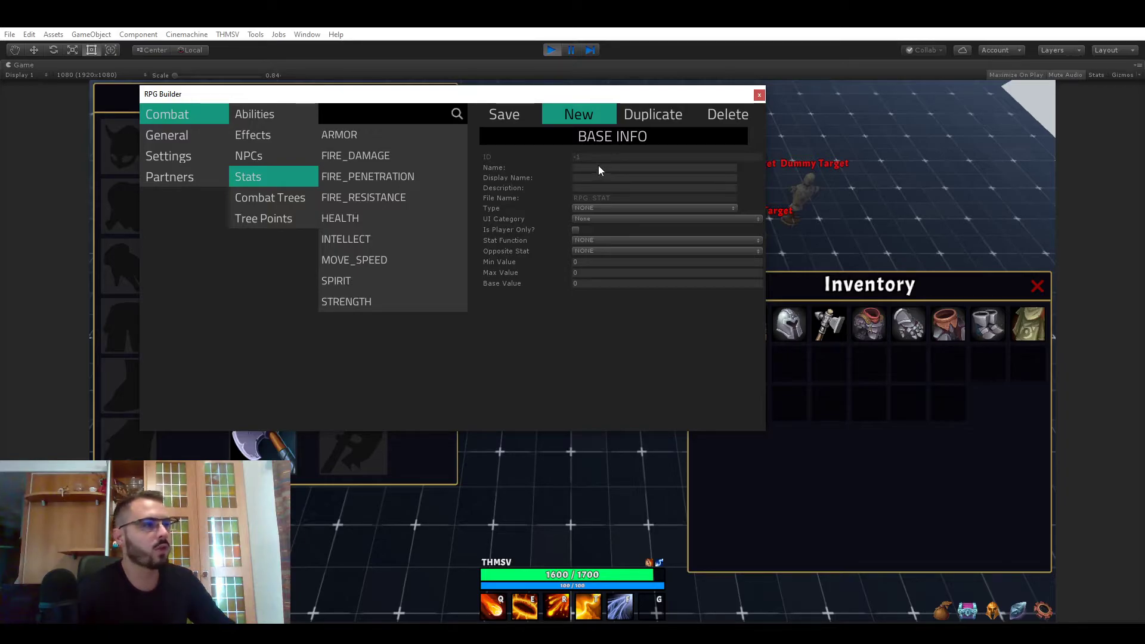
Activate the new stat's Name field ready for typing
click(655, 167)
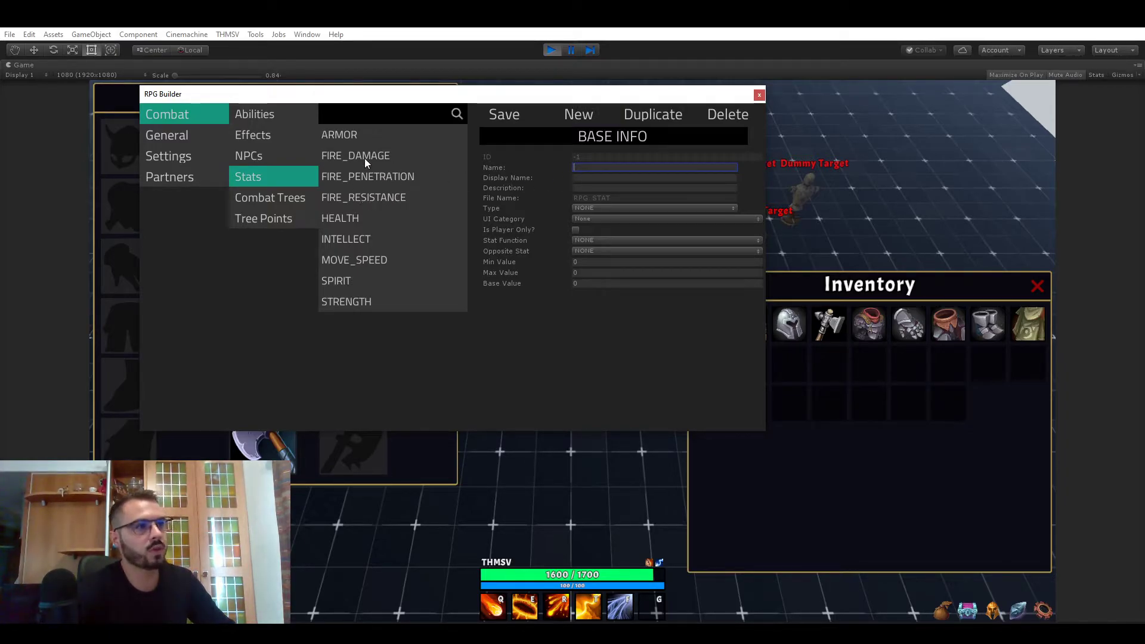
mouse_move(584, 180)
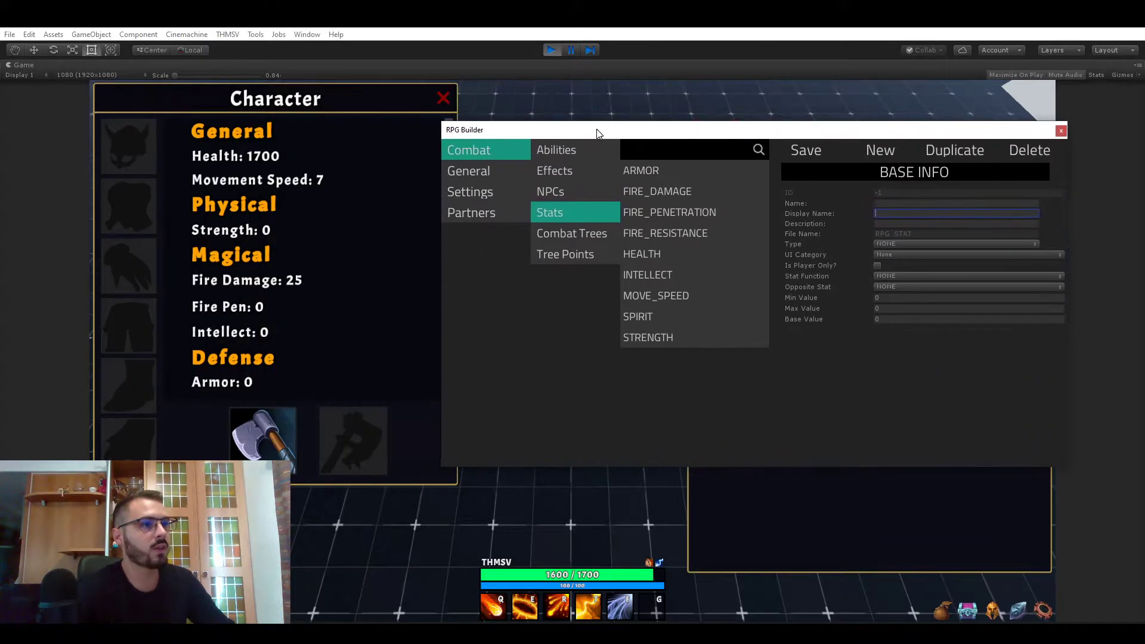
mouse_move(243, 255)
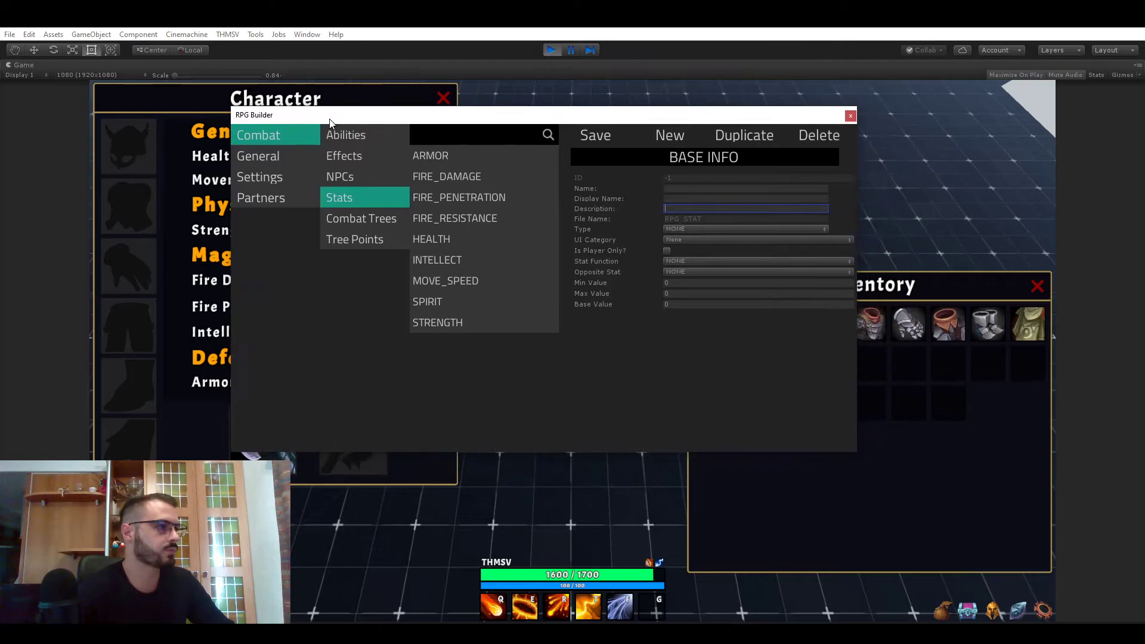
mouse_move(616, 227)
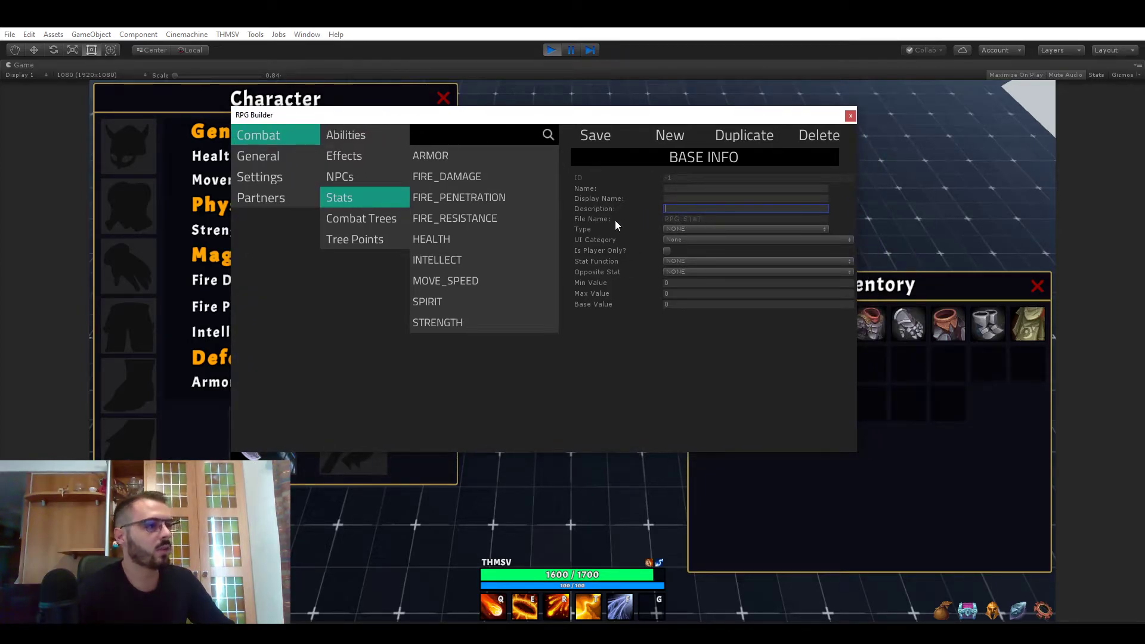
mouse_move(624, 248)
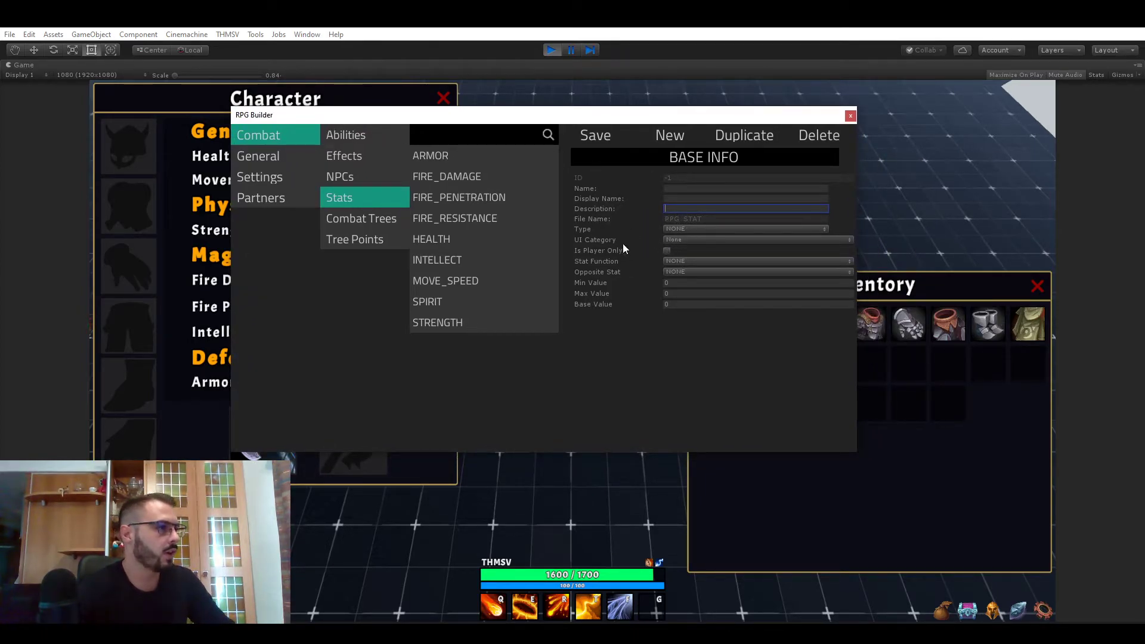
click(756, 229)
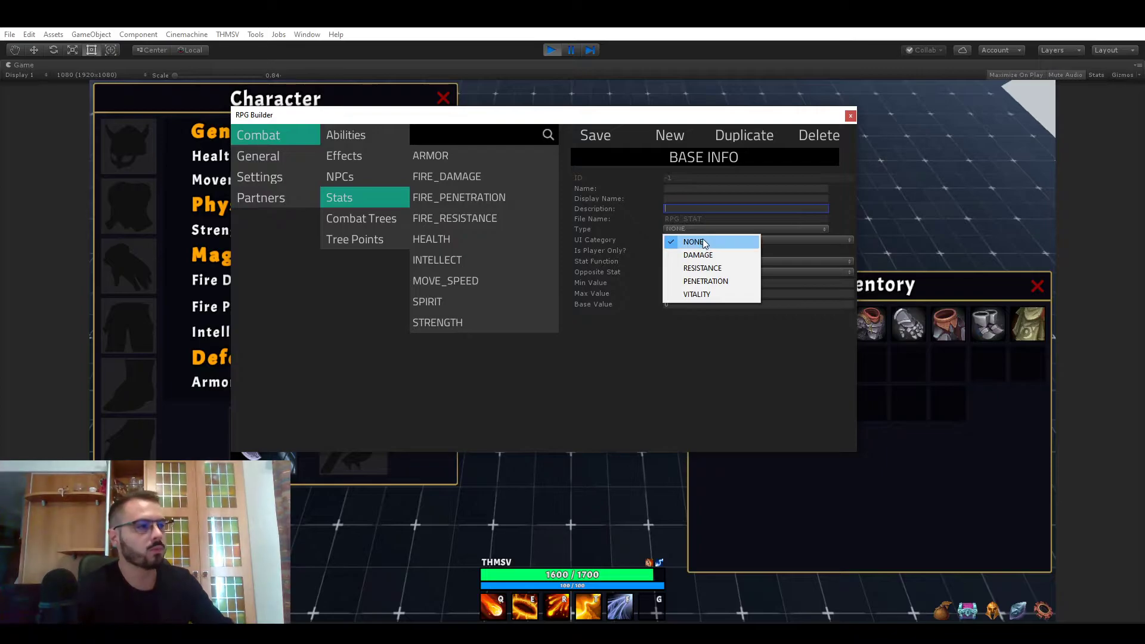
mouse_move(698, 254)
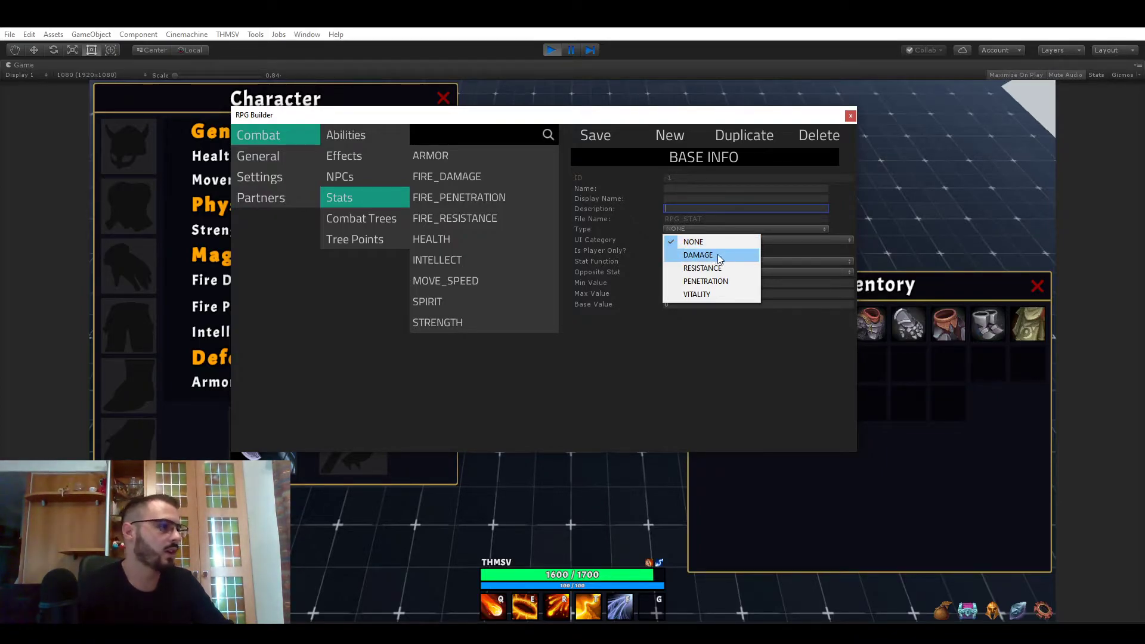
mouse_move(693, 242)
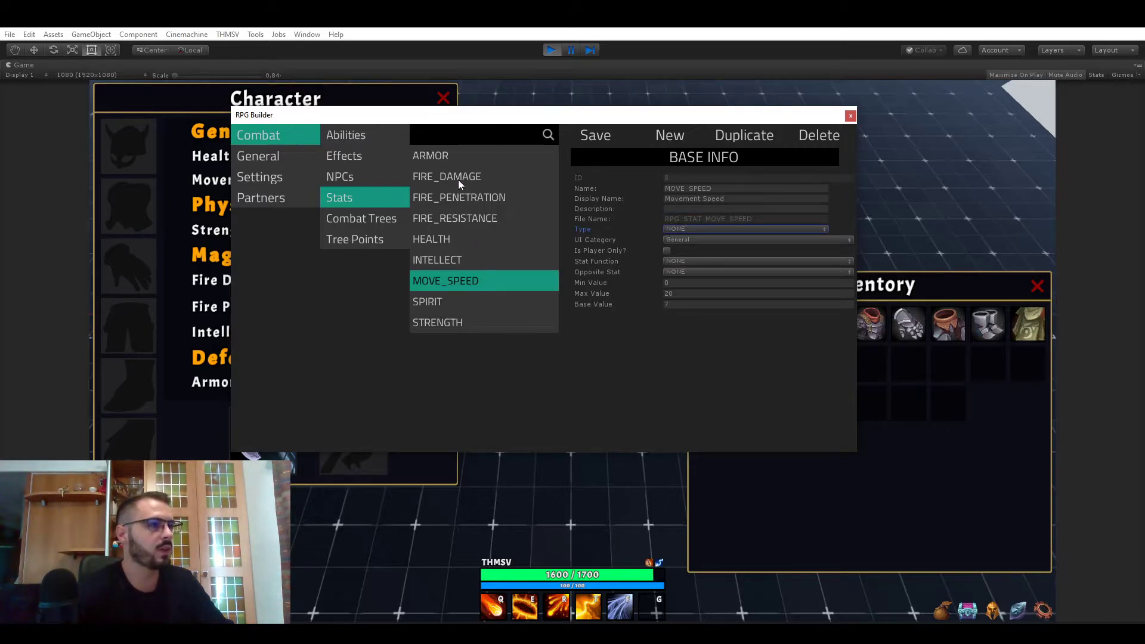
click(669, 134)
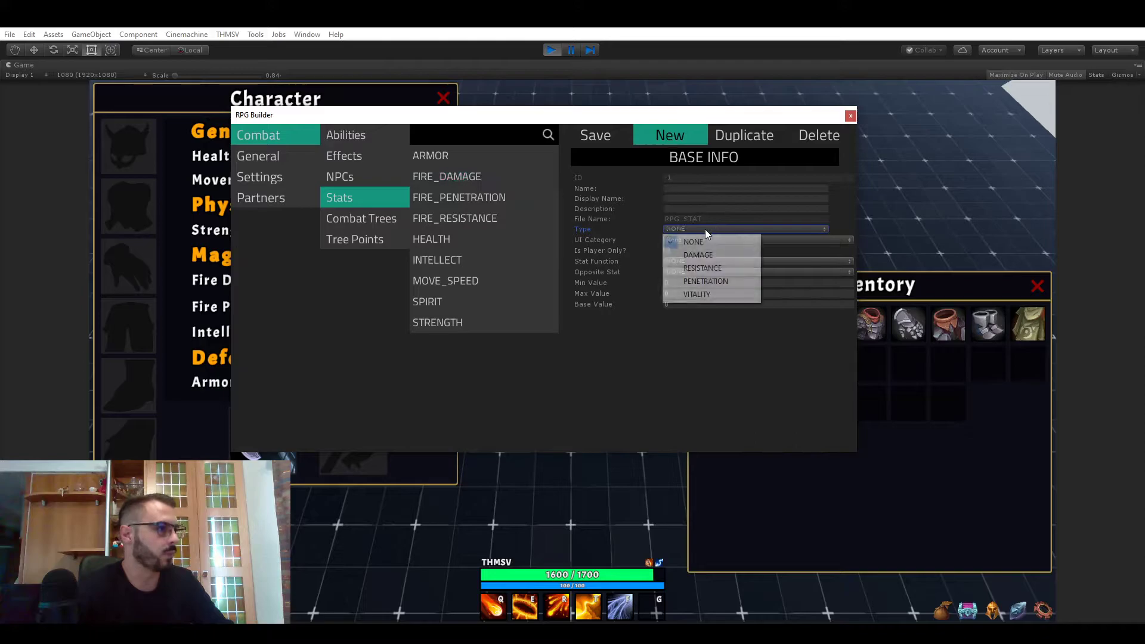
click(697, 254)
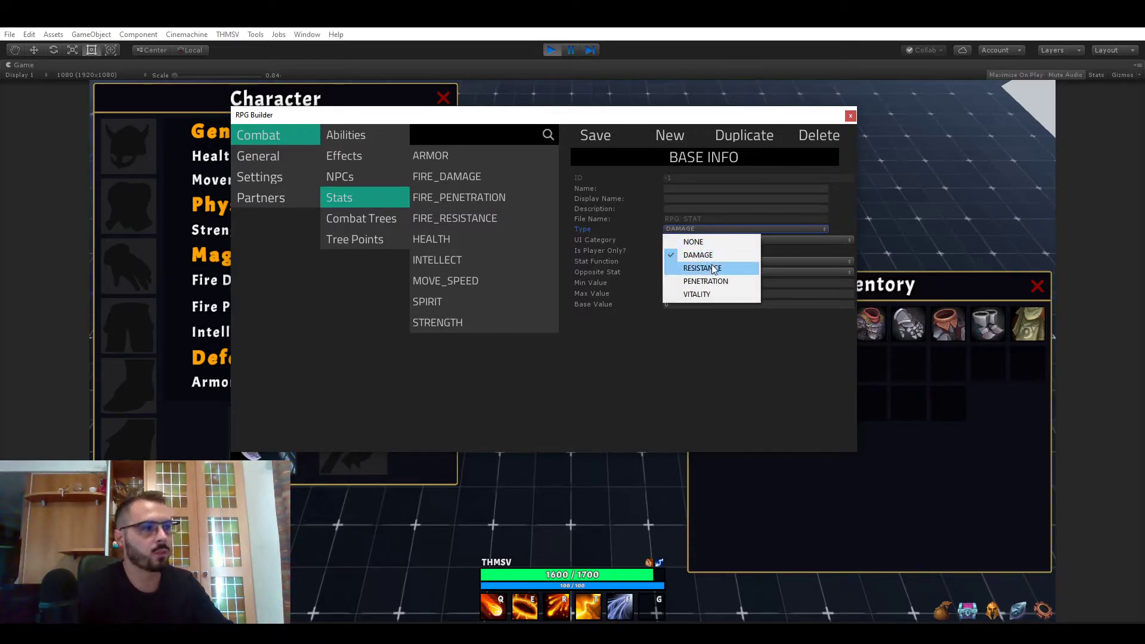
mouse_move(695, 295)
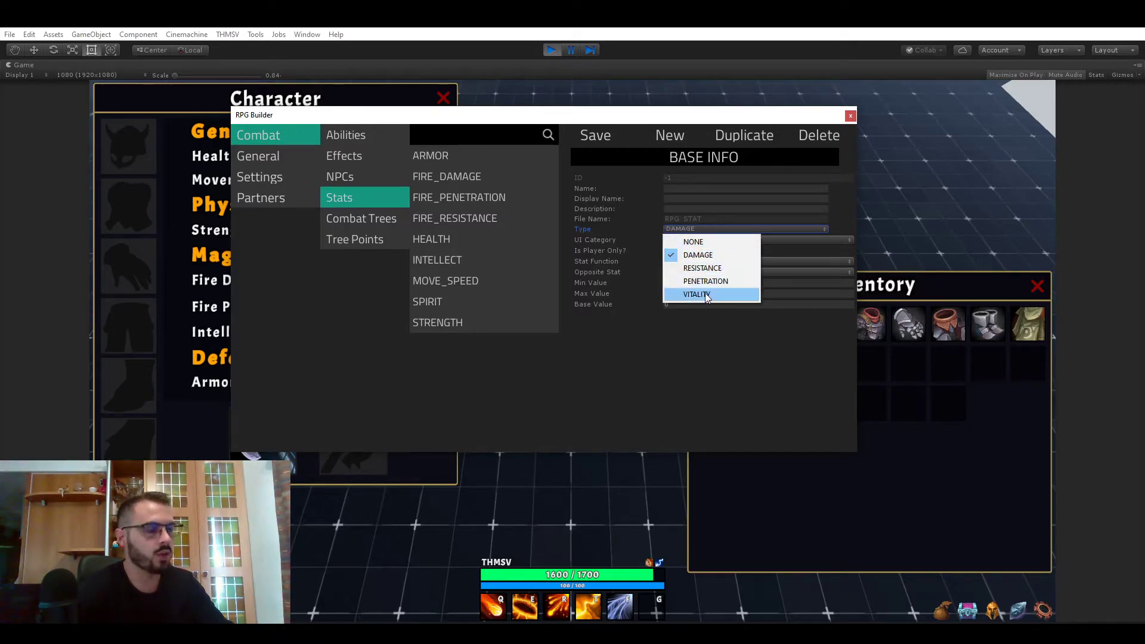
mouse_move(544, 274)
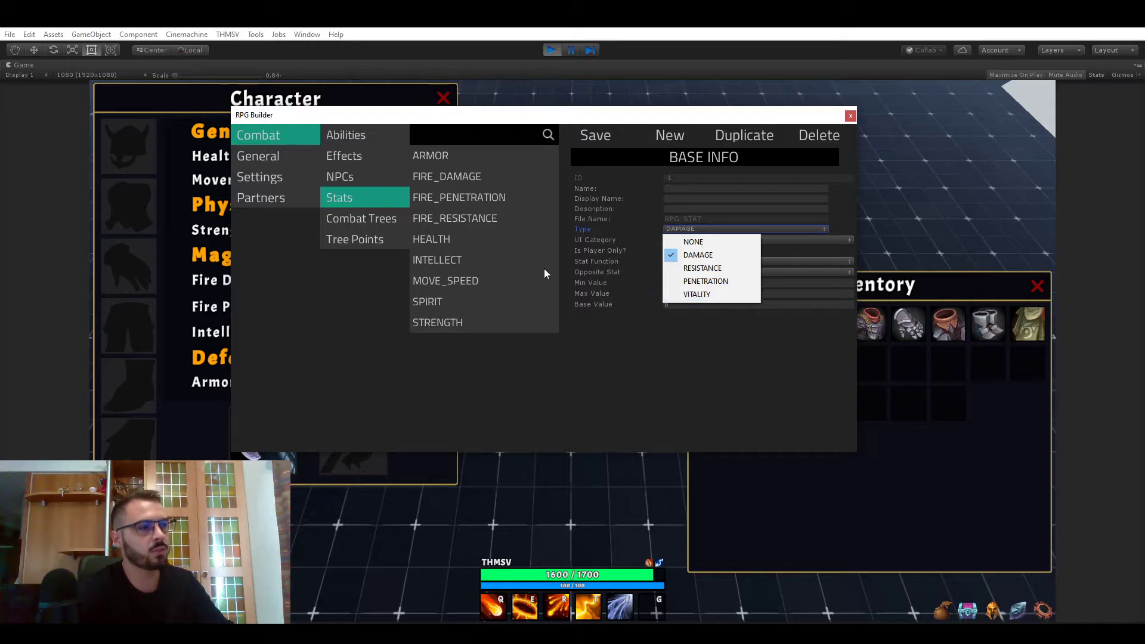
mouse_move(605, 293)
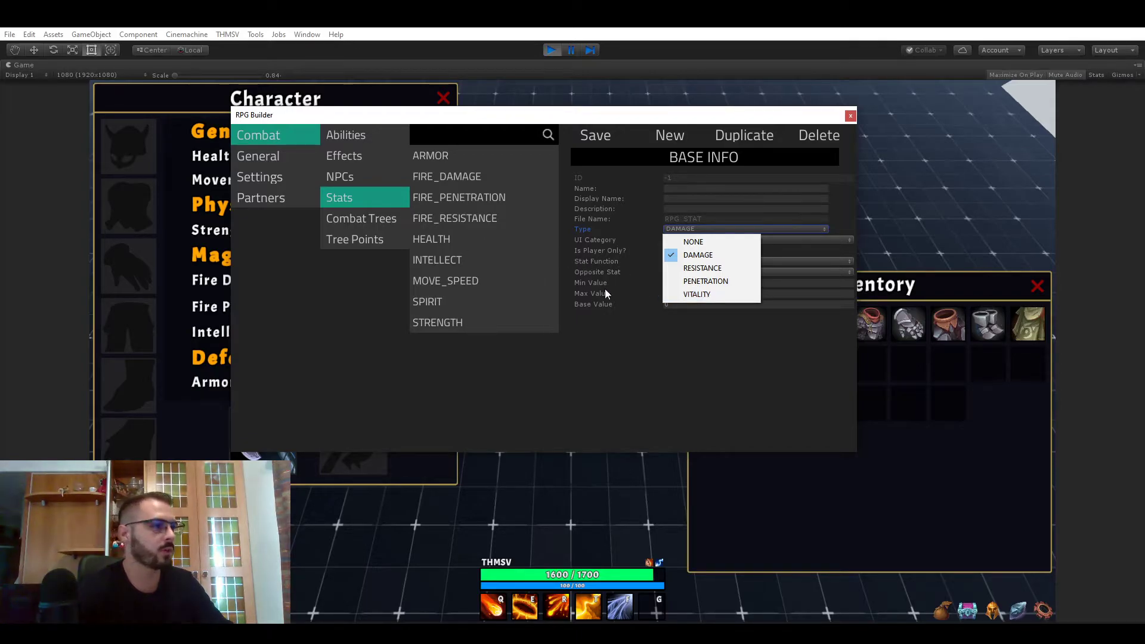
mouse_move(653, 357)
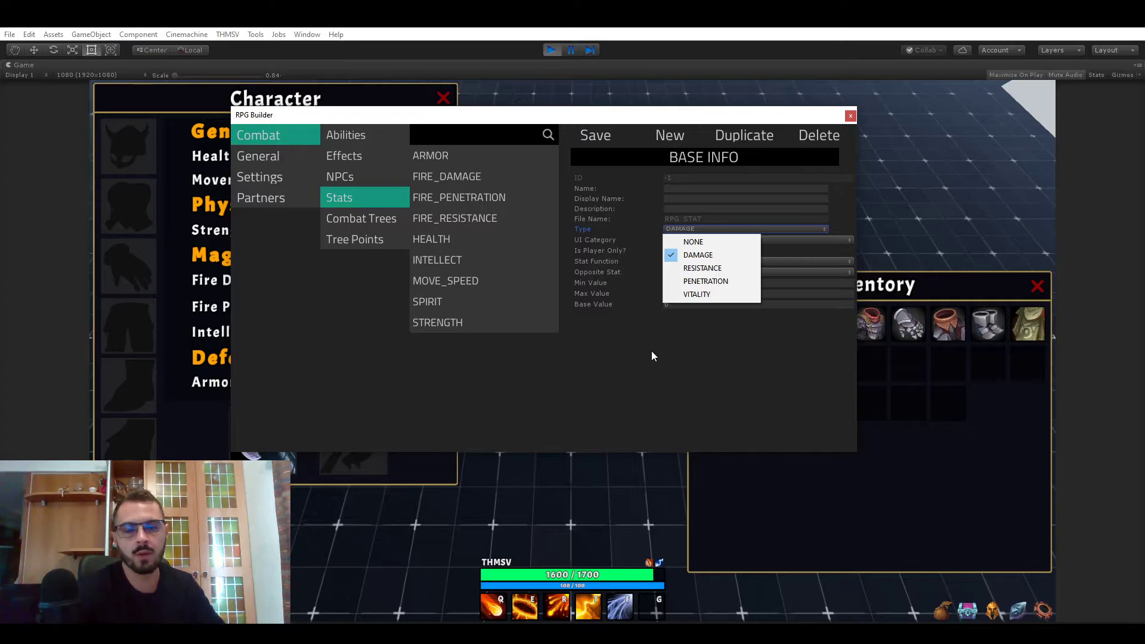
click(697, 255)
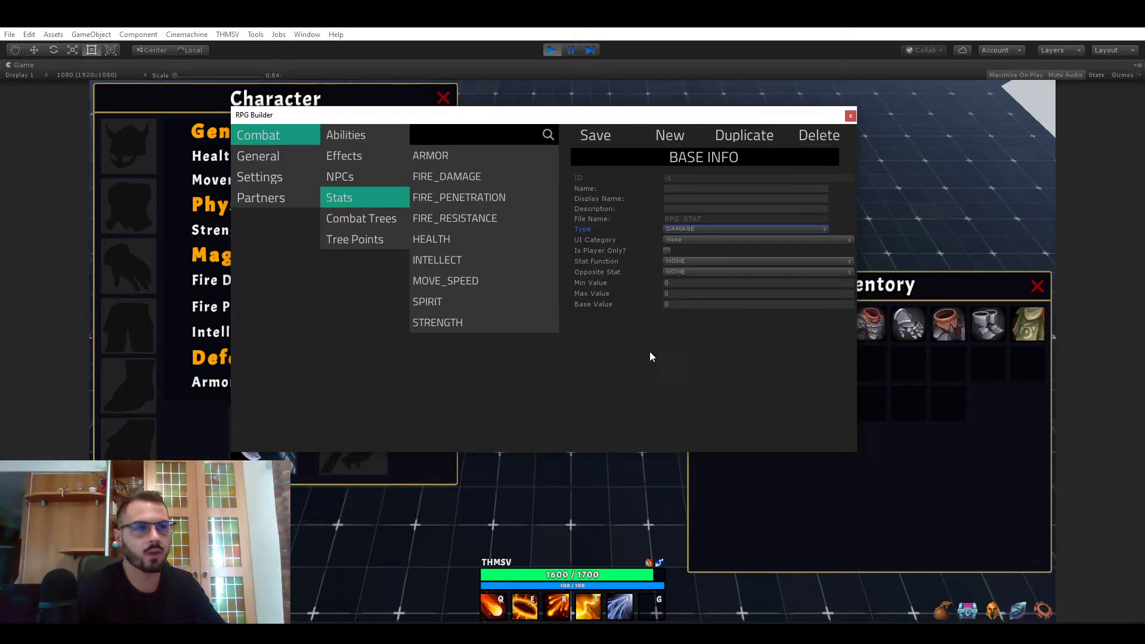
mouse_move(620, 339)
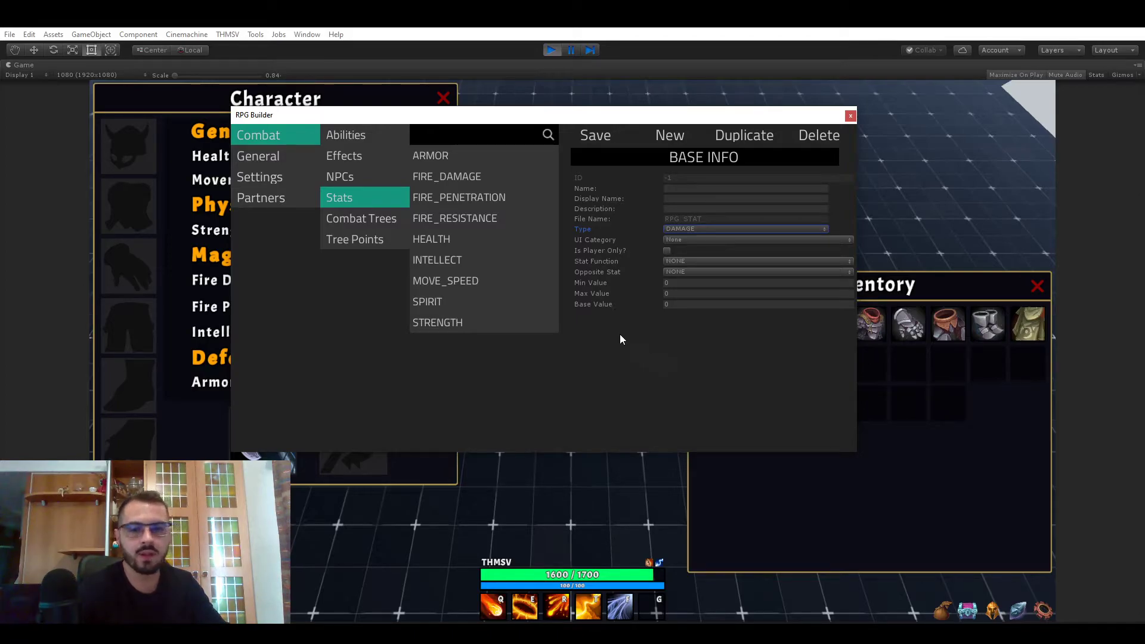
mouse_move(617, 341)
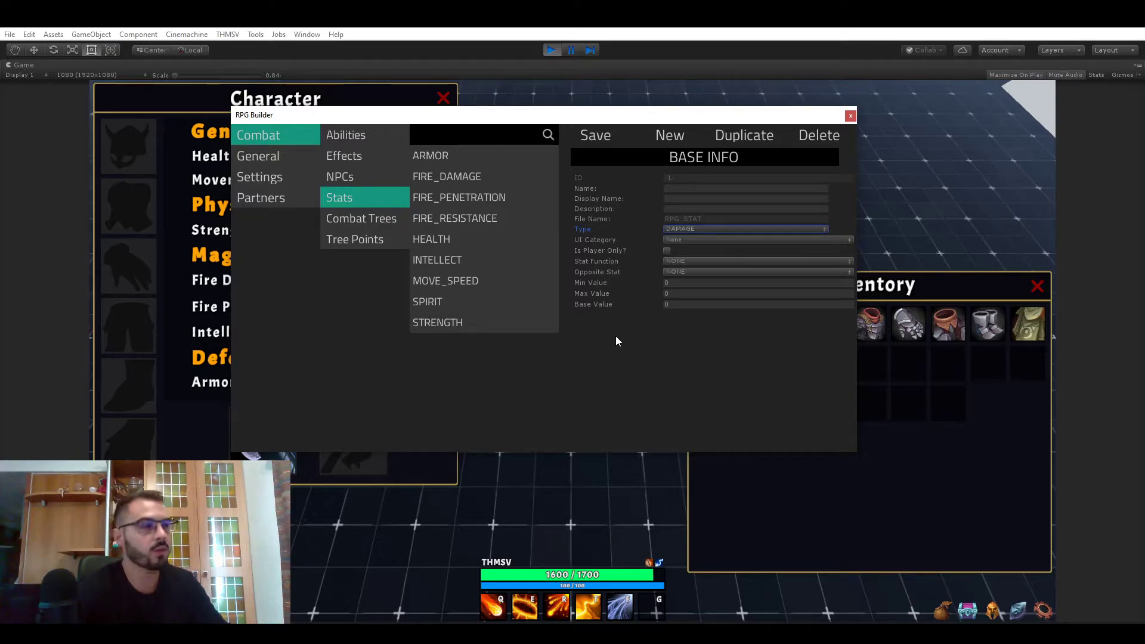
click(756, 239)
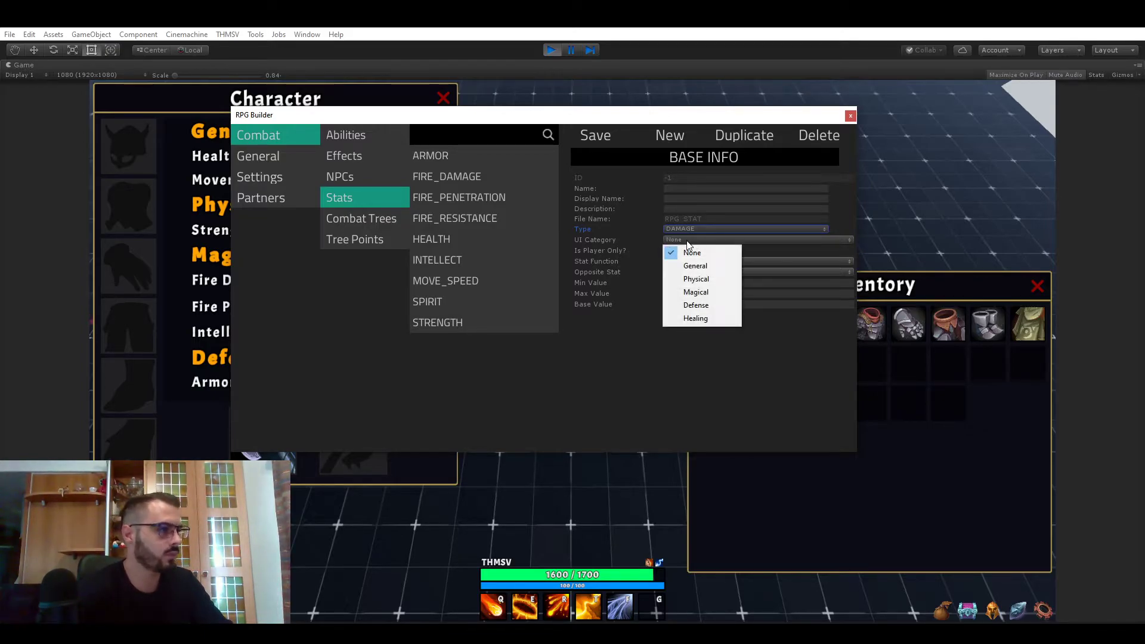
mouse_move(694, 265)
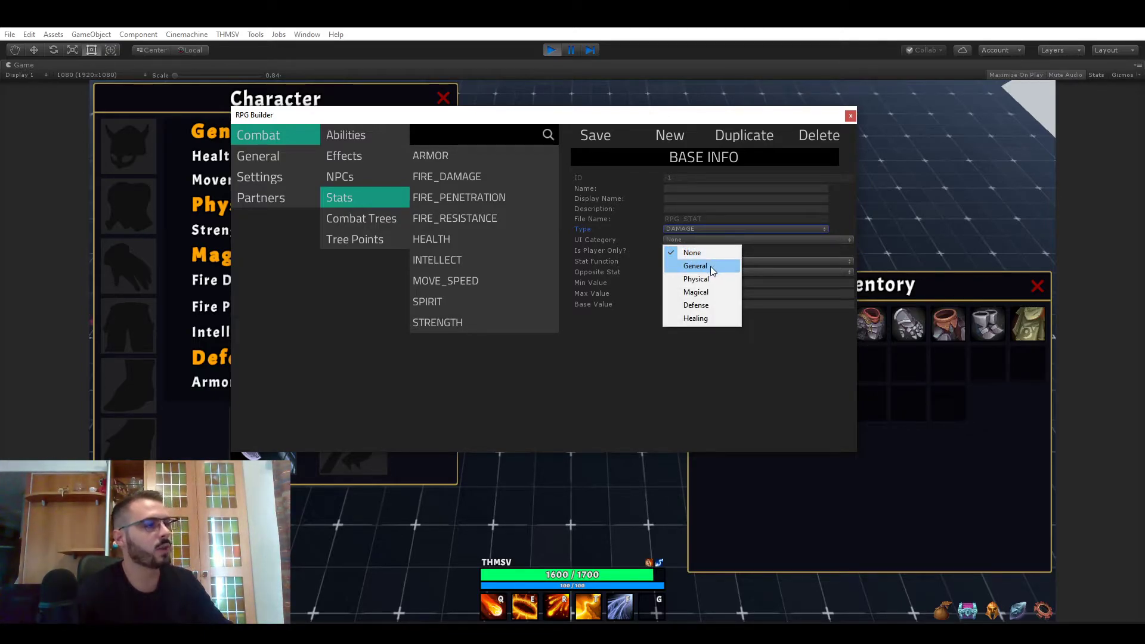
mouse_move(663, 265)
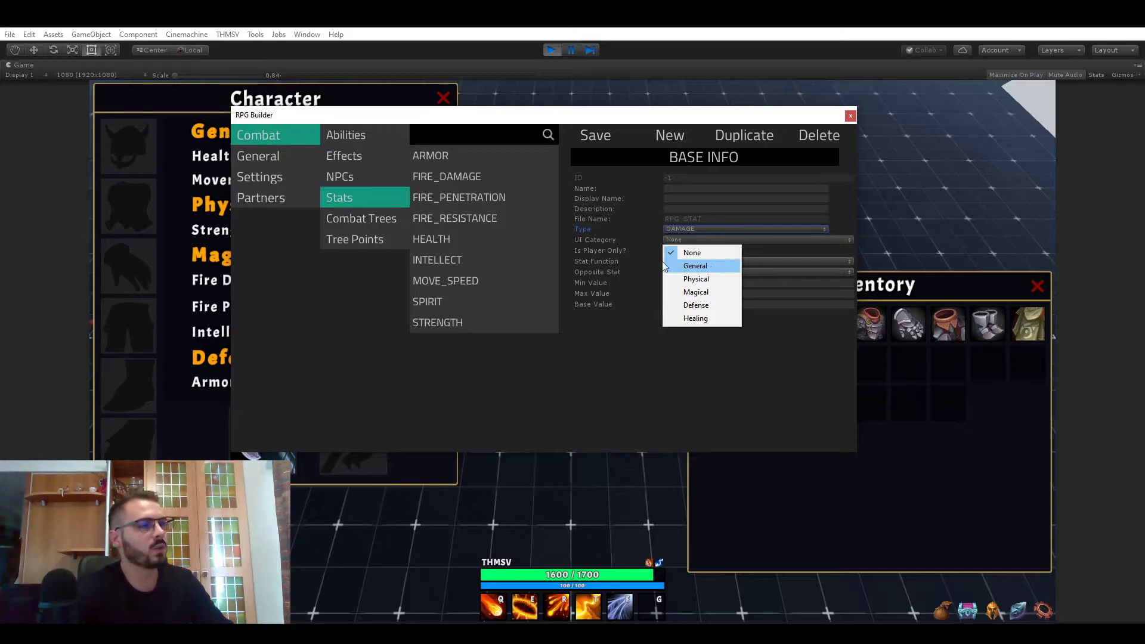
click(692, 251)
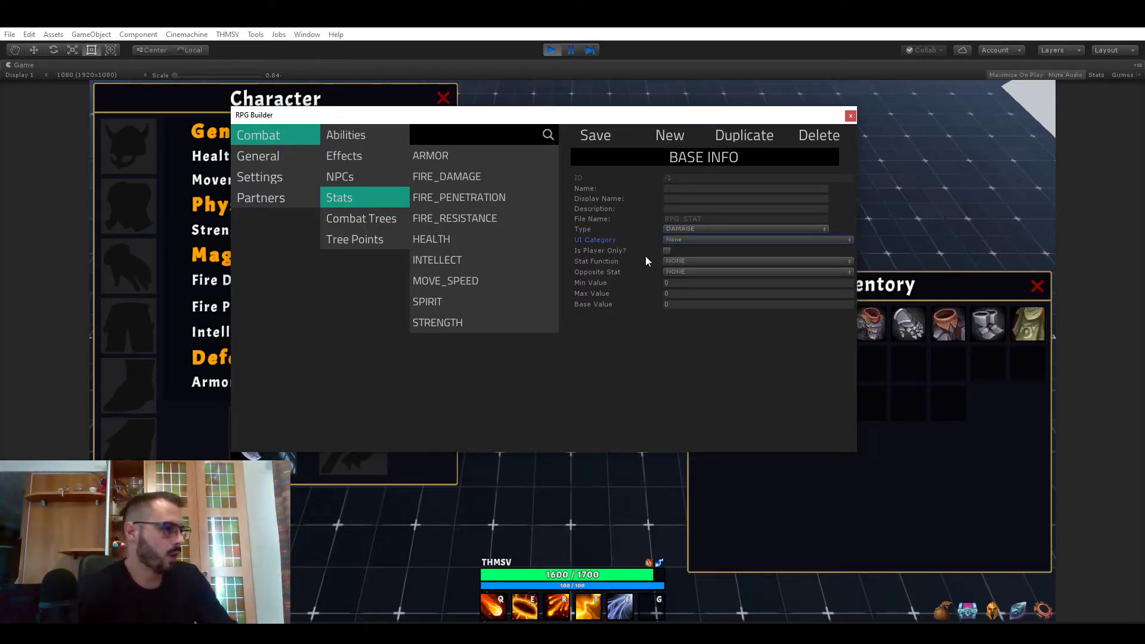
mouse_move(628, 257)
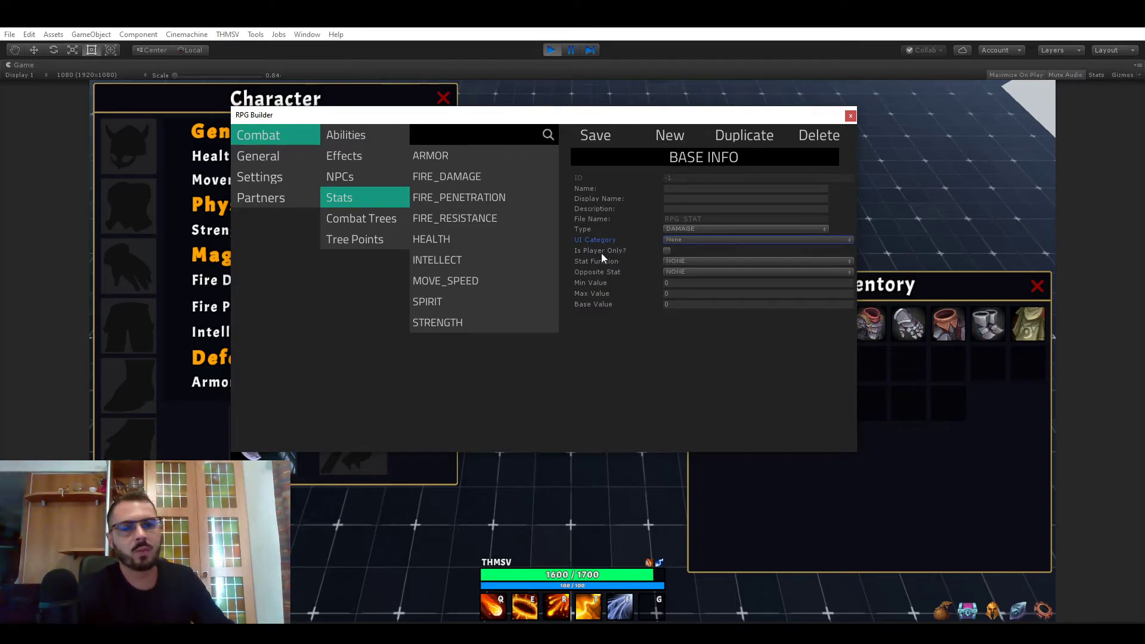
mouse_move(622, 248)
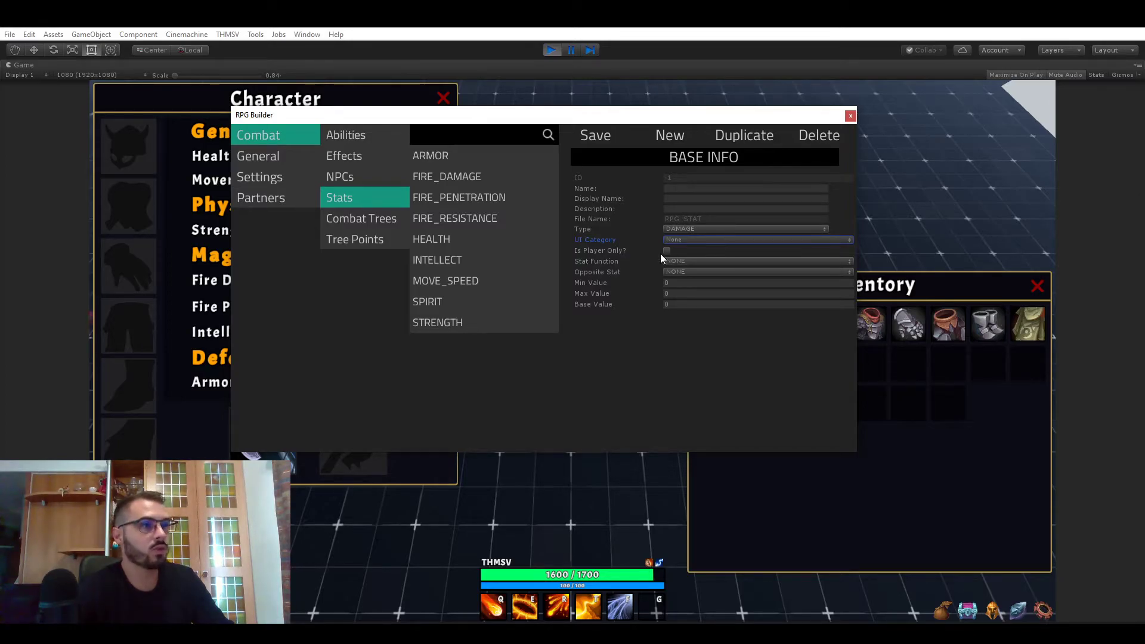
mouse_move(637, 265)
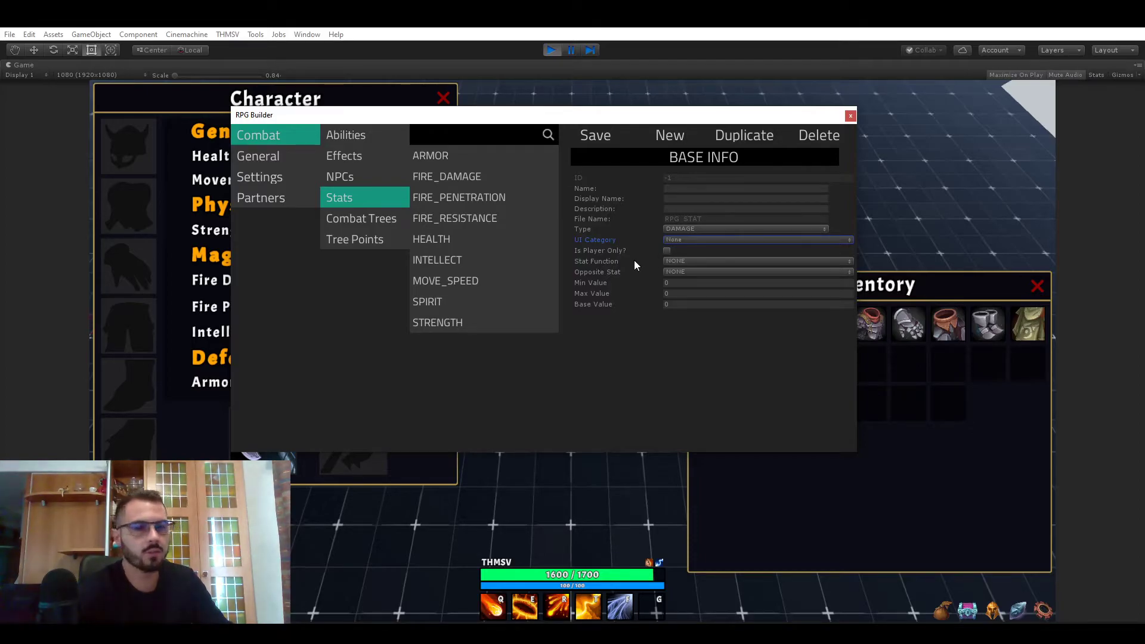
mouse_move(692, 261)
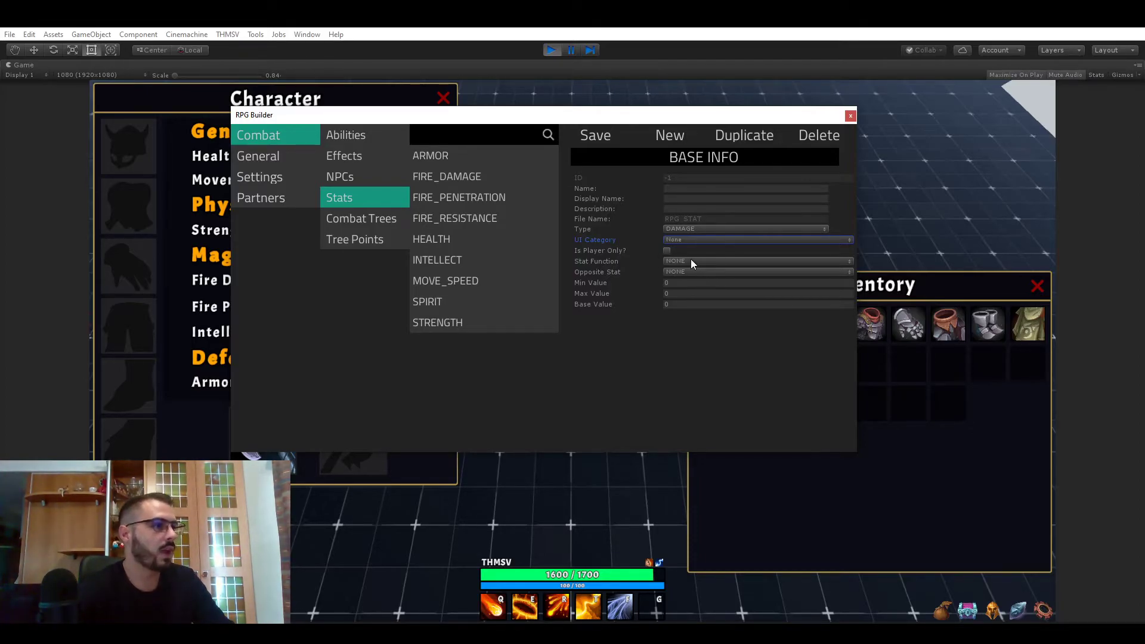
Review the combat stat functions, then give the ARMOR stat the FIRE_DAMAGE stat function
click(757, 271)
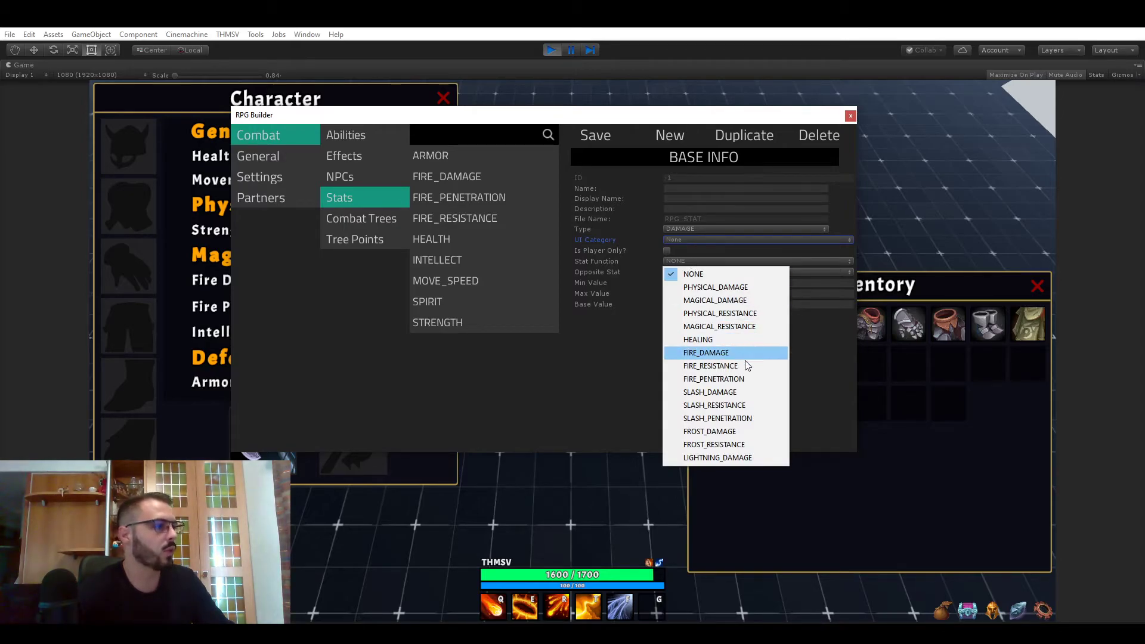
click(258, 177)
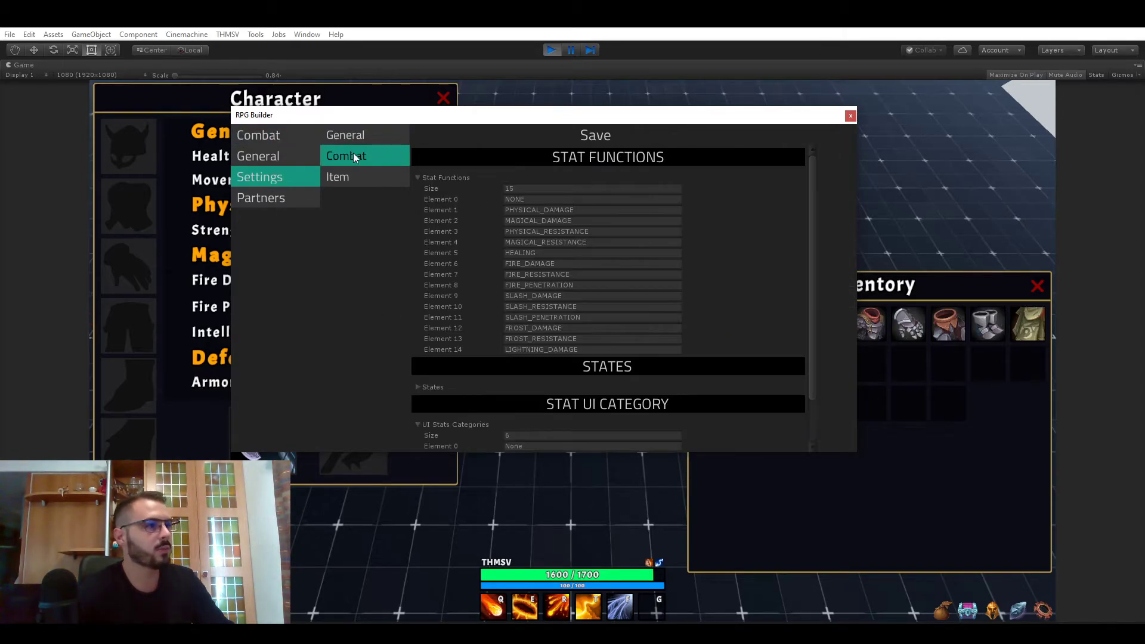
click(339, 196)
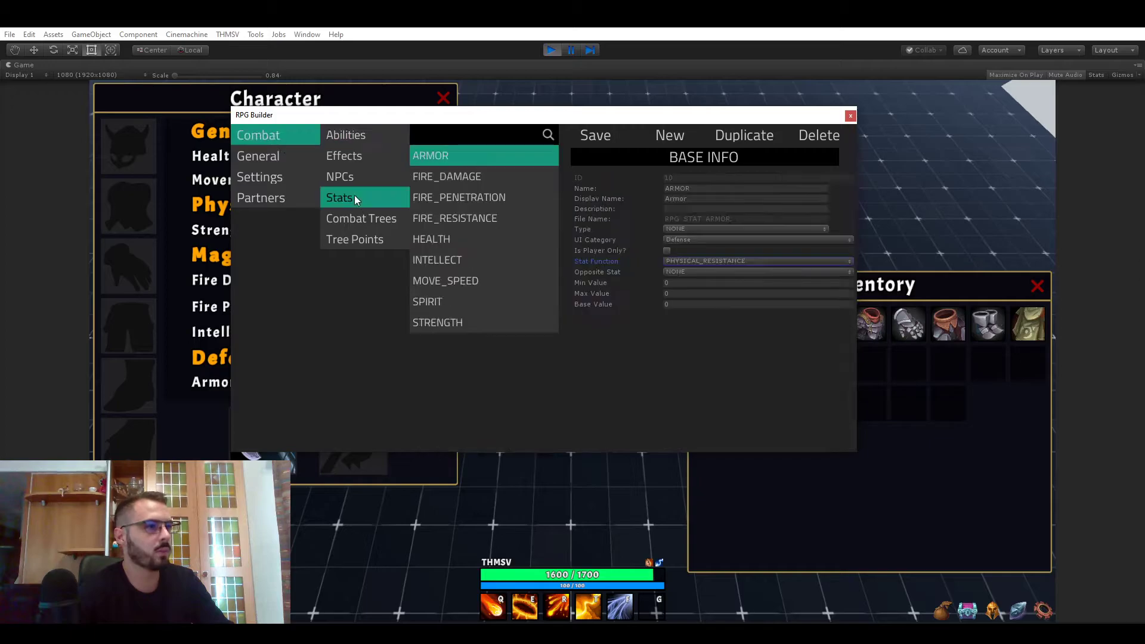
click(756, 262)
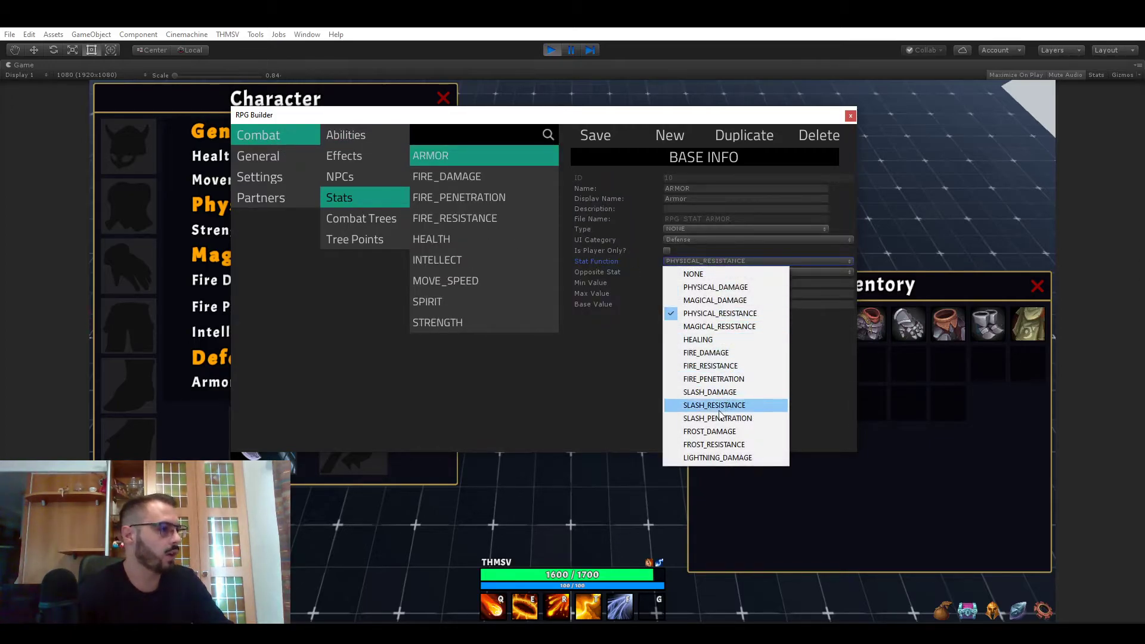
mouse_move(706, 353)
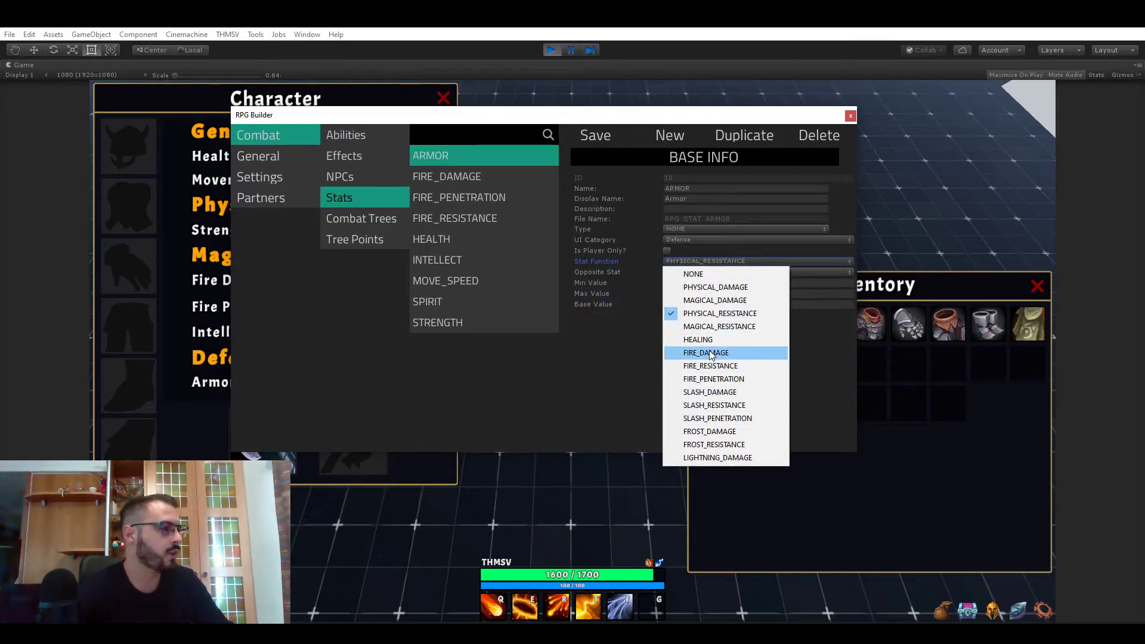
click(705, 353)
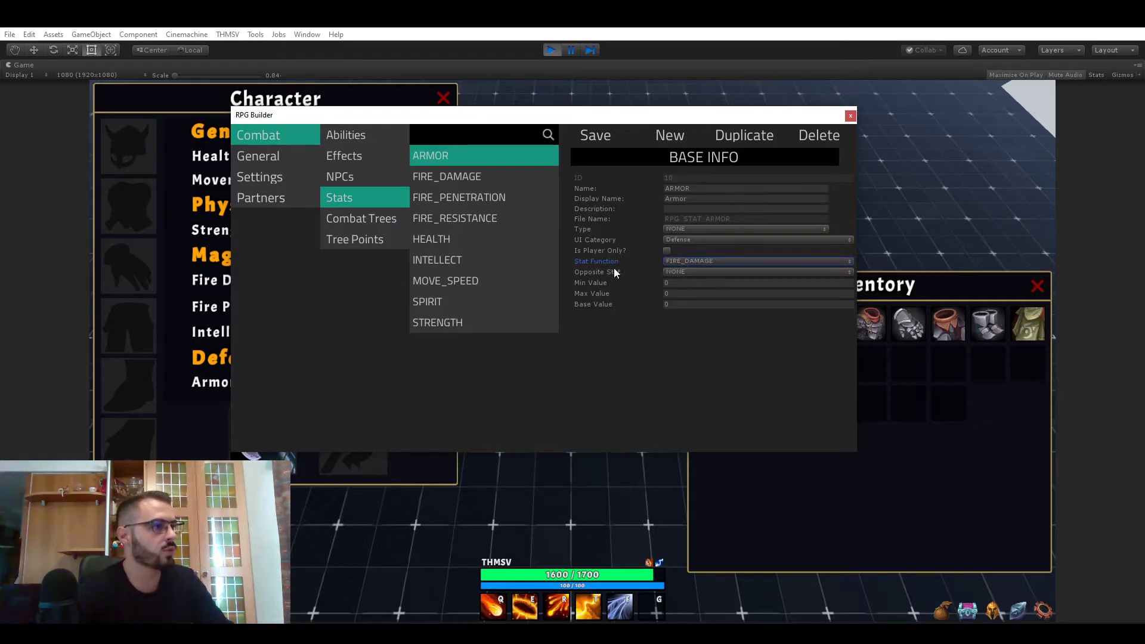
mouse_move(673, 274)
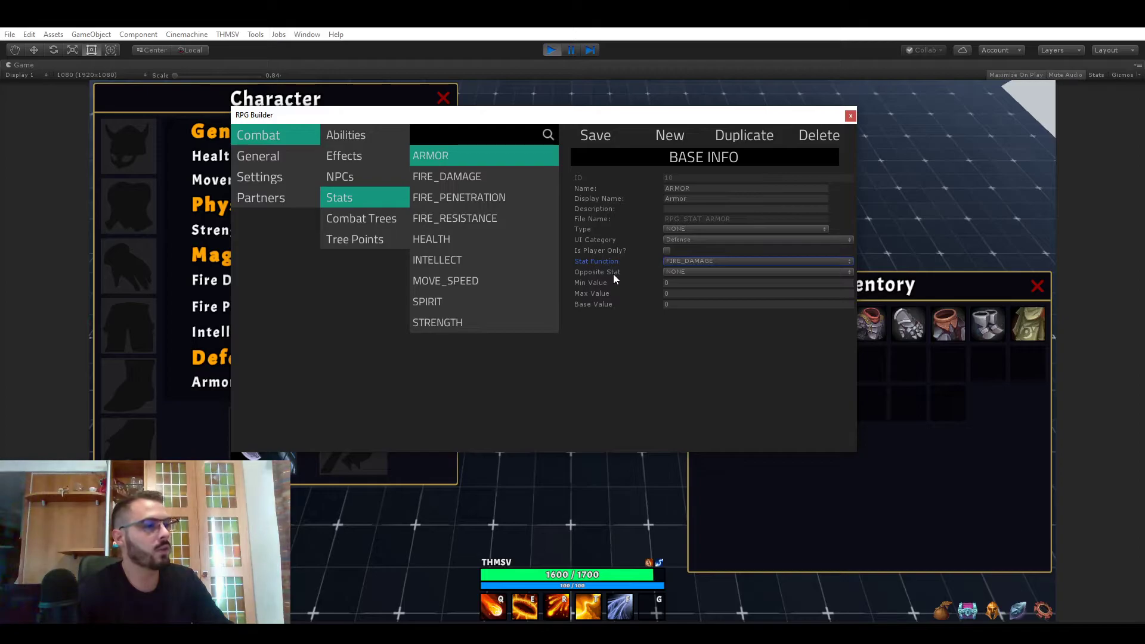
mouse_move(684, 278)
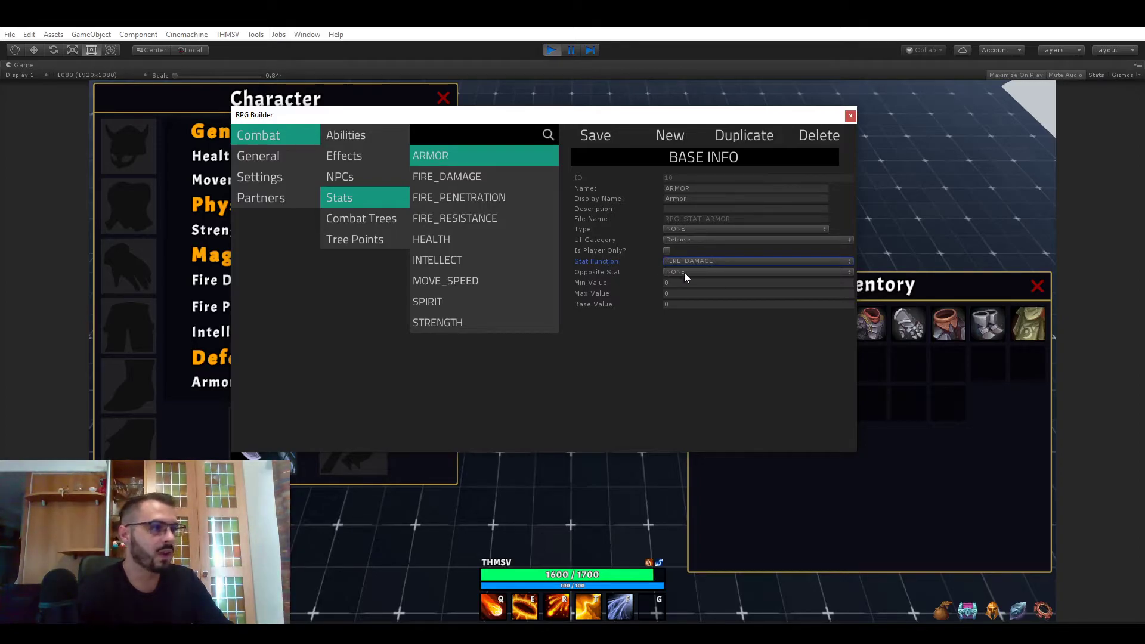
click(756, 272)
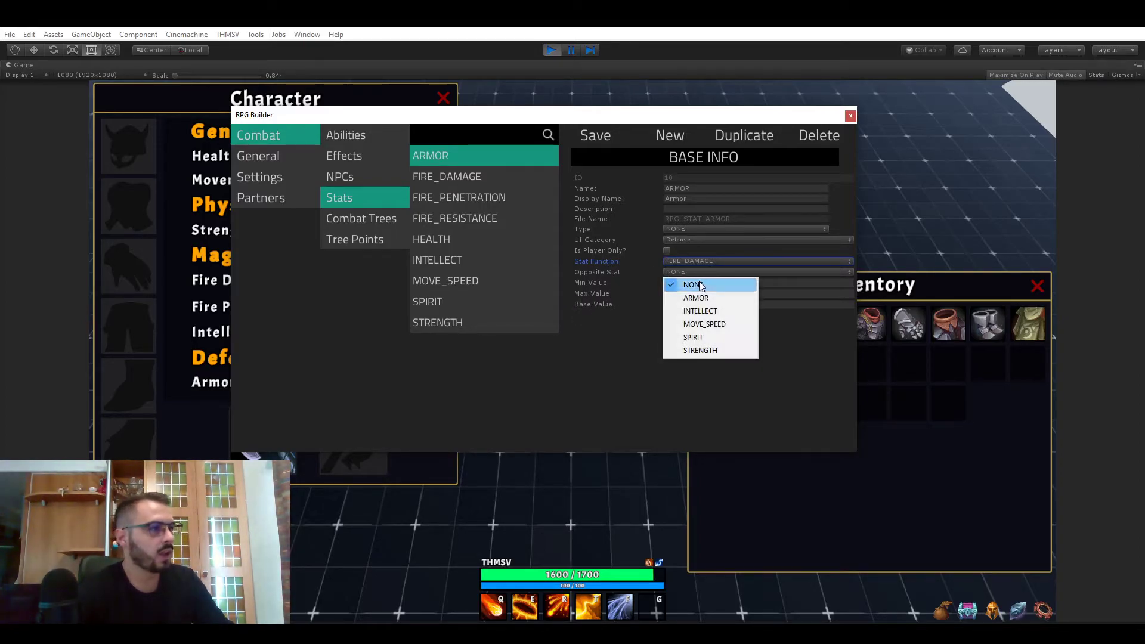
mouse_move(730, 297)
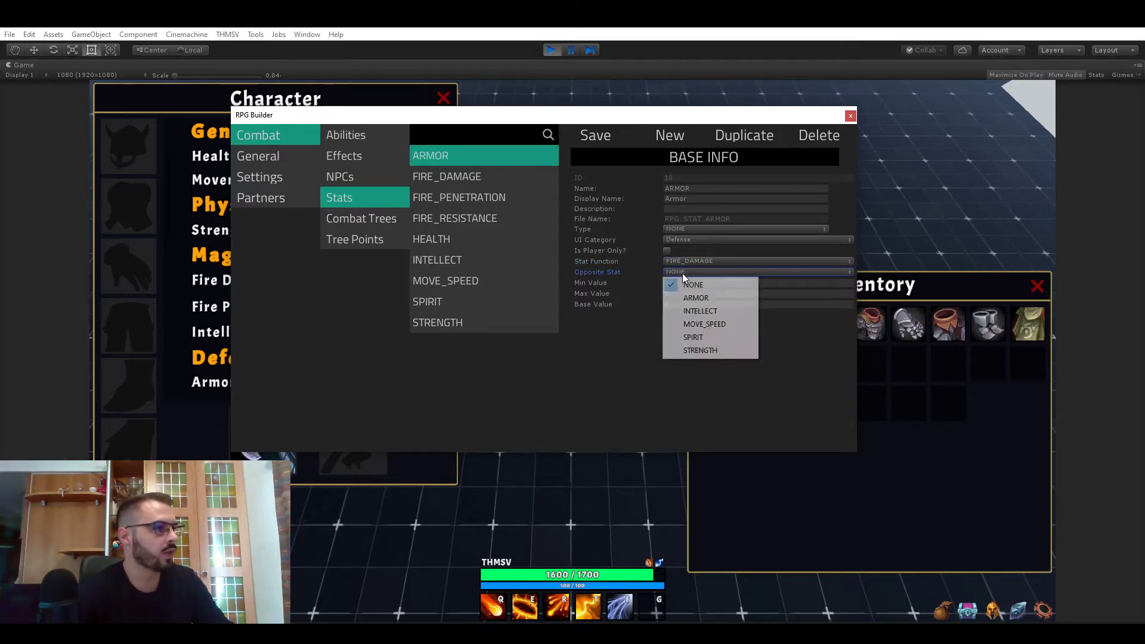
mouse_move(705, 299)
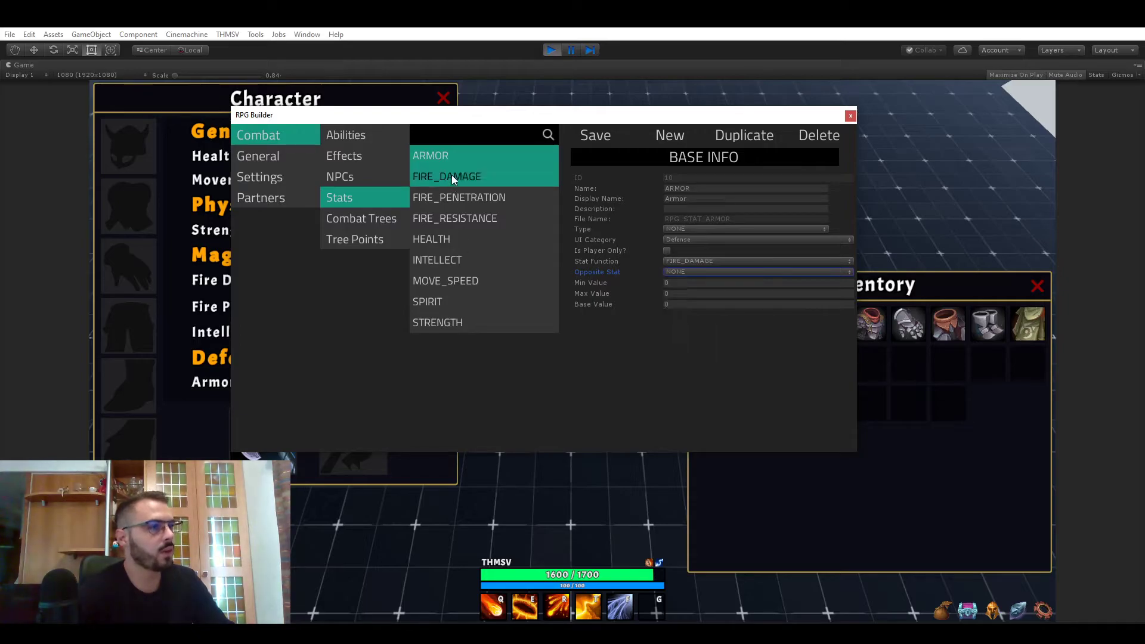
click(447, 177)
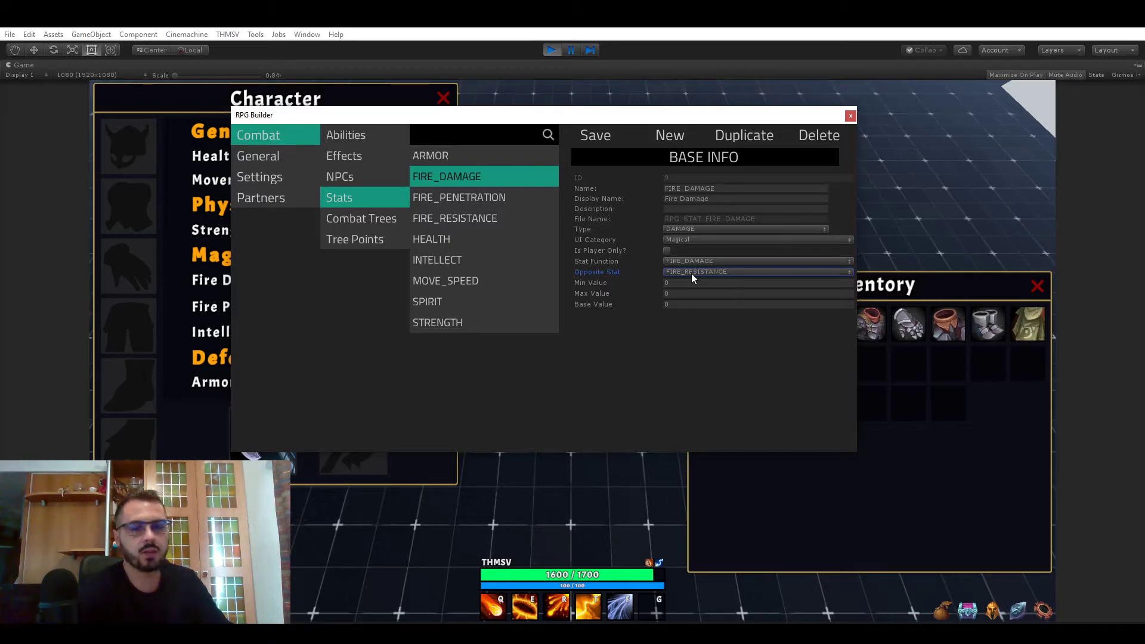
mouse_move(692, 271)
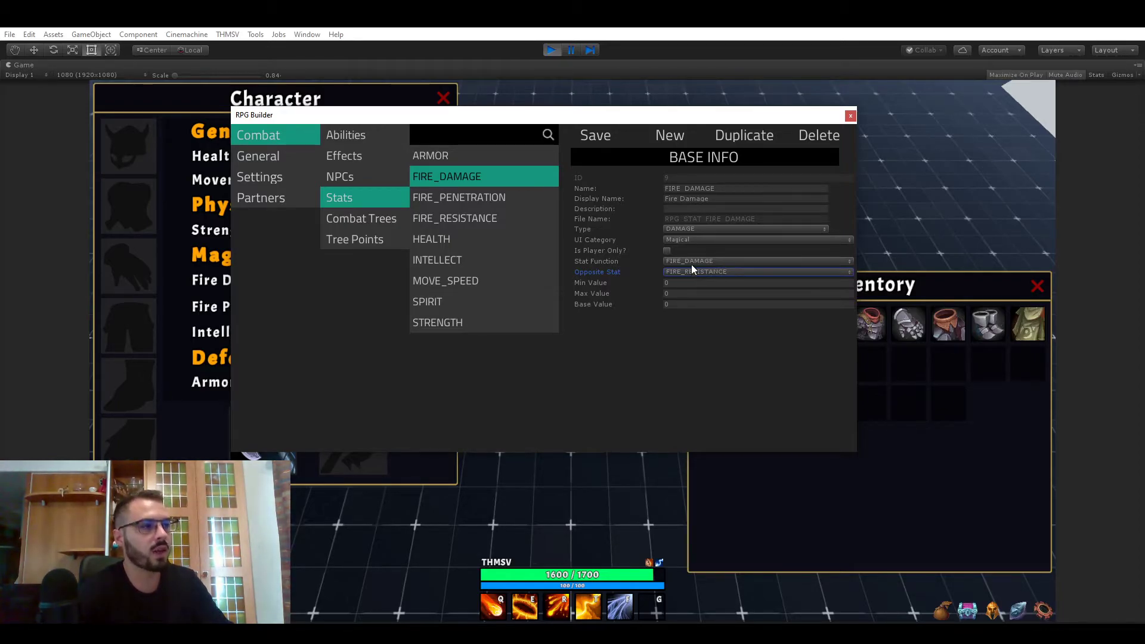
click(756, 270)
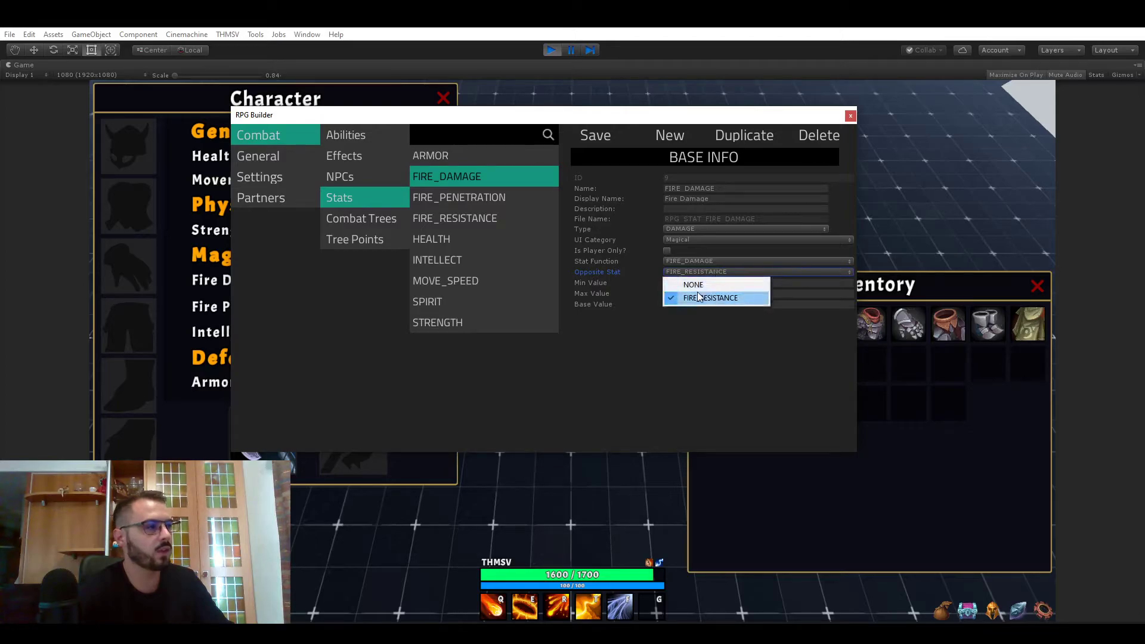
click(710, 297)
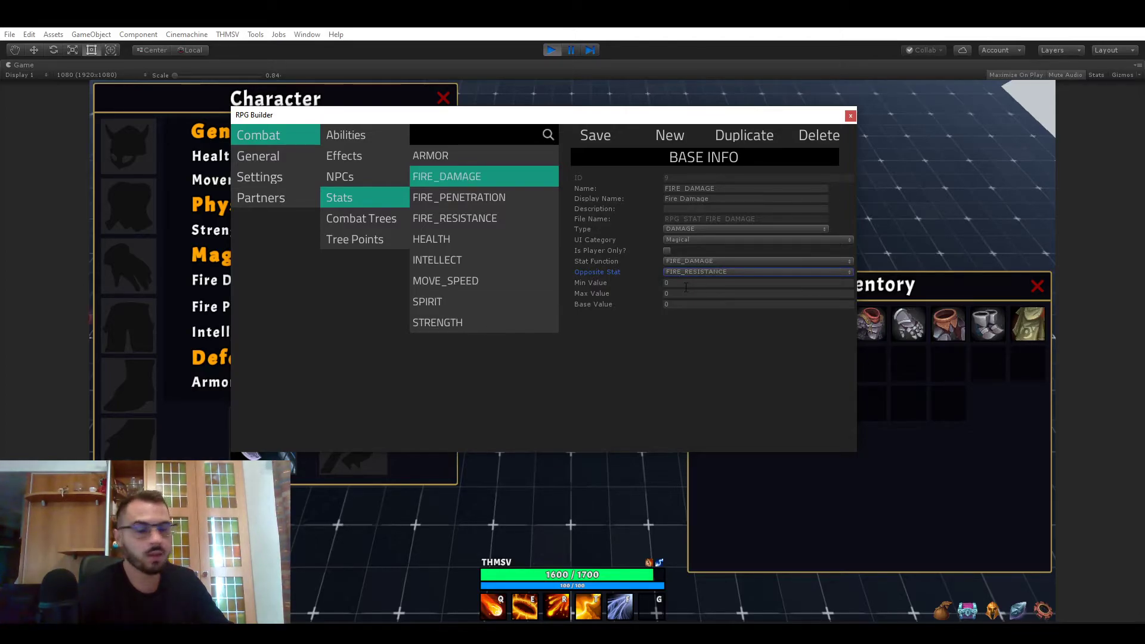
mouse_move(691, 279)
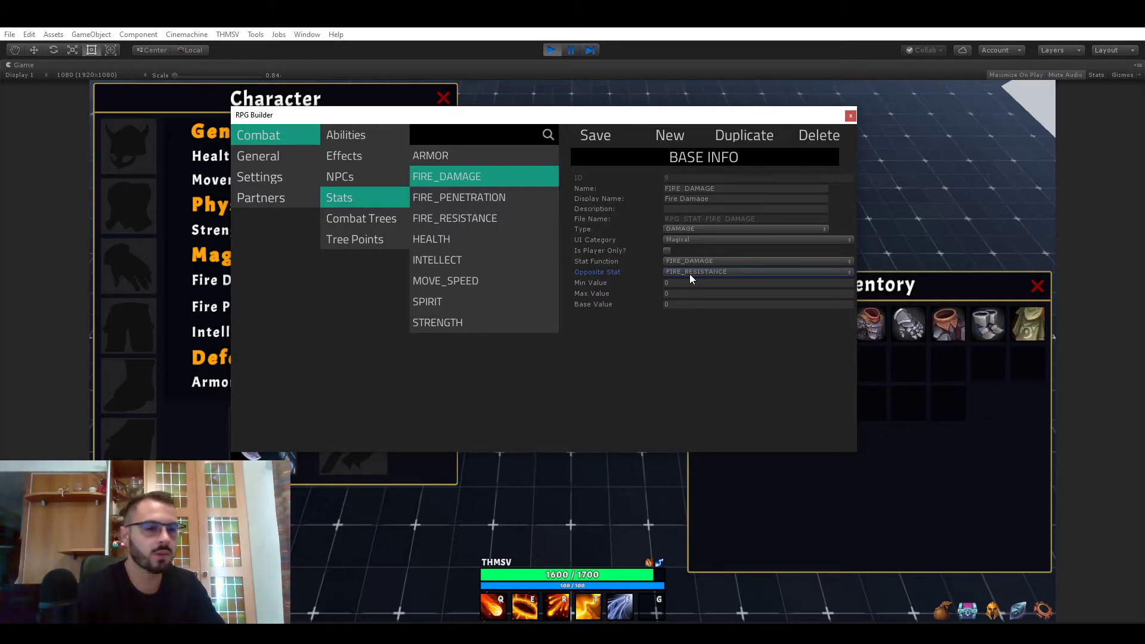
mouse_move(692, 279)
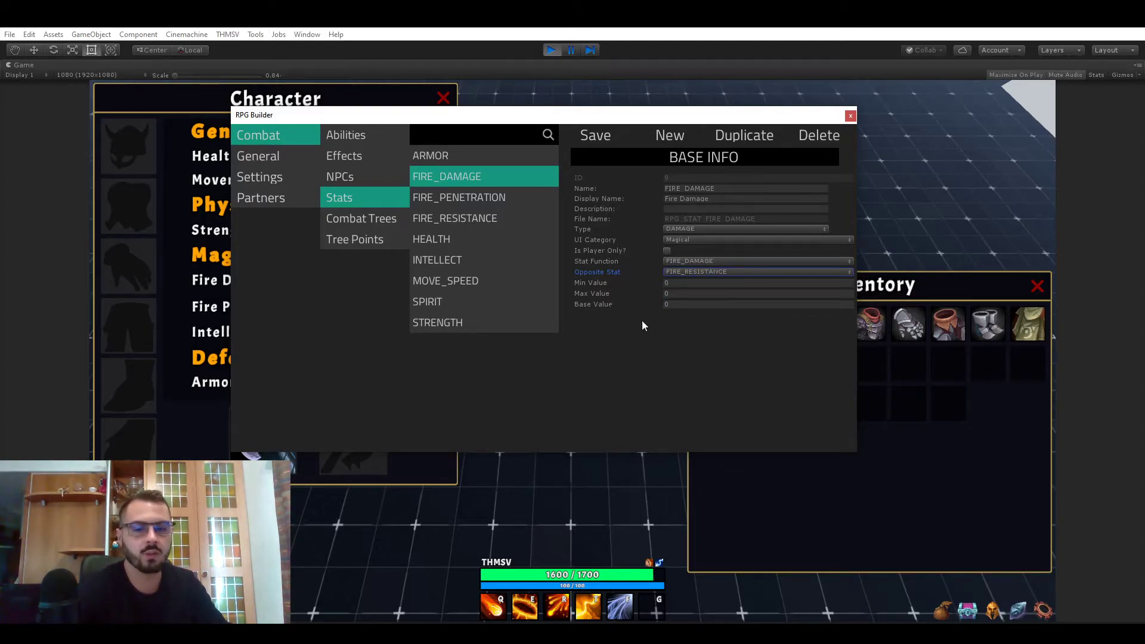
mouse_move(612, 321)
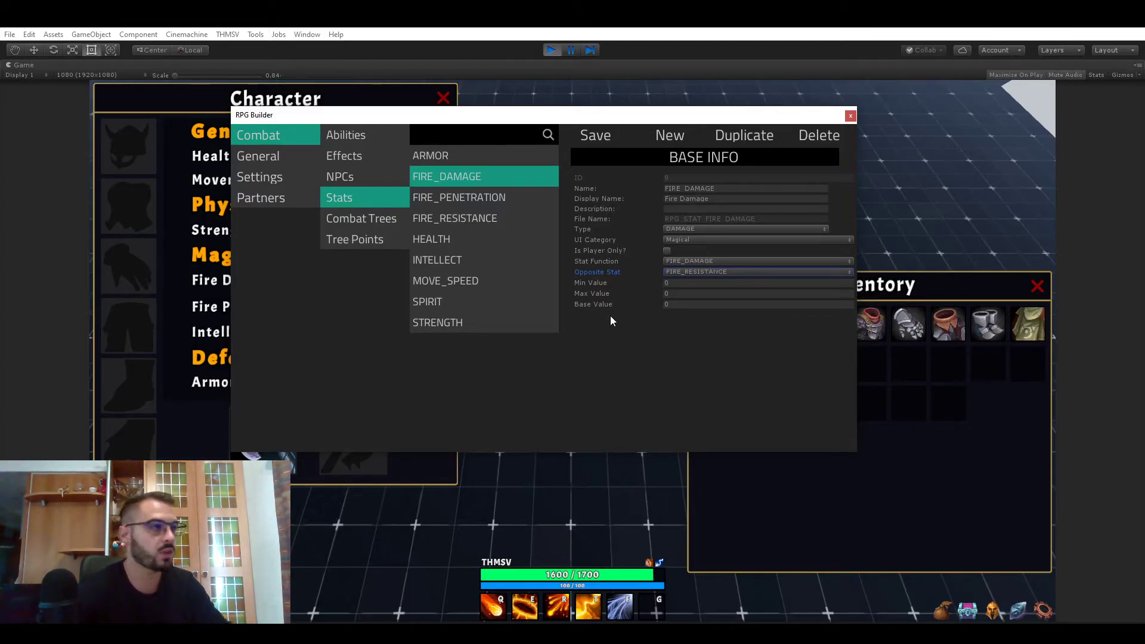
mouse_move(627, 307)
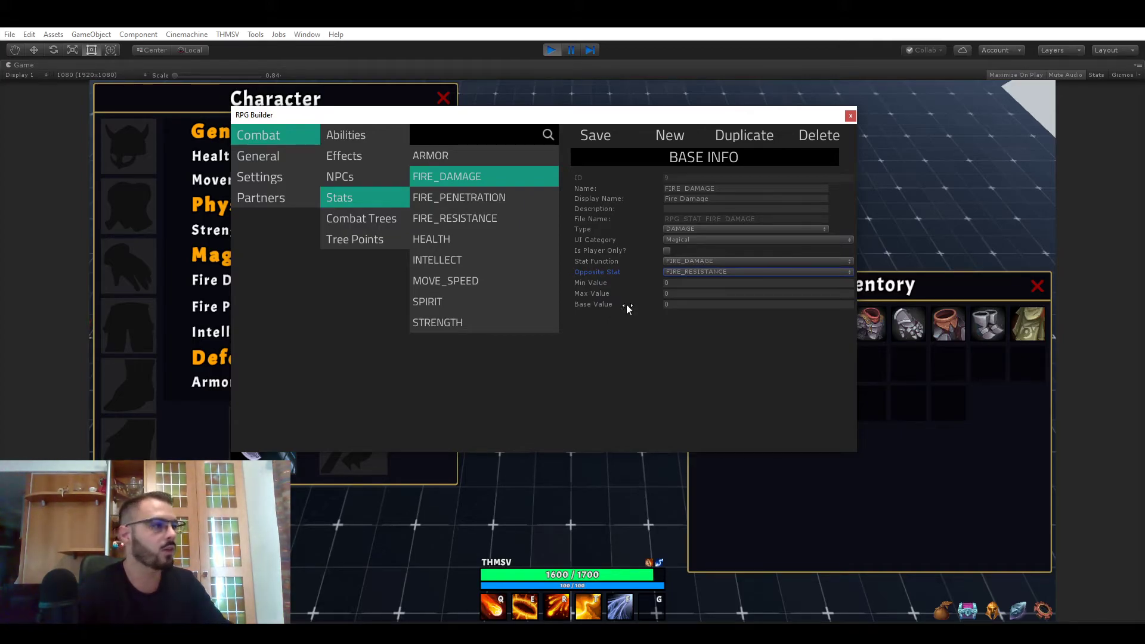
click(758, 283)
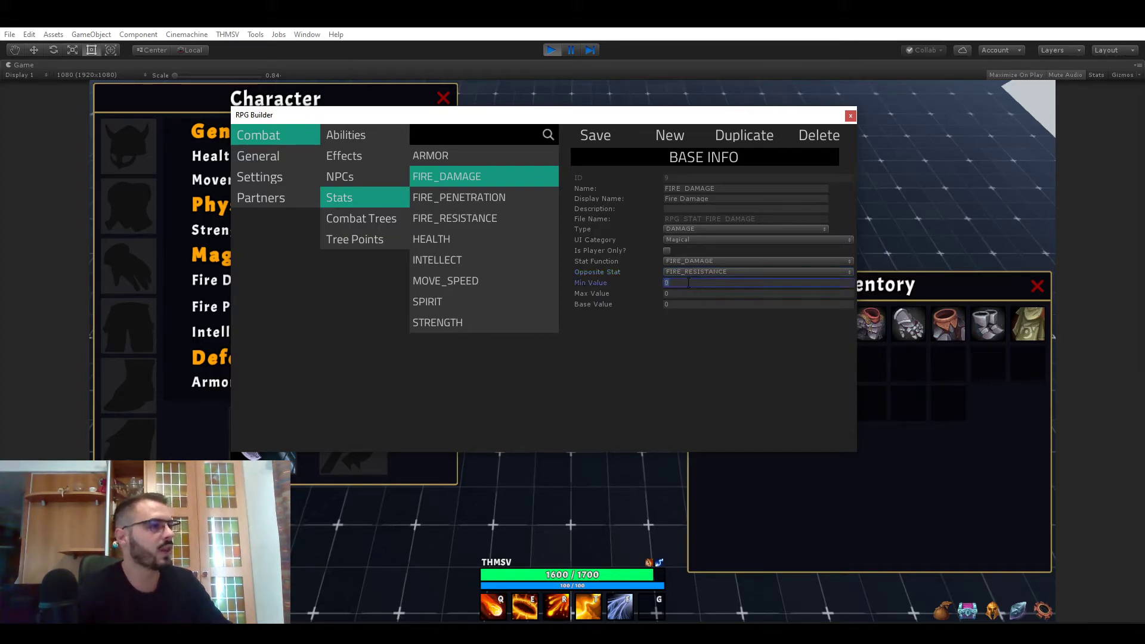
click(757, 293)
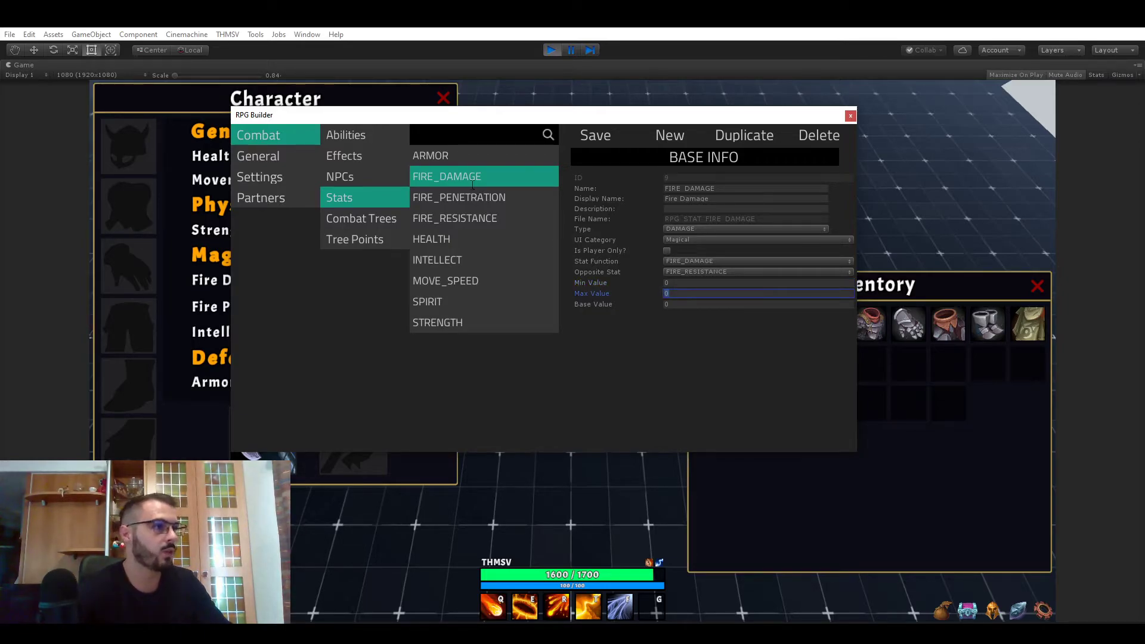
click(430, 155)
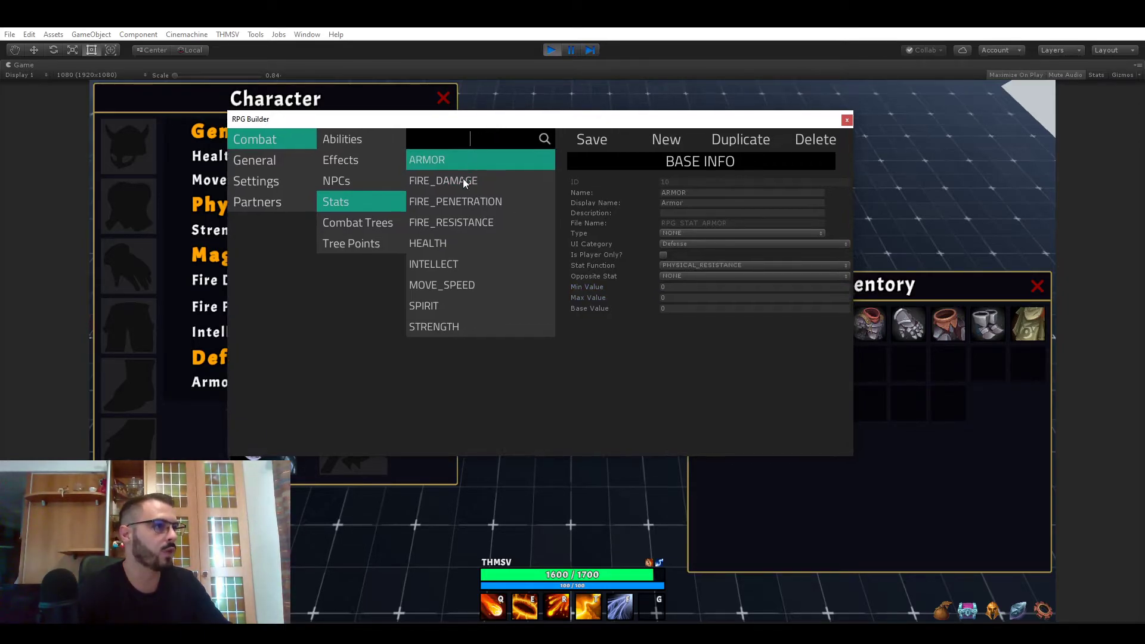
click(443, 180)
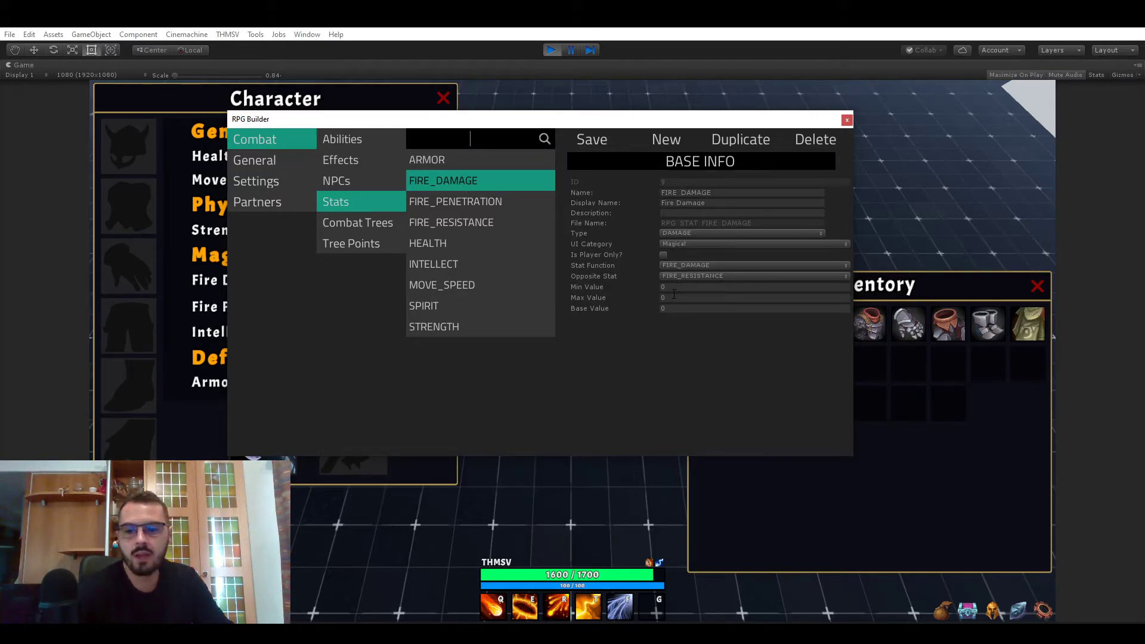
click(752, 297)
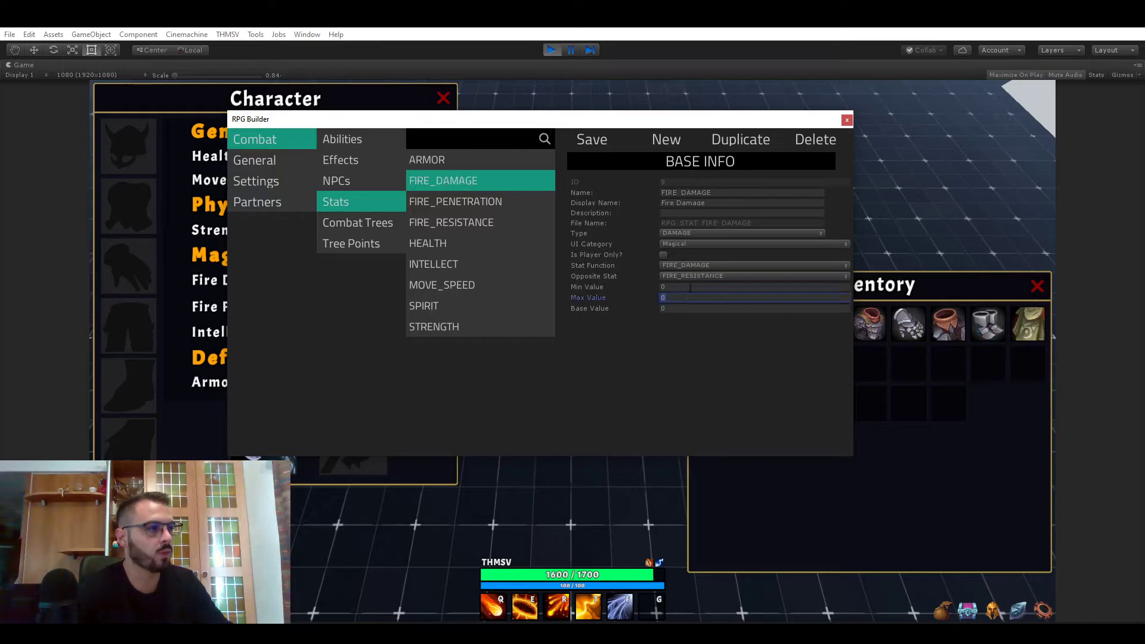
click(754, 286)
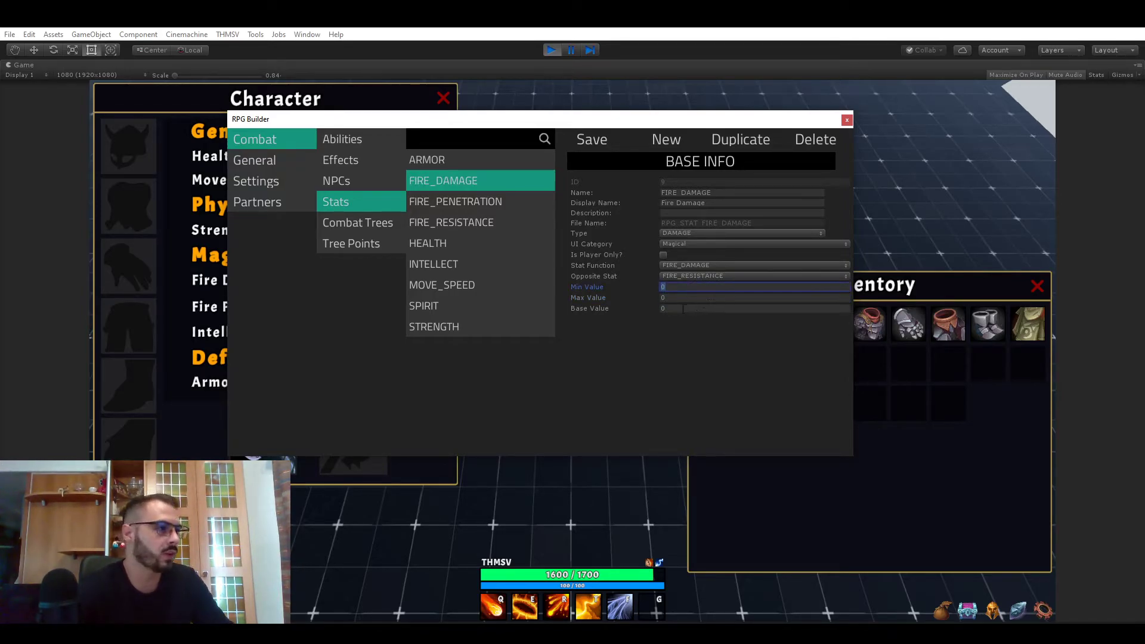
click(752, 308)
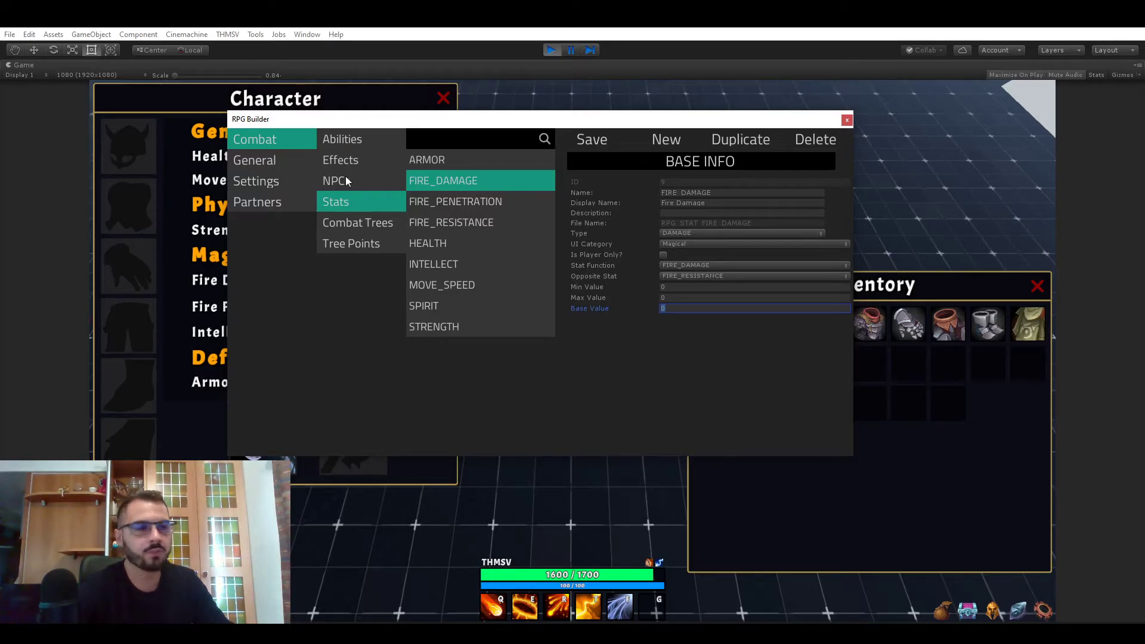
mouse_move(378, 183)
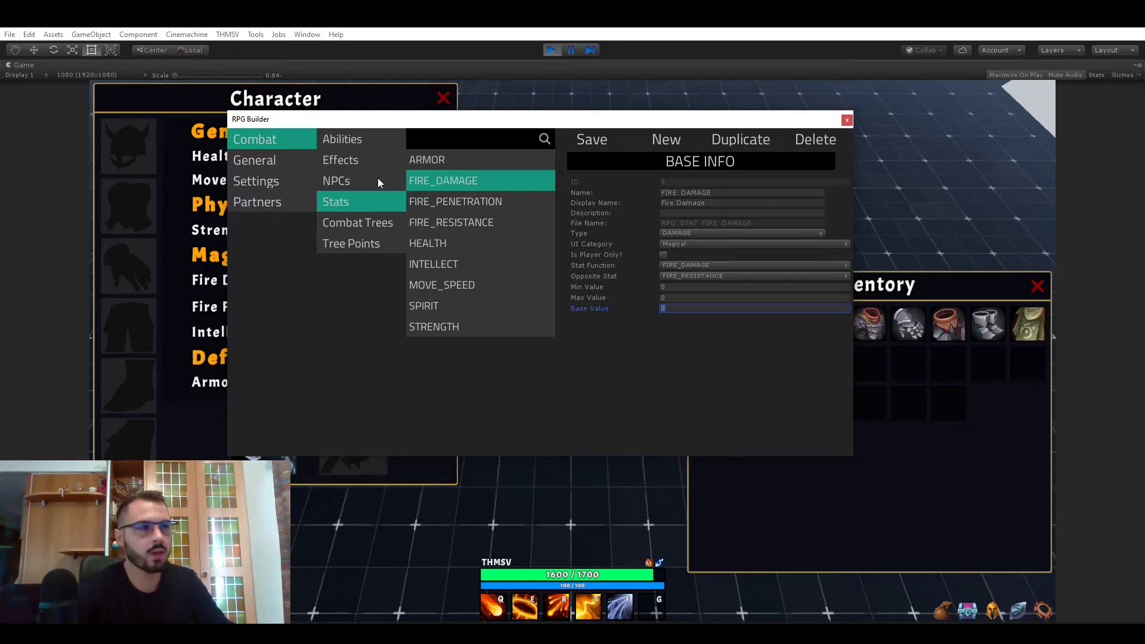
Go to General > Races and view the Elf and Dwarf race settings
click(254, 160)
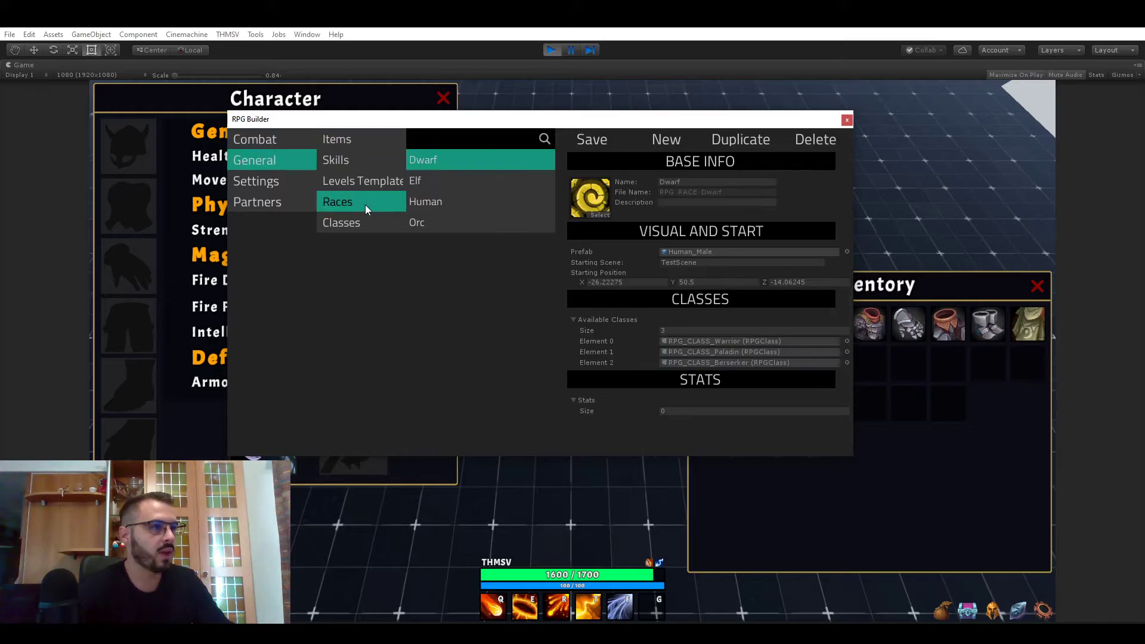
mouse_move(458, 205)
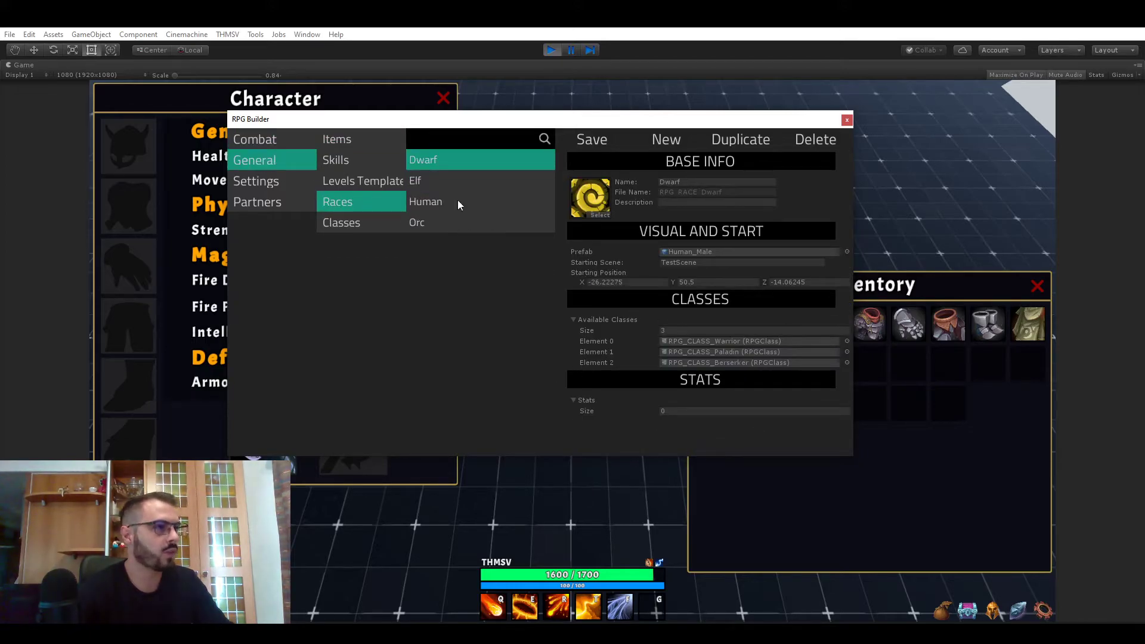
click(415, 180)
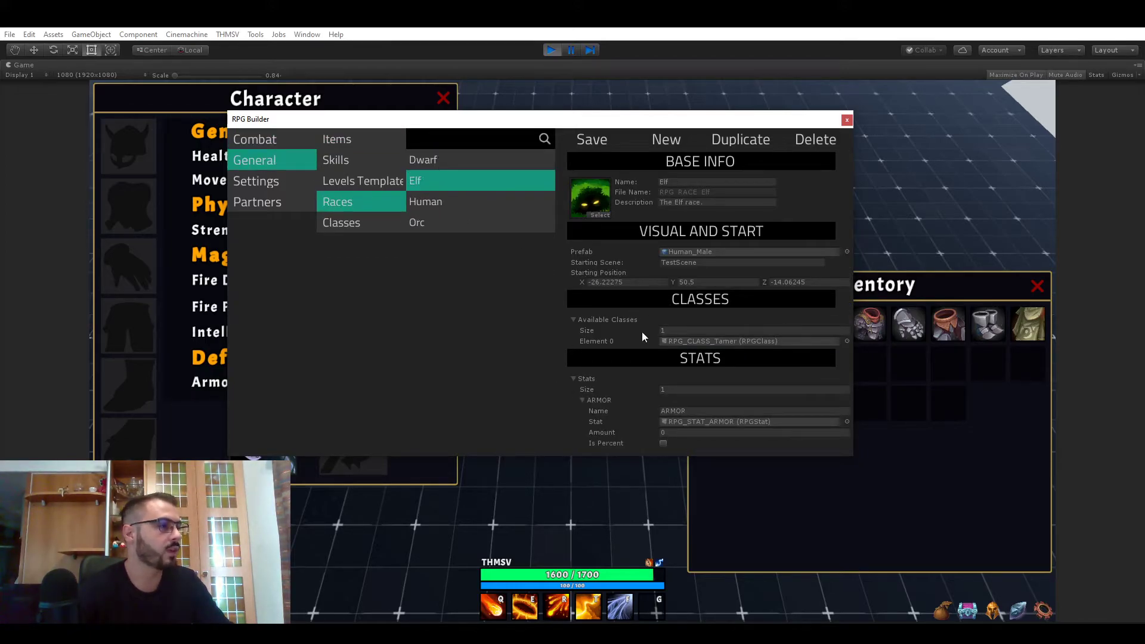
mouse_move(588, 379)
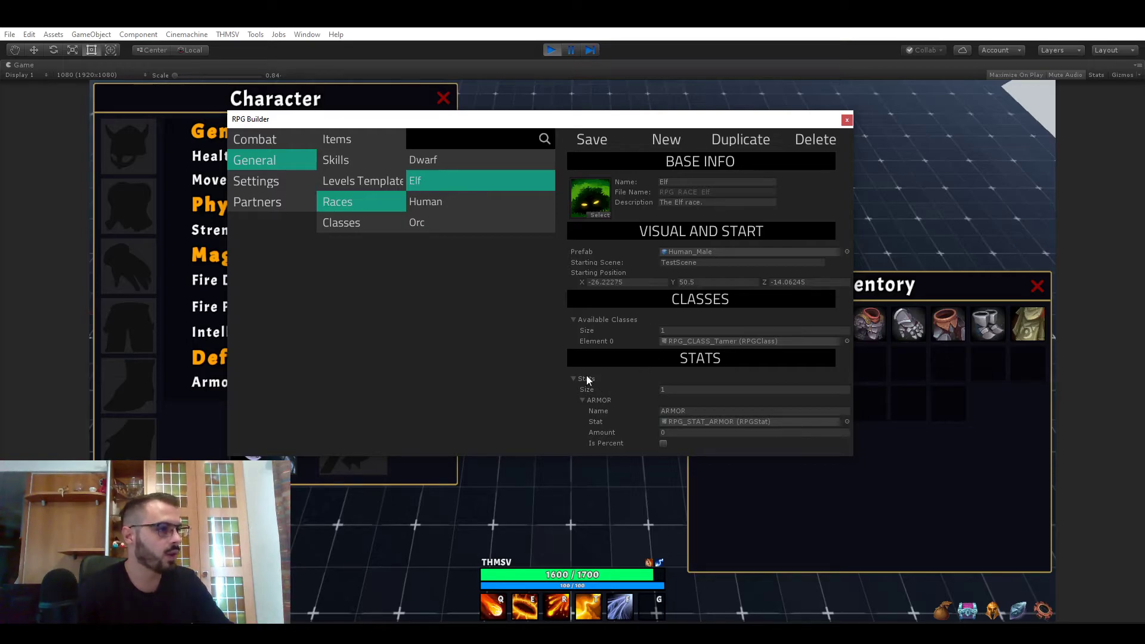
click(422, 158)
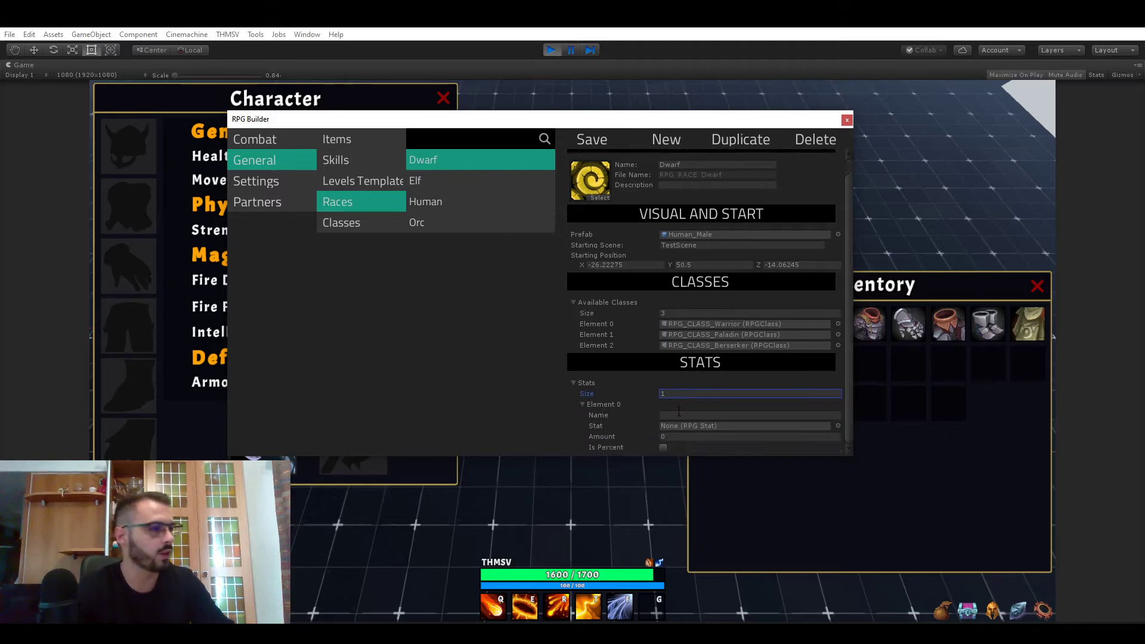
mouse_move(598, 389)
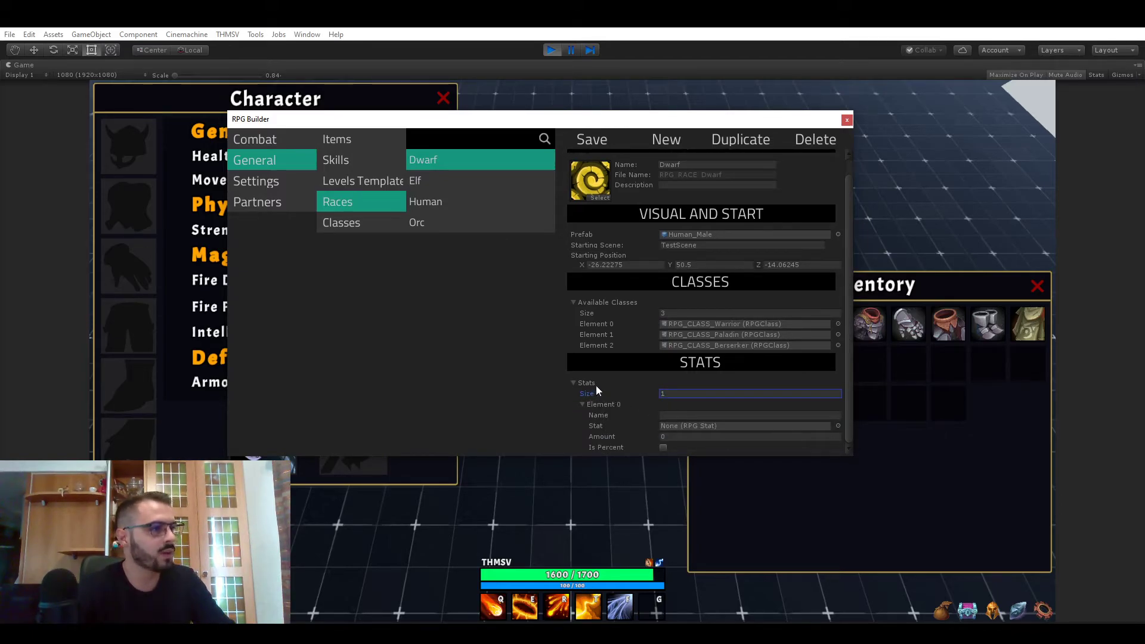
mouse_move(840, 429)
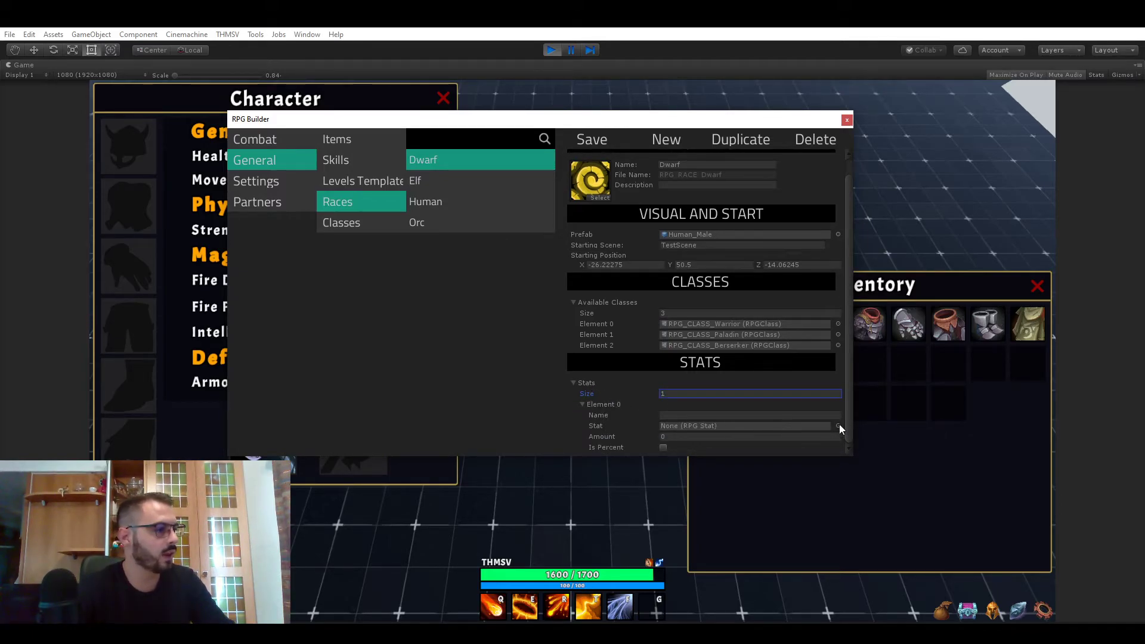
Give Dwarf a FIRE_DAMAGE bonus of 10, then reset its Stats list to empty
click(837, 426)
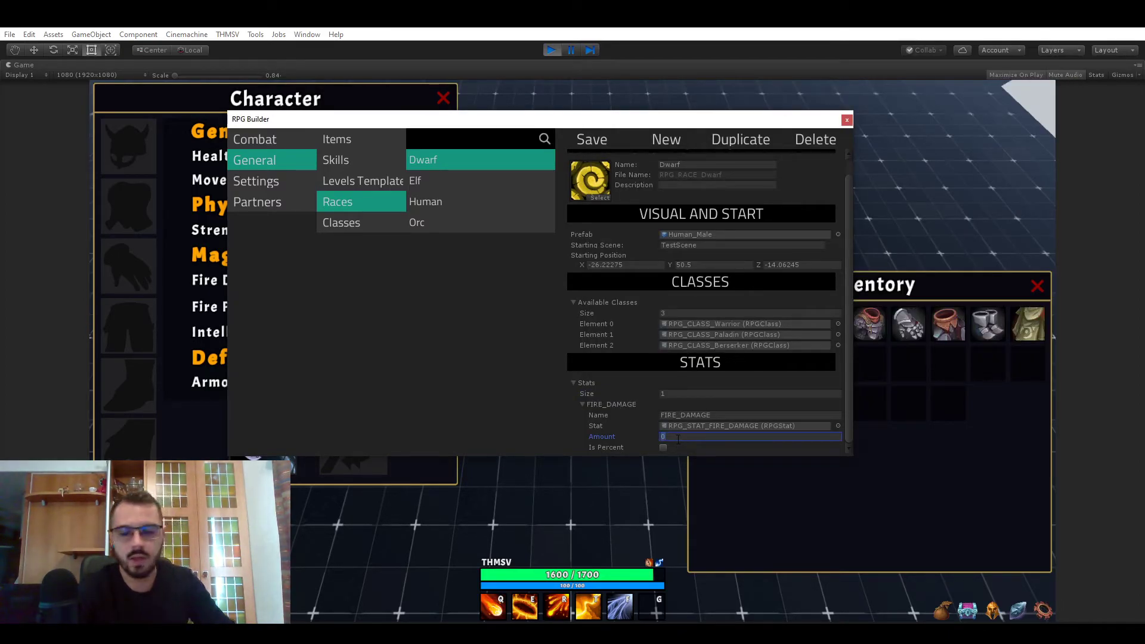
text(10)
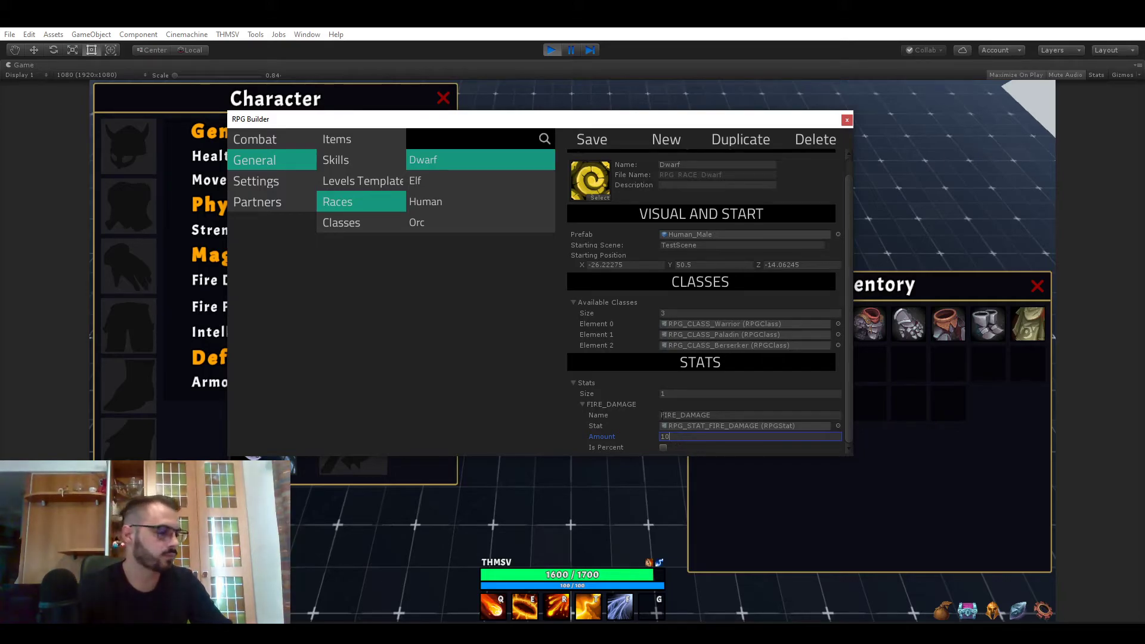
mouse_move(591, 150)
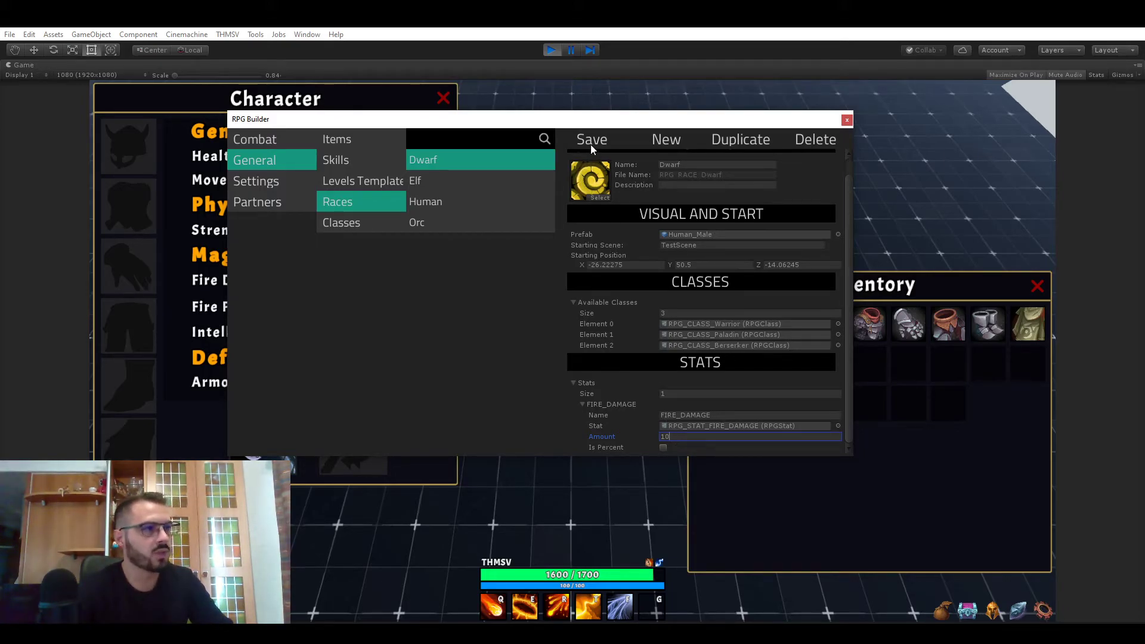
mouse_move(672, 274)
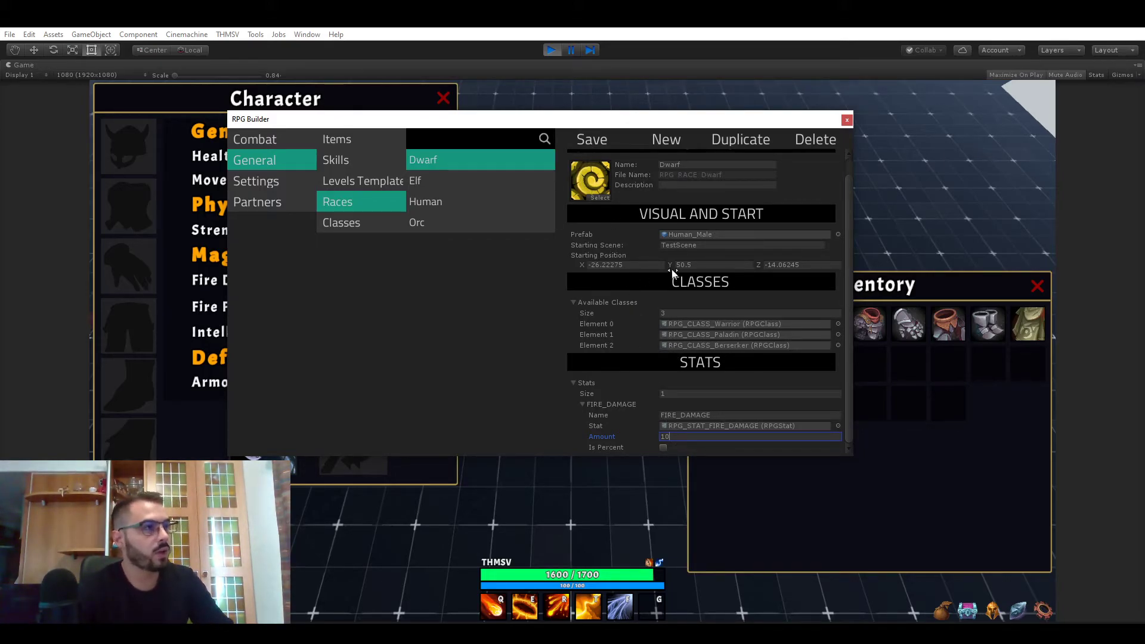
mouse_move(687, 413)
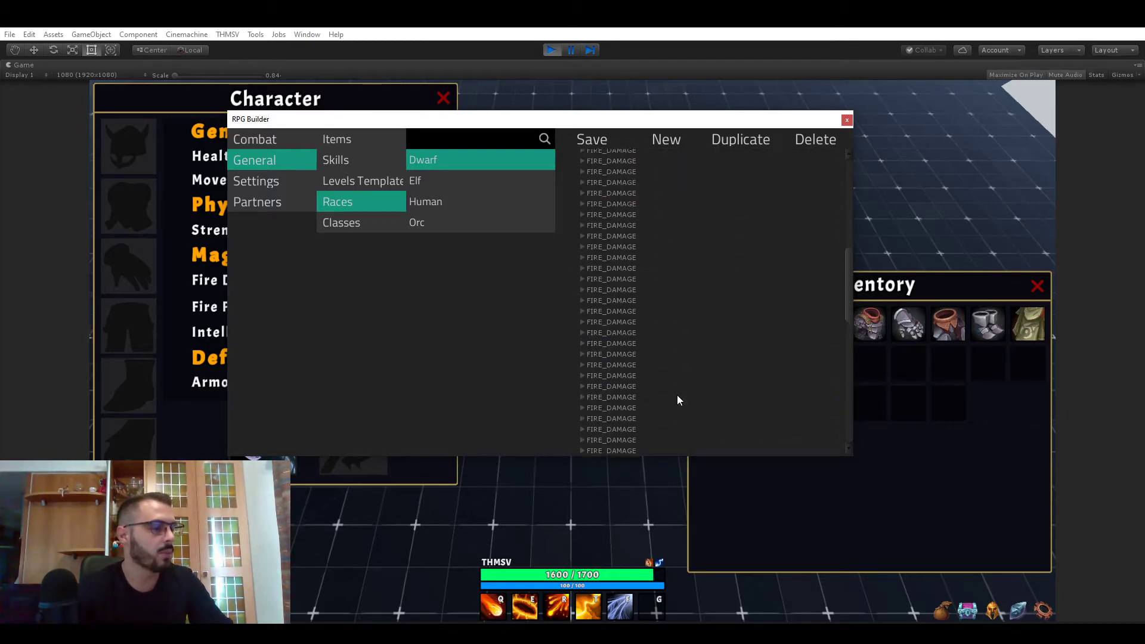
click(423, 160)
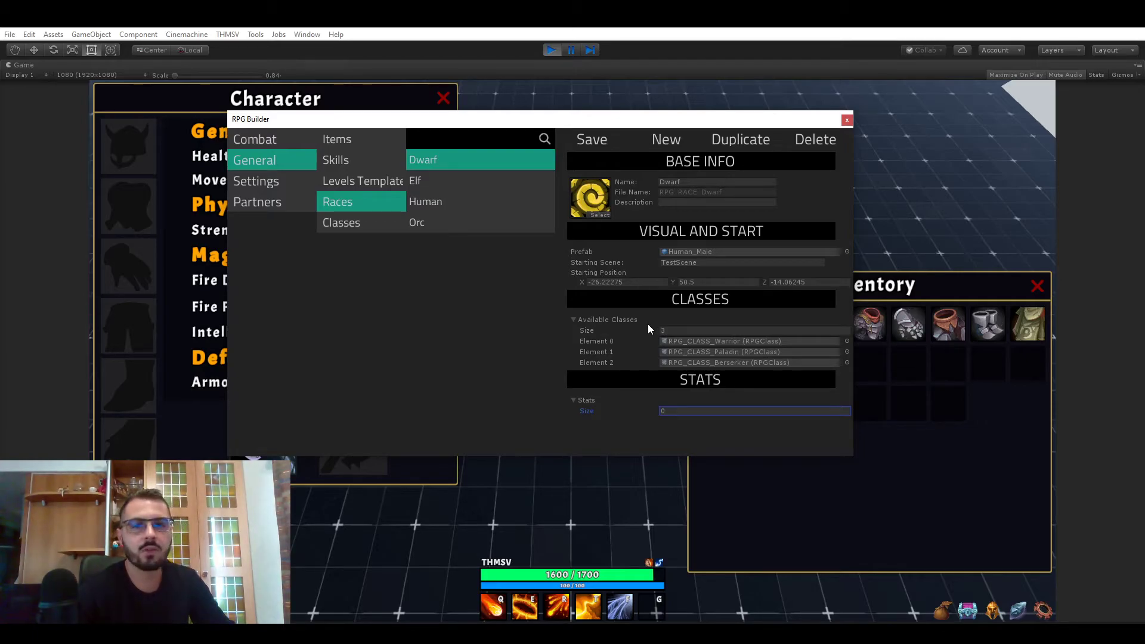
mouse_move(592, 327)
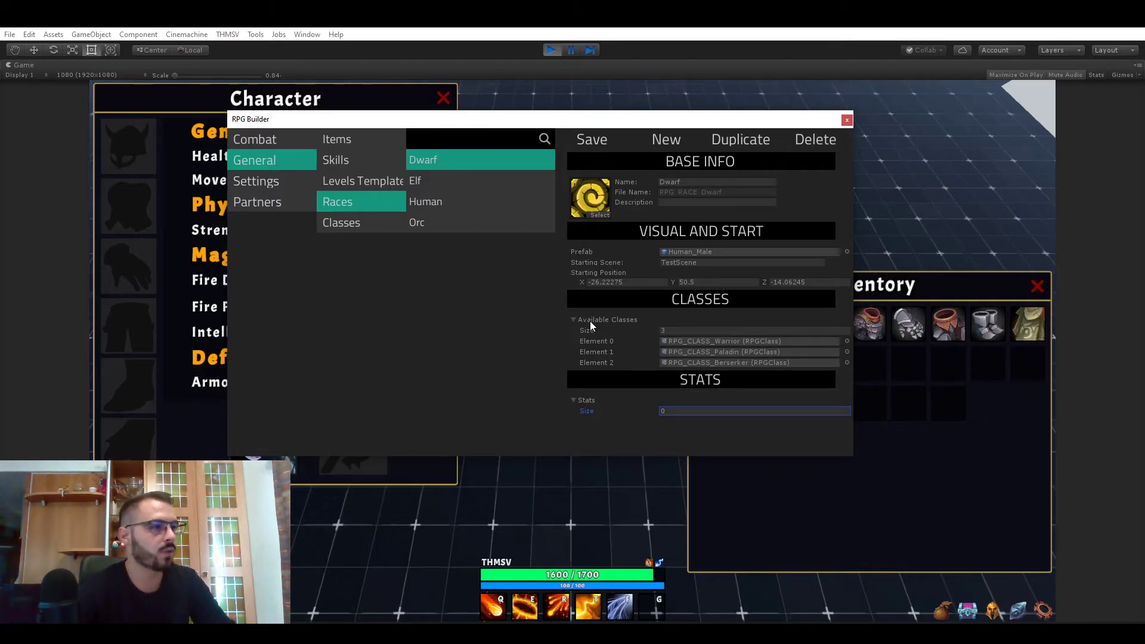
mouse_move(484, 201)
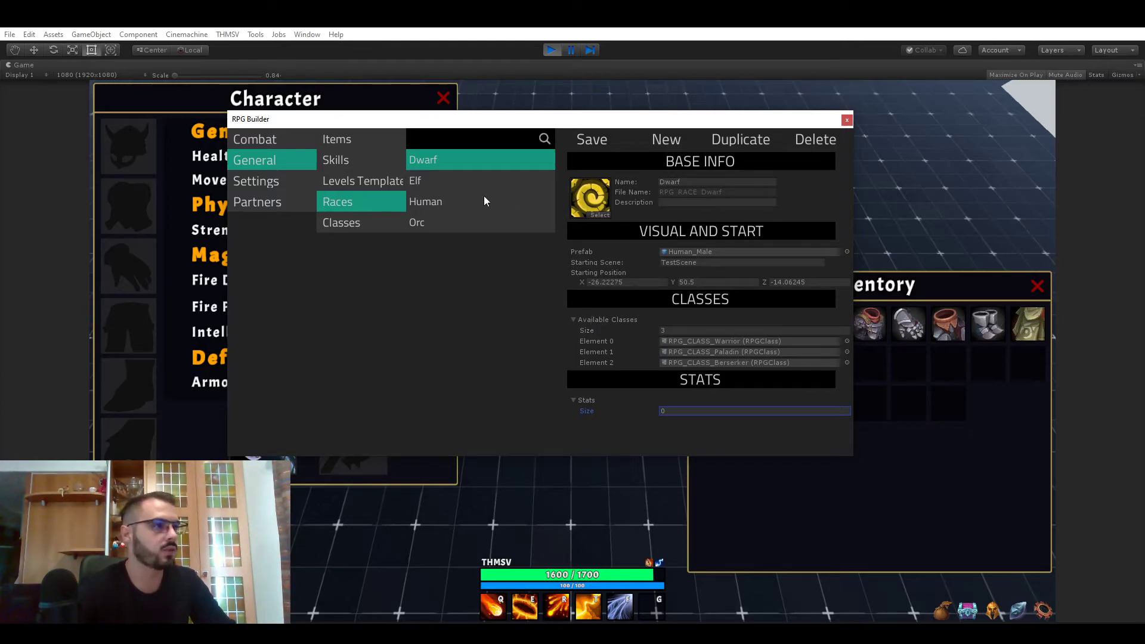
Give the Berserker class a STRENGTH bonus of 11, reset its Stats size to 0, and return to Stats
click(341, 223)
text(1)
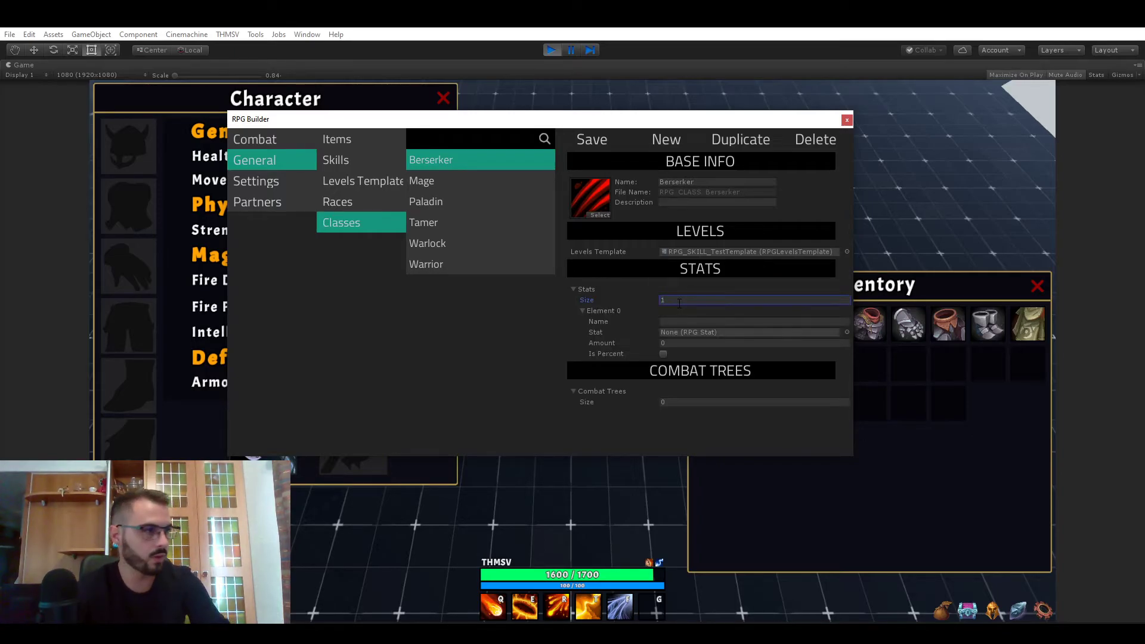
click(846, 332)
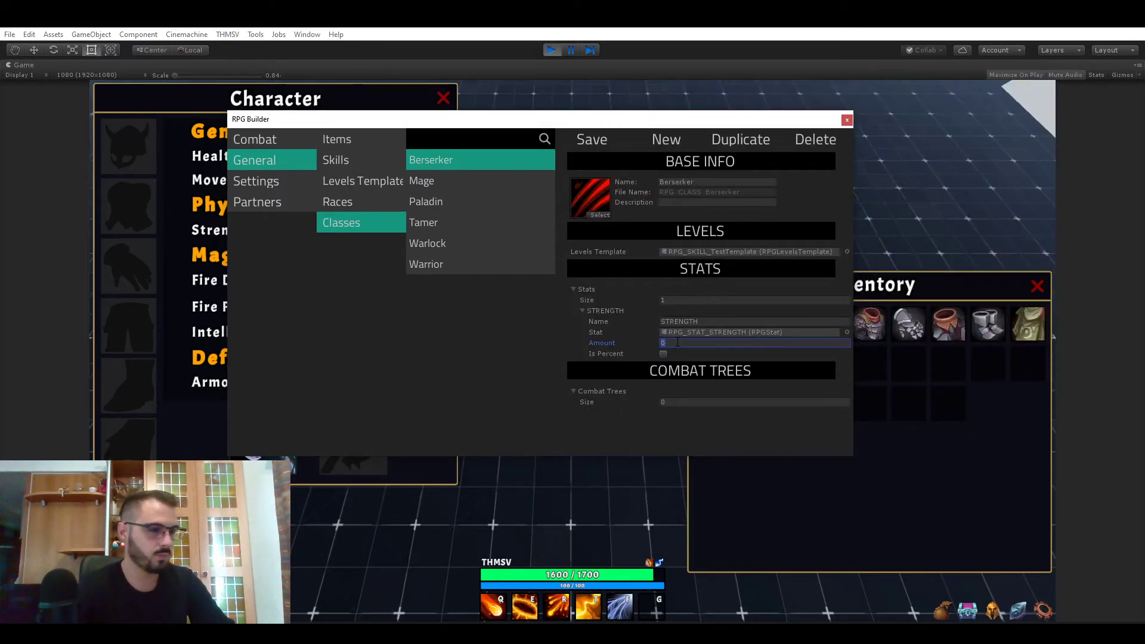
text(11)
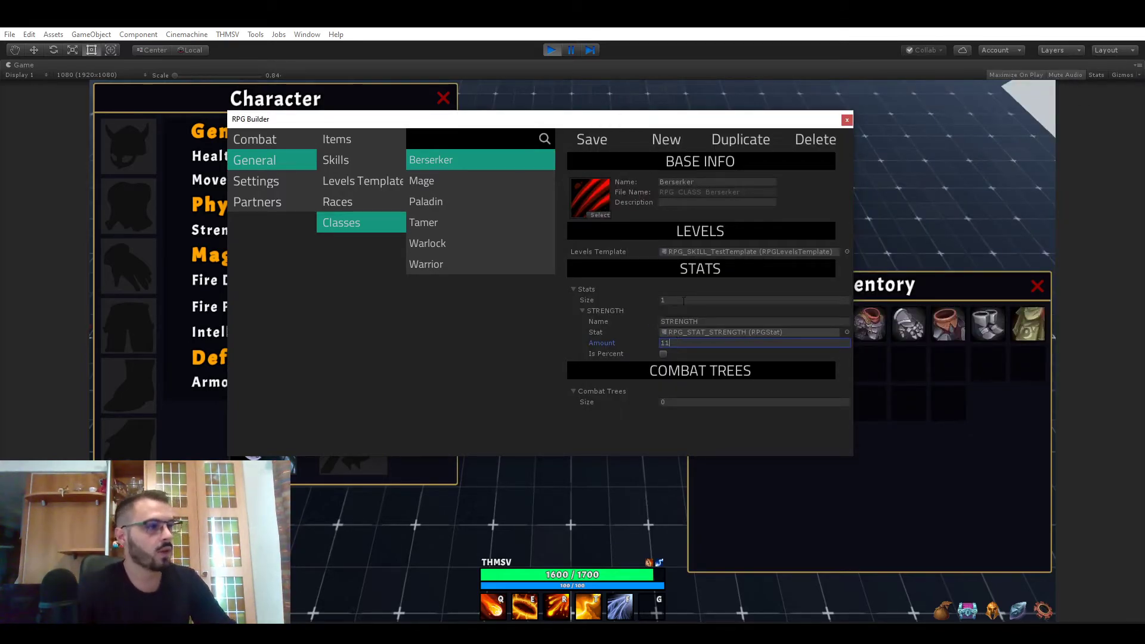
click(753, 299)
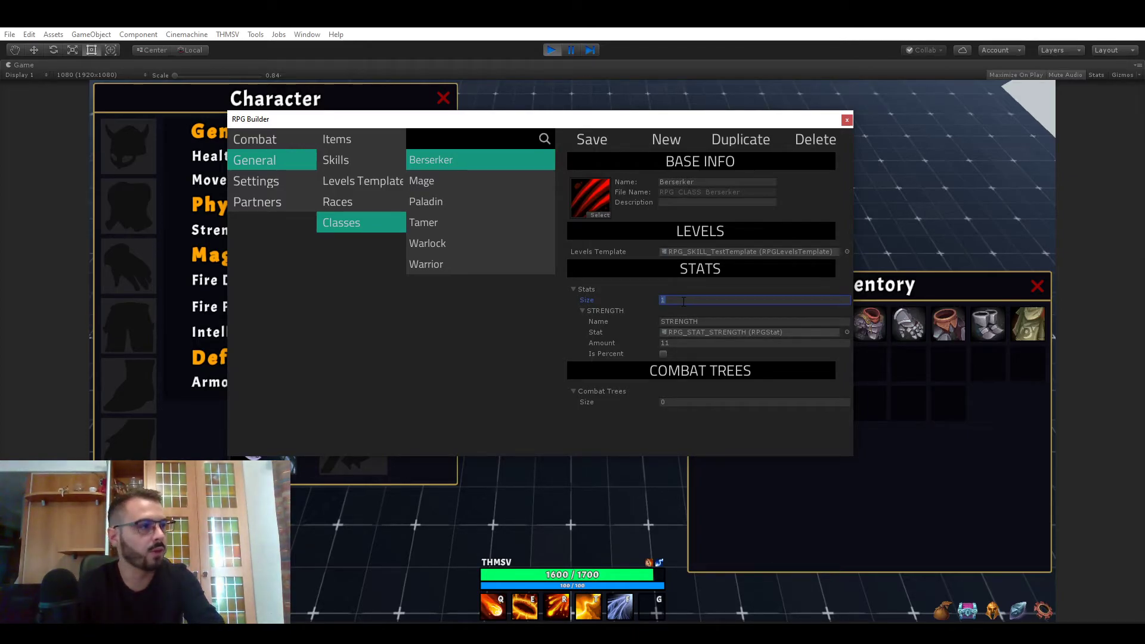
text(0)
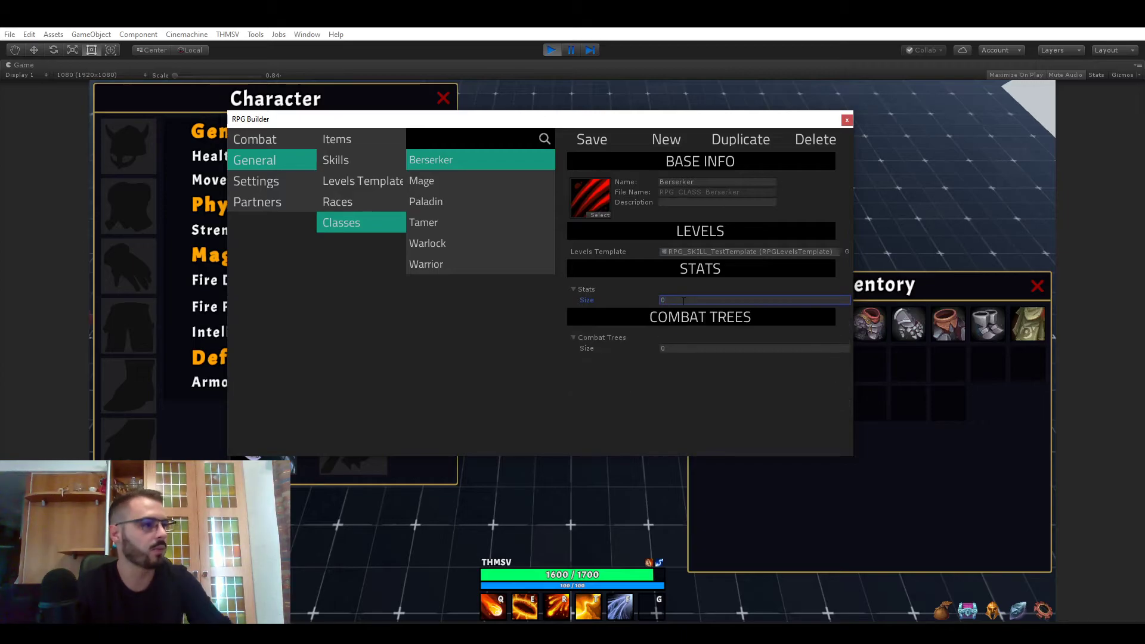
click(336, 139)
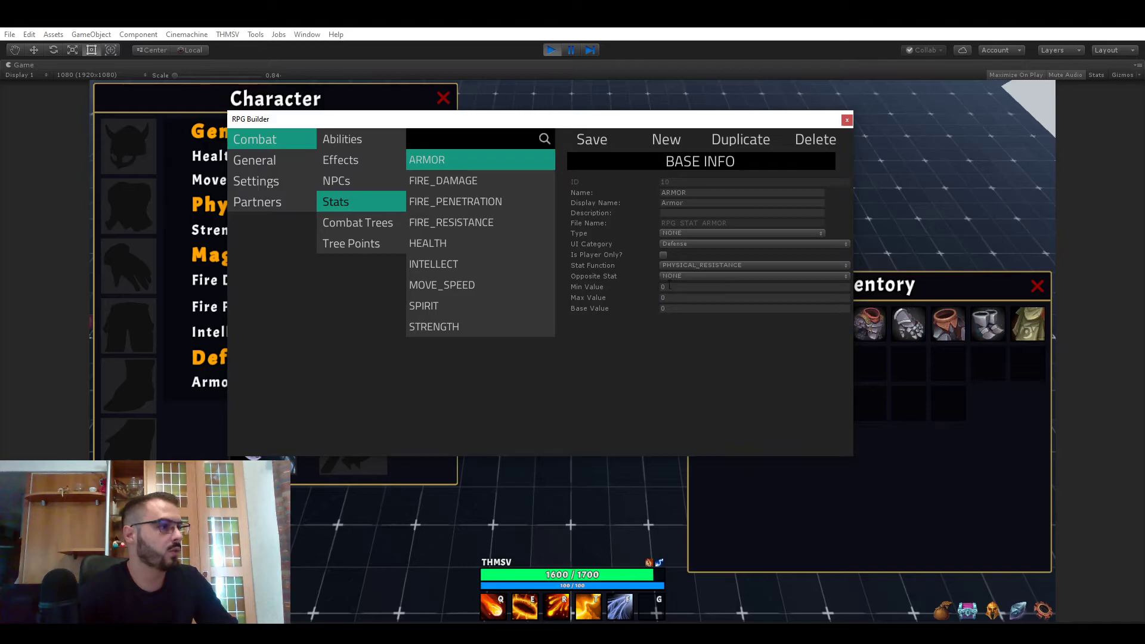
mouse_move(716, 275)
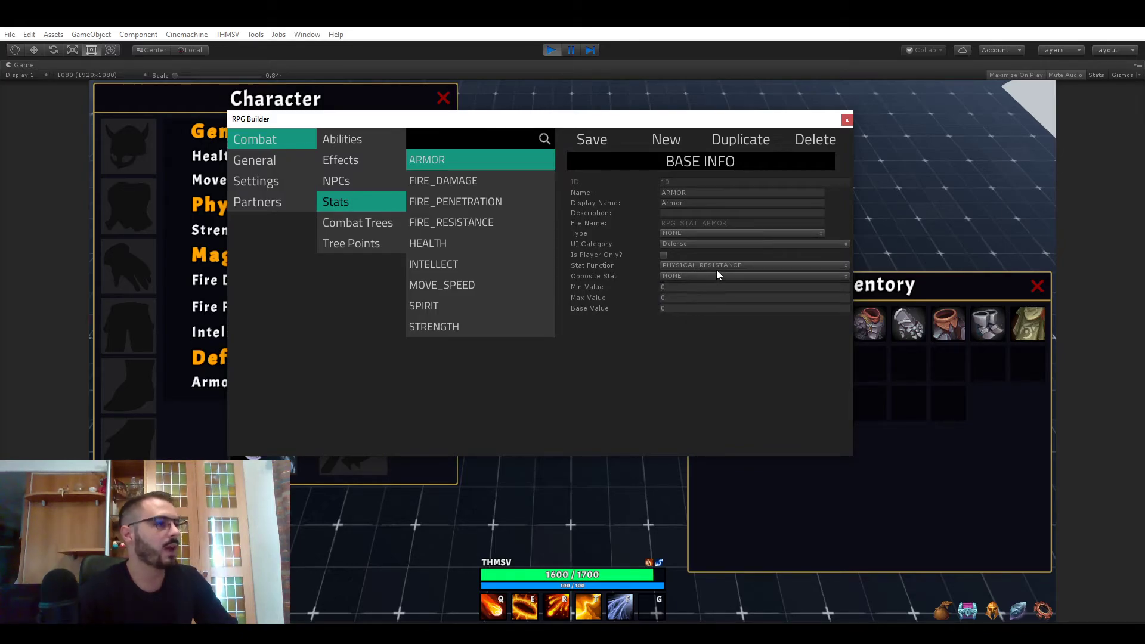
click(444, 180)
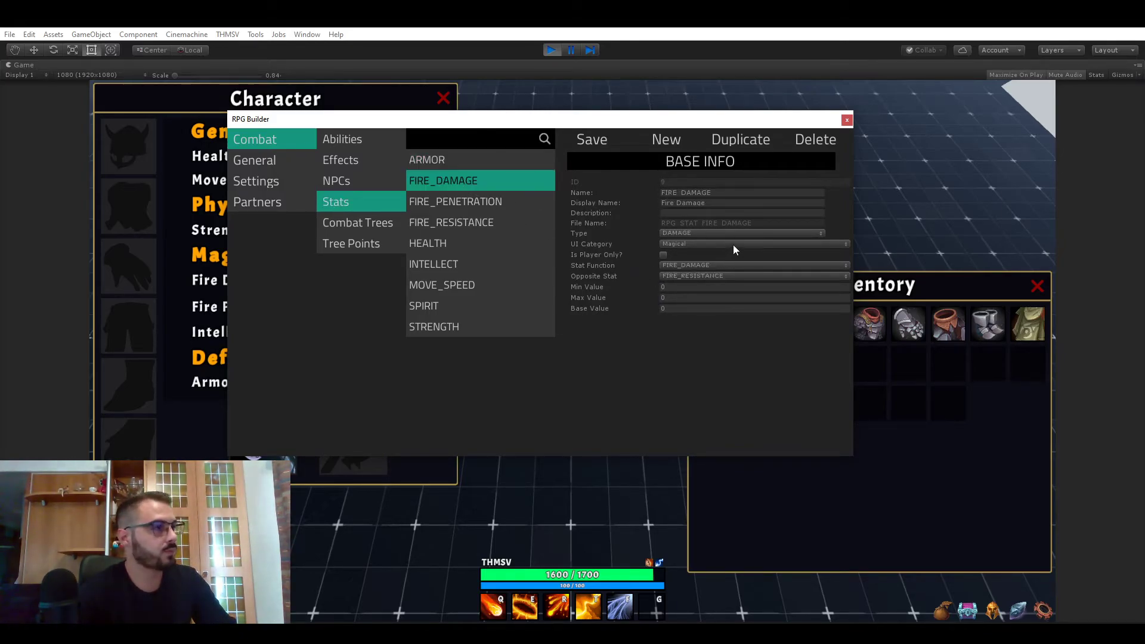
mouse_move(492, 214)
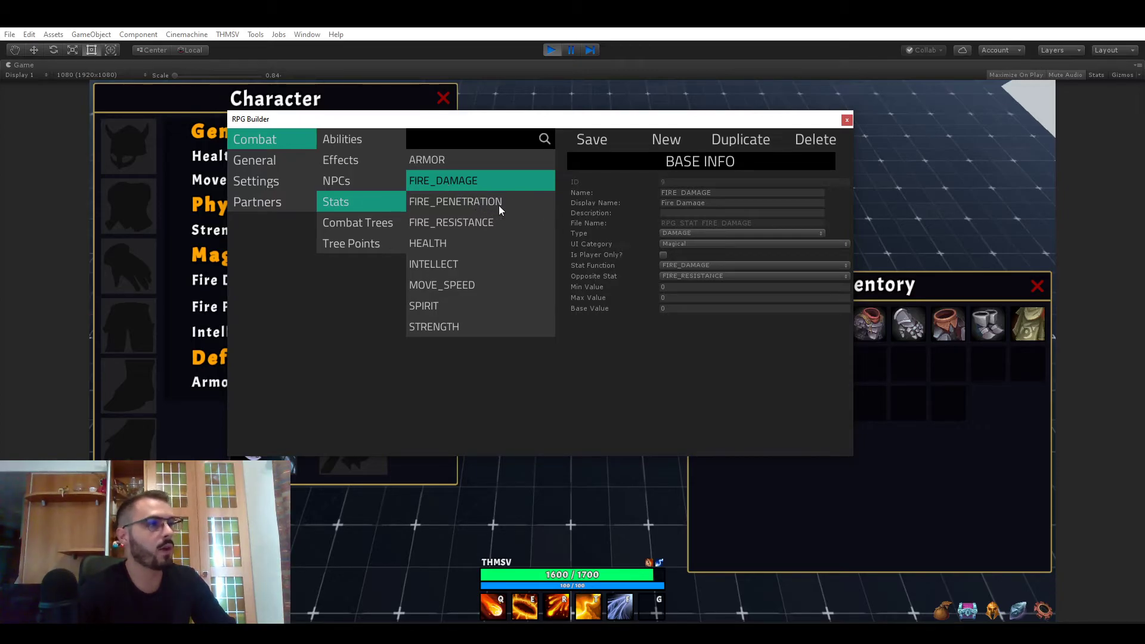
mouse_move(670, 242)
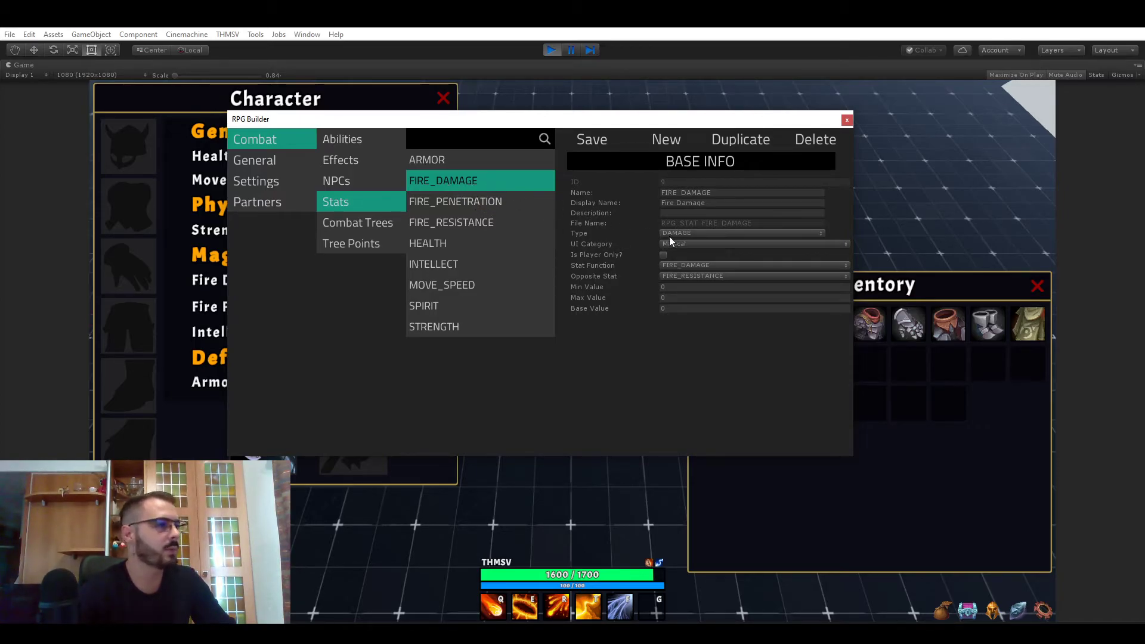
click(740, 232)
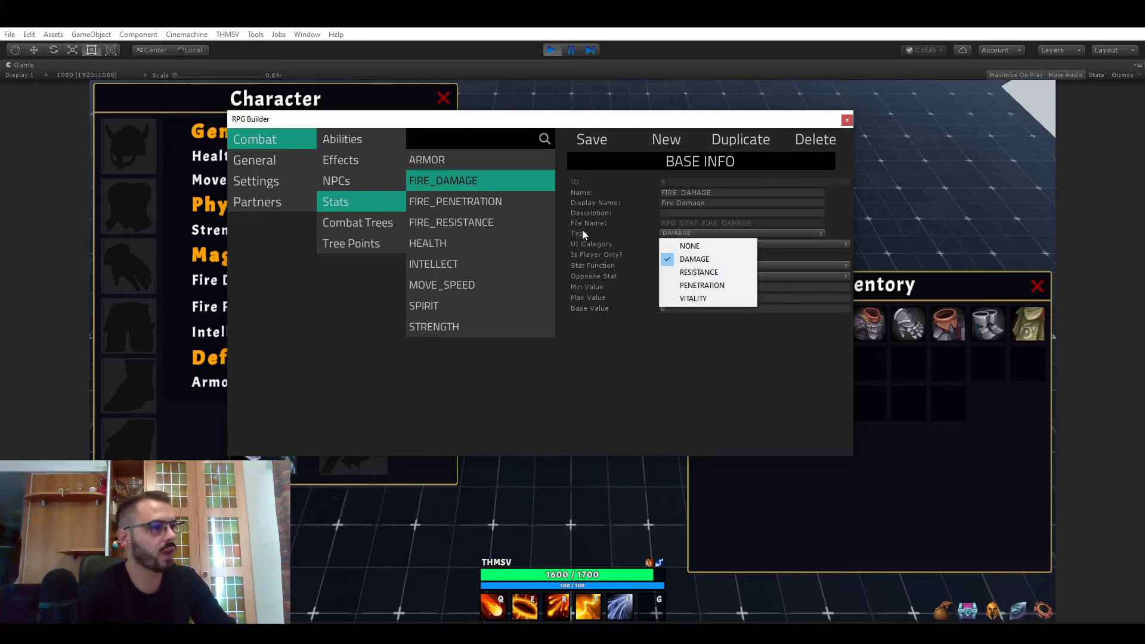
click(694, 258)
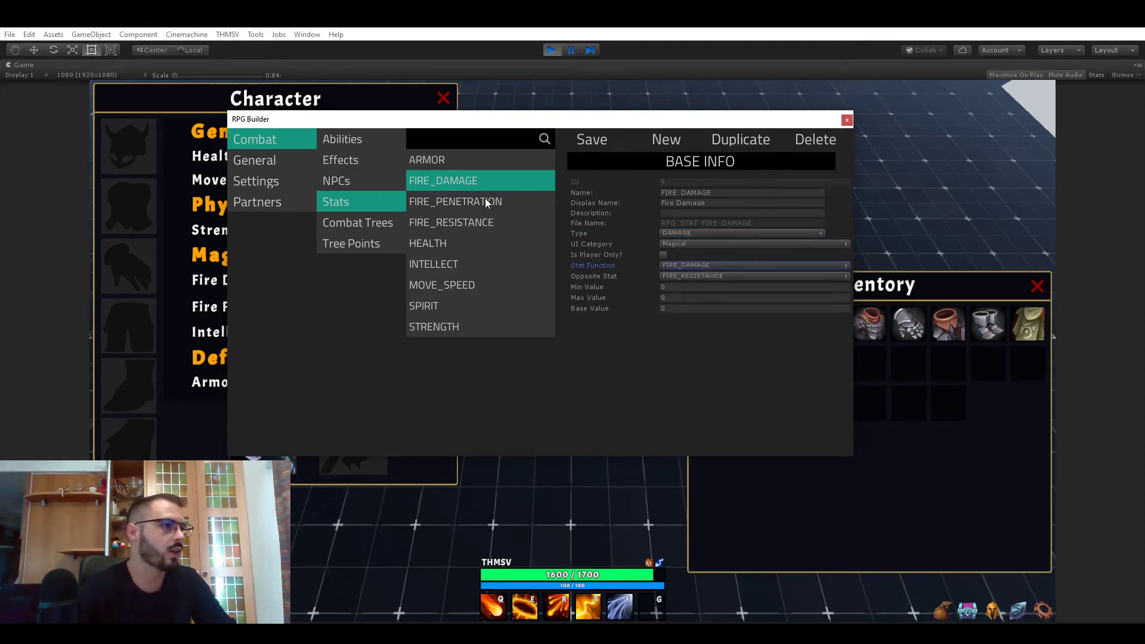
Show FIRE_RESISTANCE as a resistance-type stat with FIRE_PENETRATION as its opposite
click(451, 222)
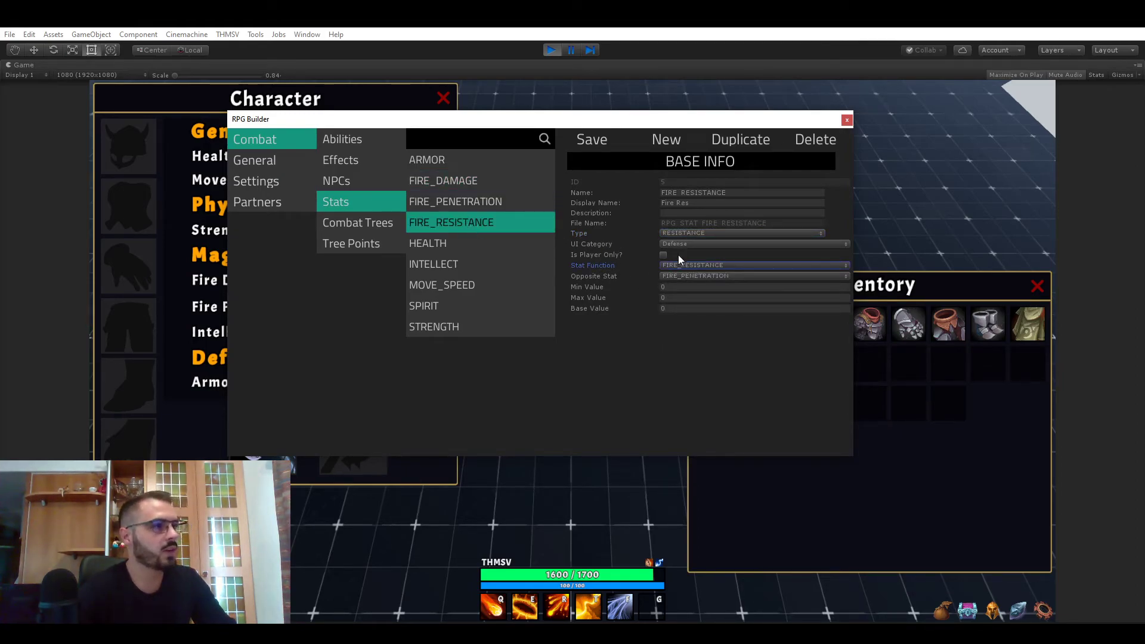
click(739, 232)
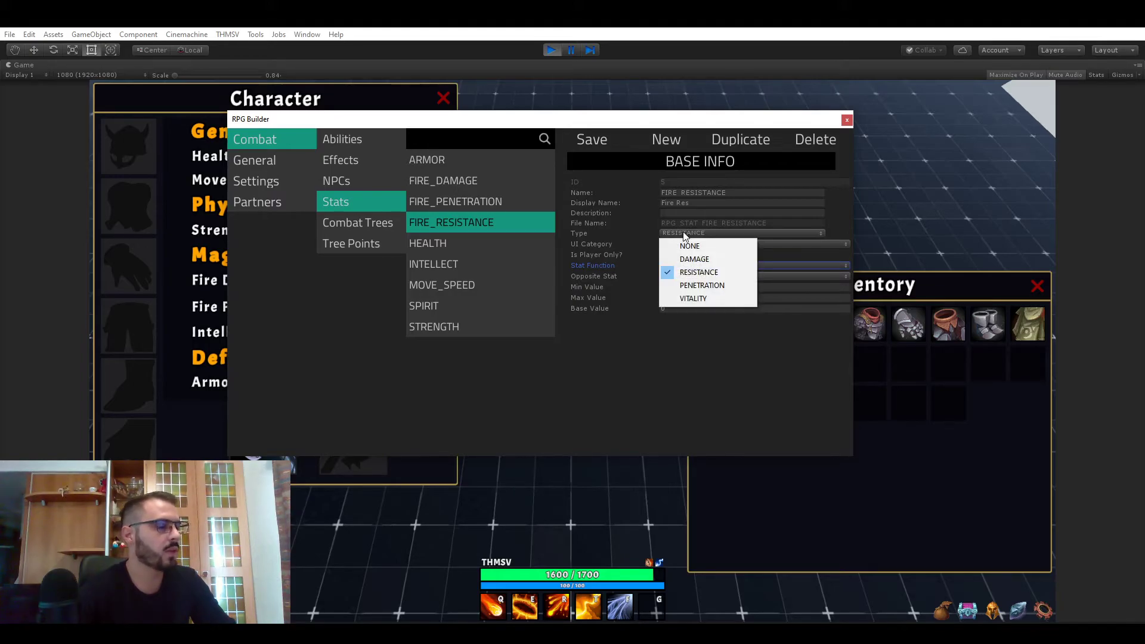
click(697, 272)
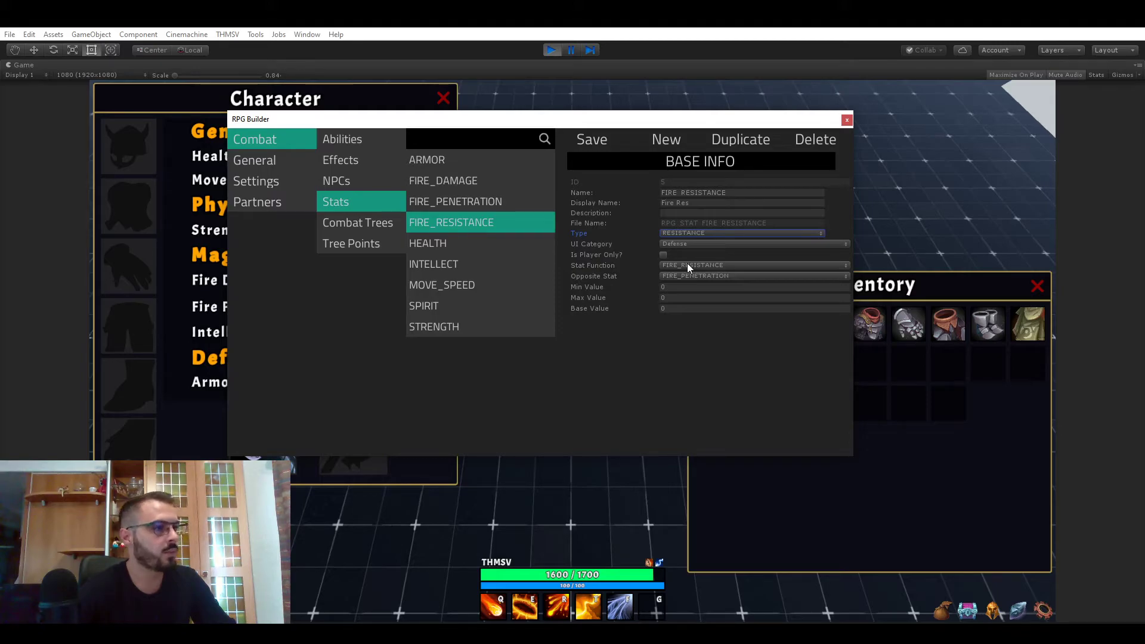
mouse_move(617, 284)
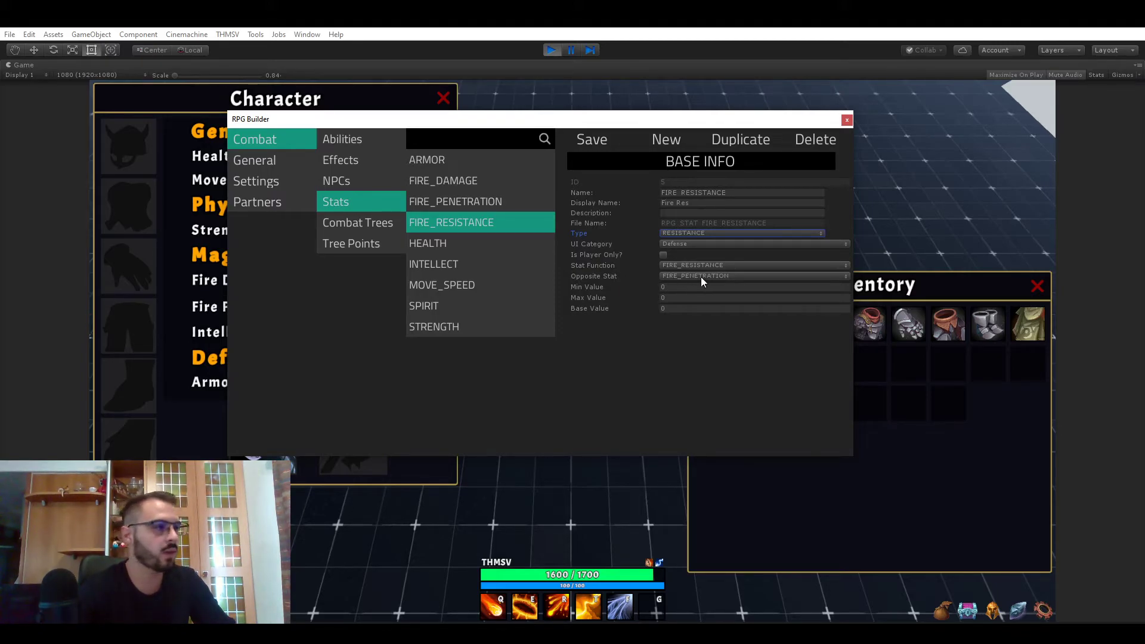
mouse_move(607, 285)
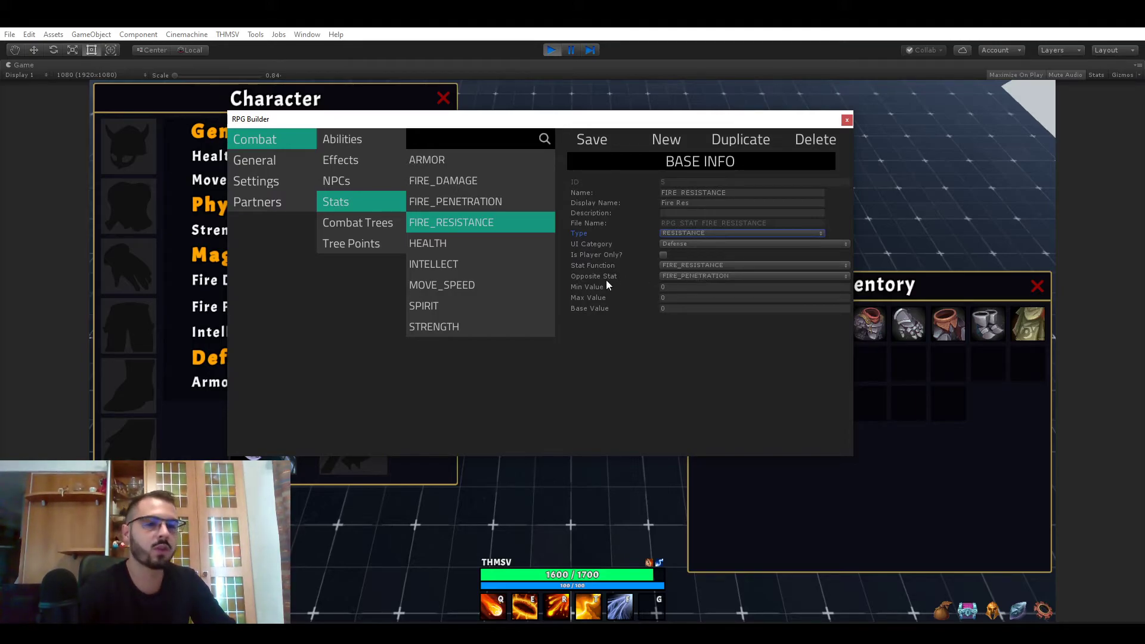
mouse_move(715, 265)
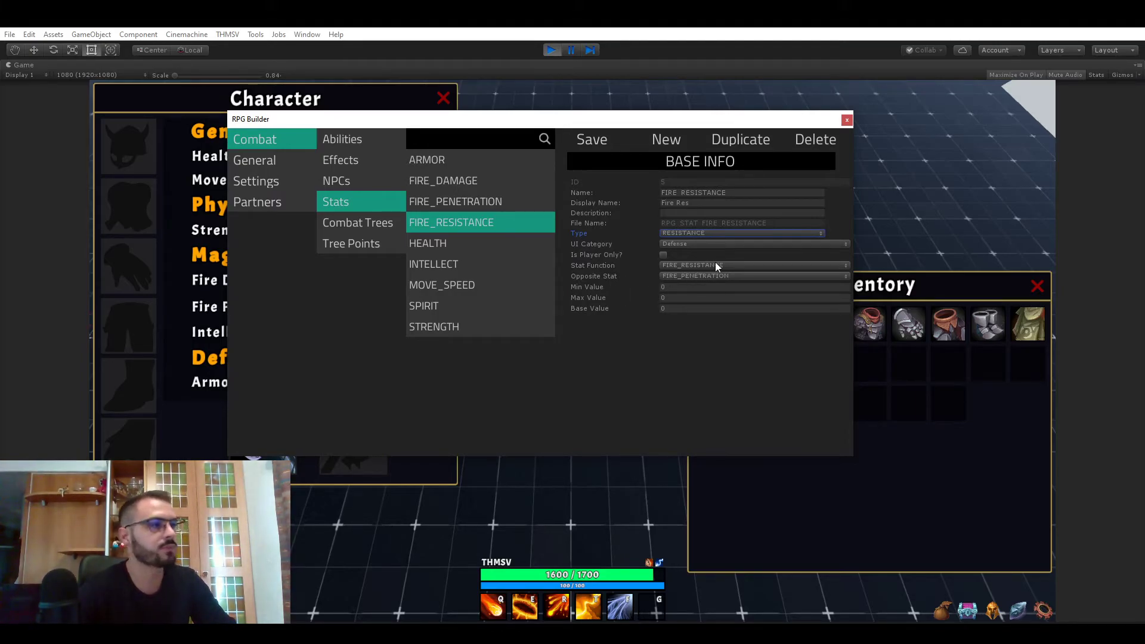
mouse_move(707, 268)
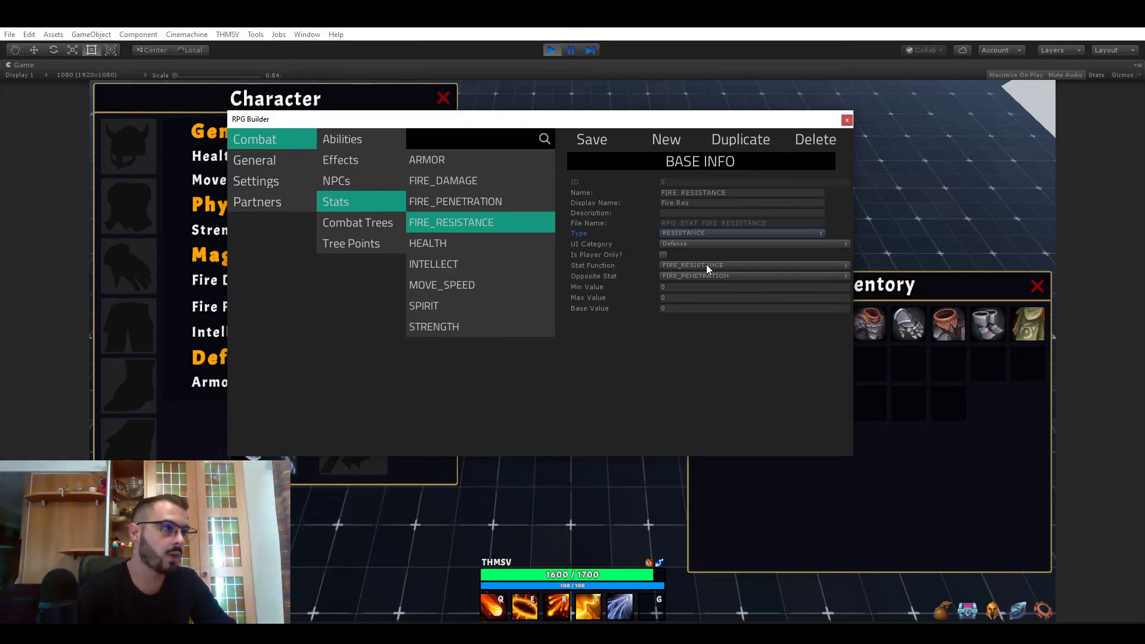
click(752, 275)
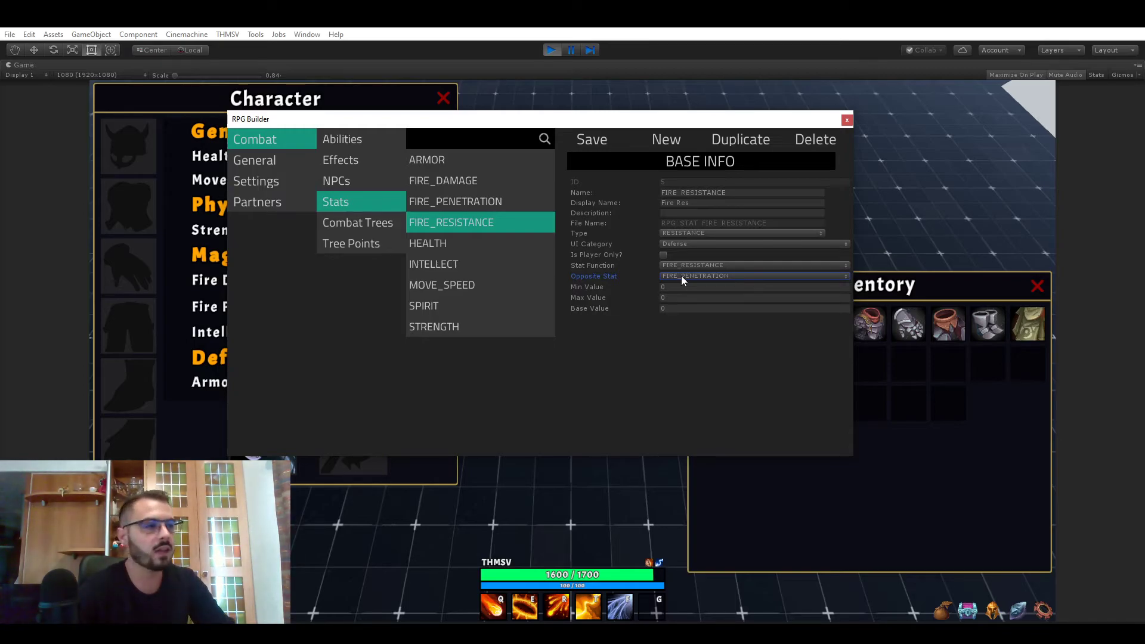
mouse_move(687, 265)
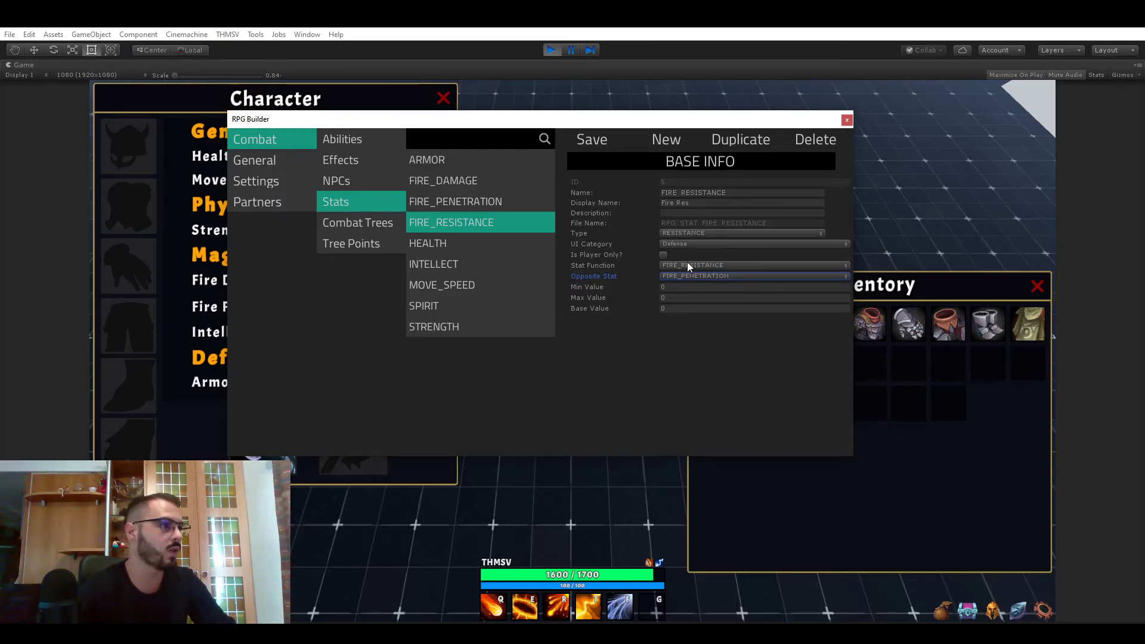
mouse_move(595, 286)
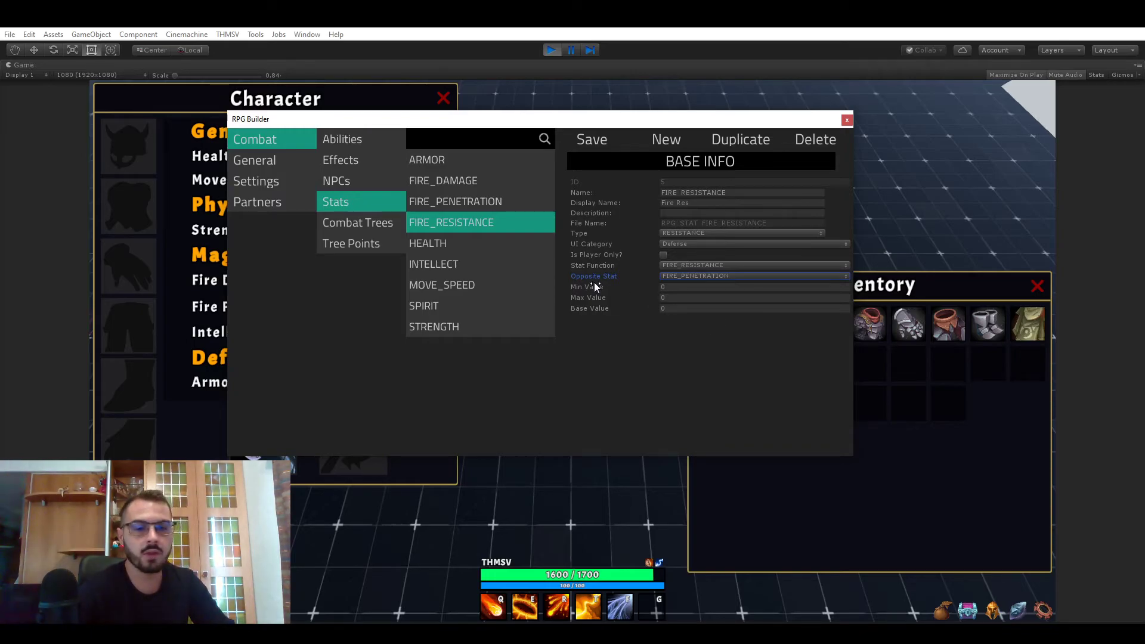
mouse_move(467, 222)
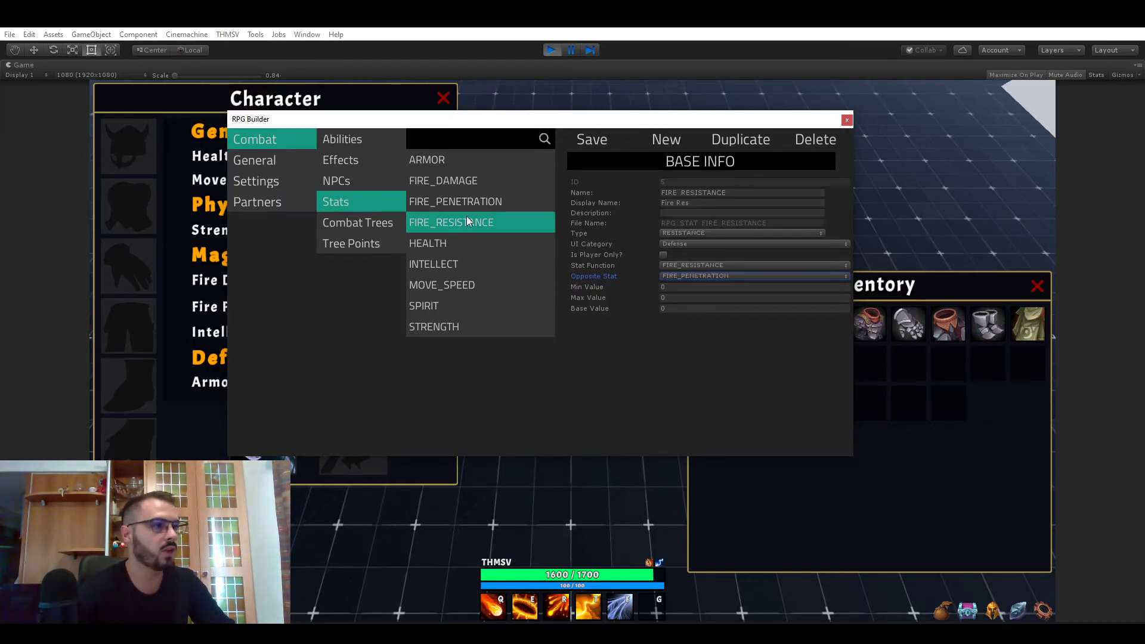
mouse_move(476, 247)
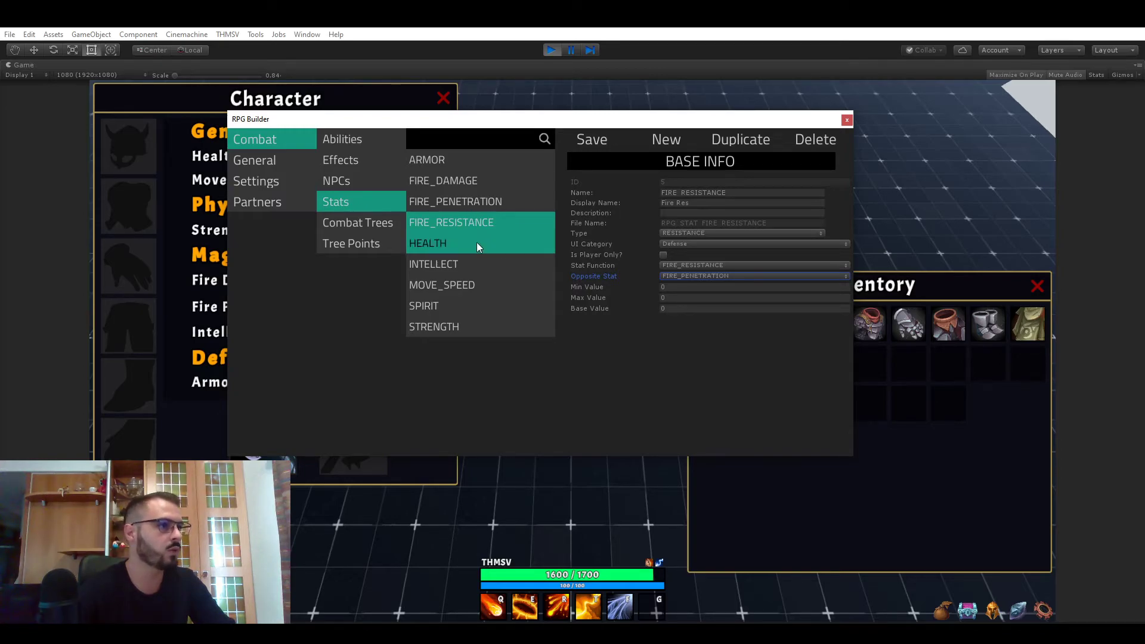
Show HEALTH's base value 1500, then switch to the NPCs list
click(428, 243)
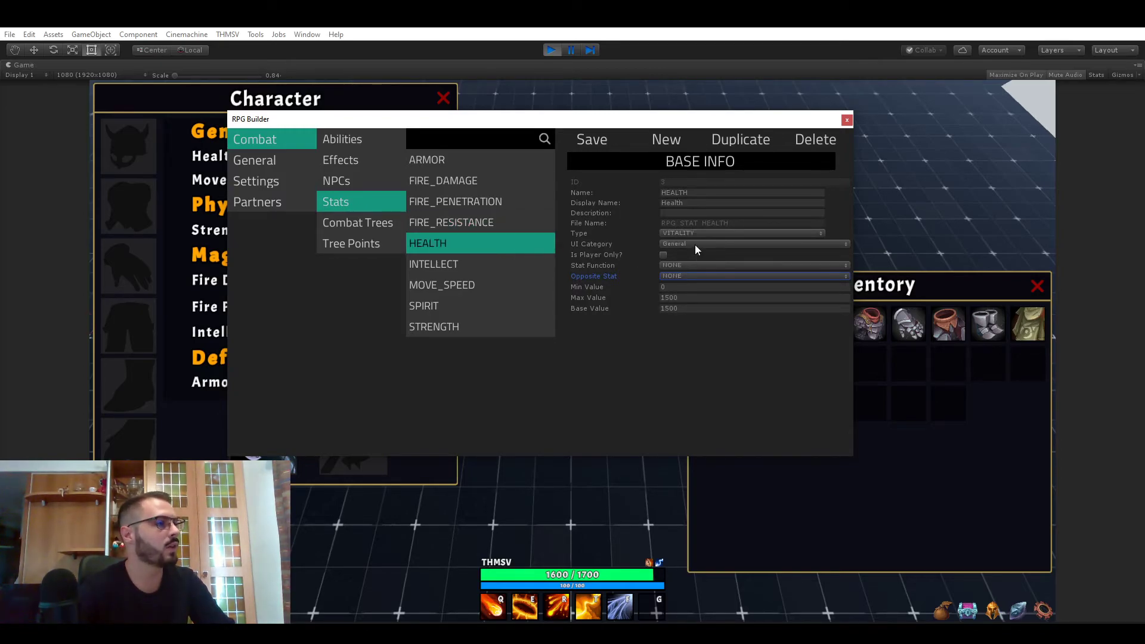
mouse_move(652, 239)
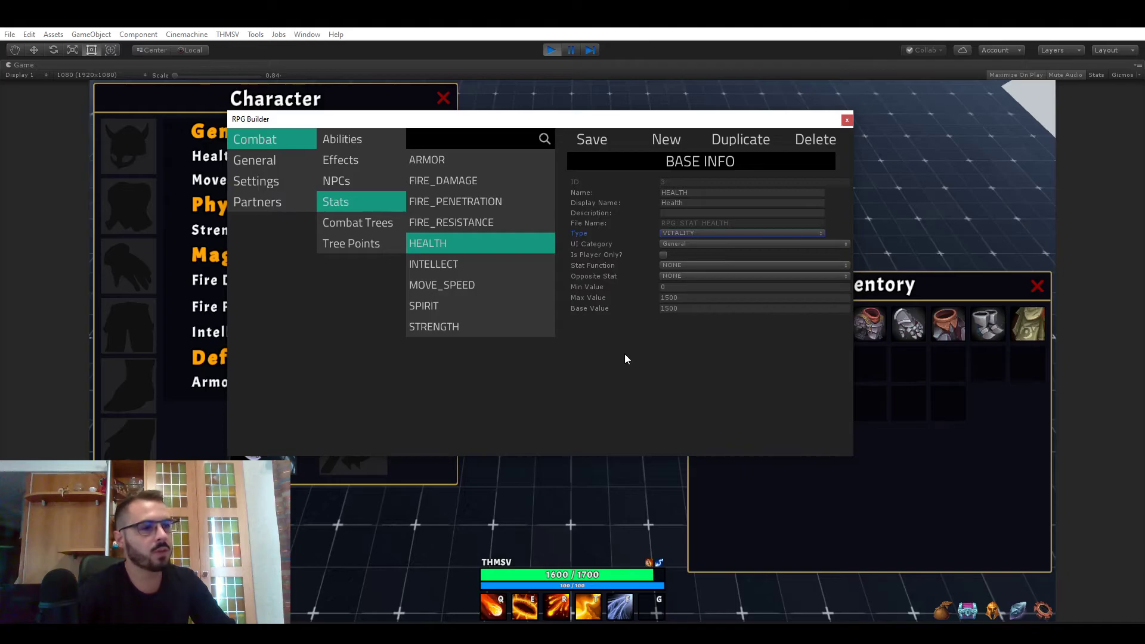
mouse_move(619, 353)
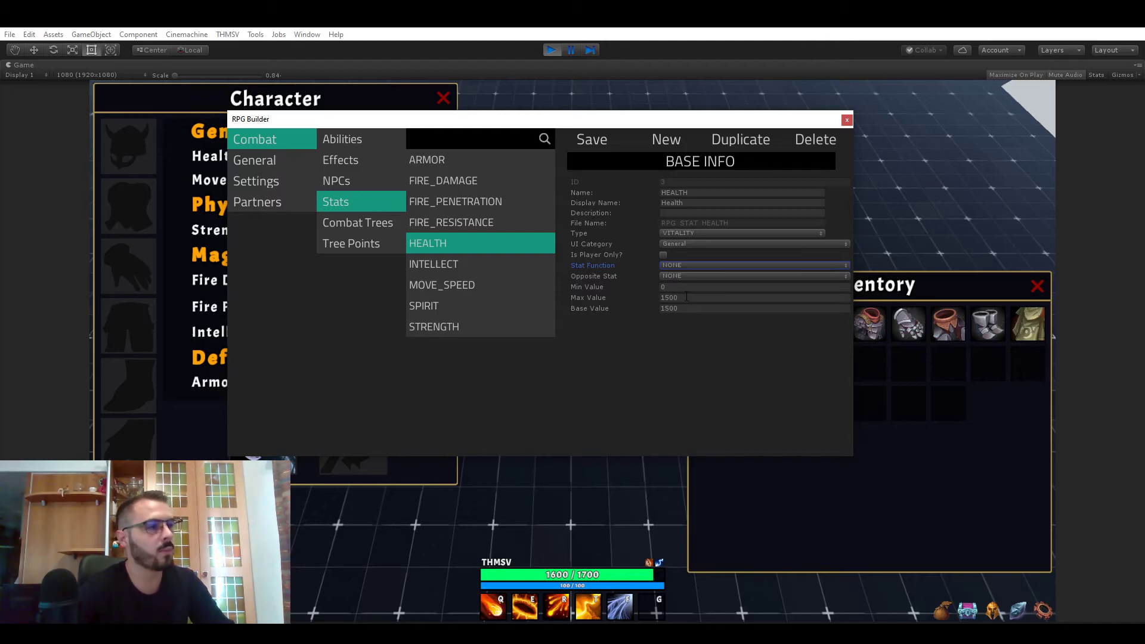
triple_click(752, 308)
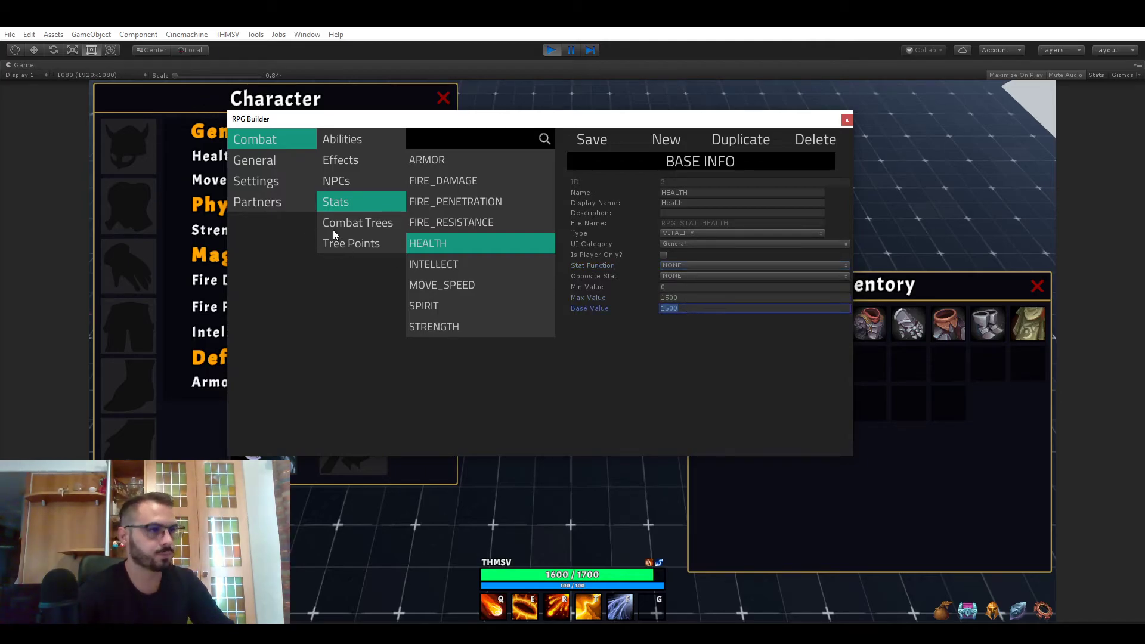
click(336, 180)
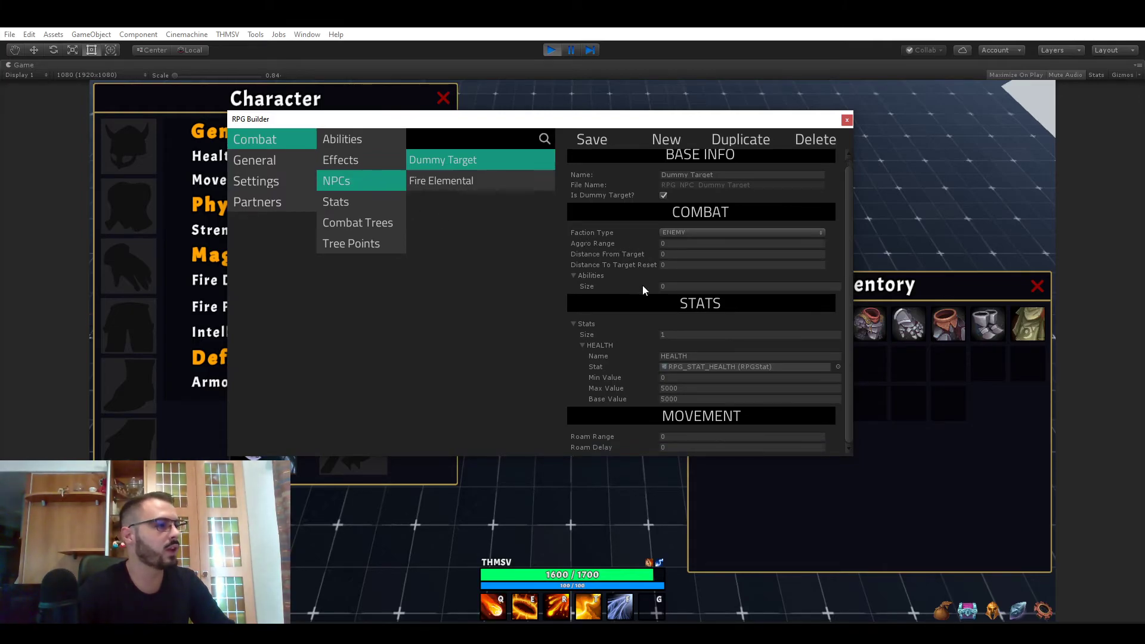
mouse_move(677, 334)
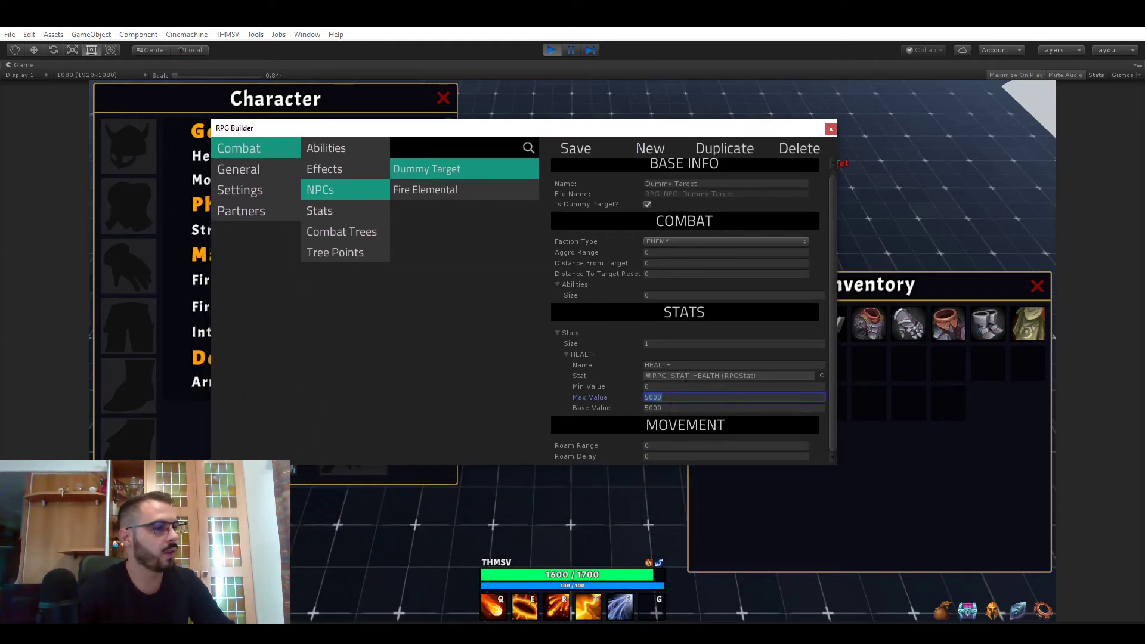
Review the Dummy Target's base health, return to the Stats list and select SPIRIT
click(730, 408)
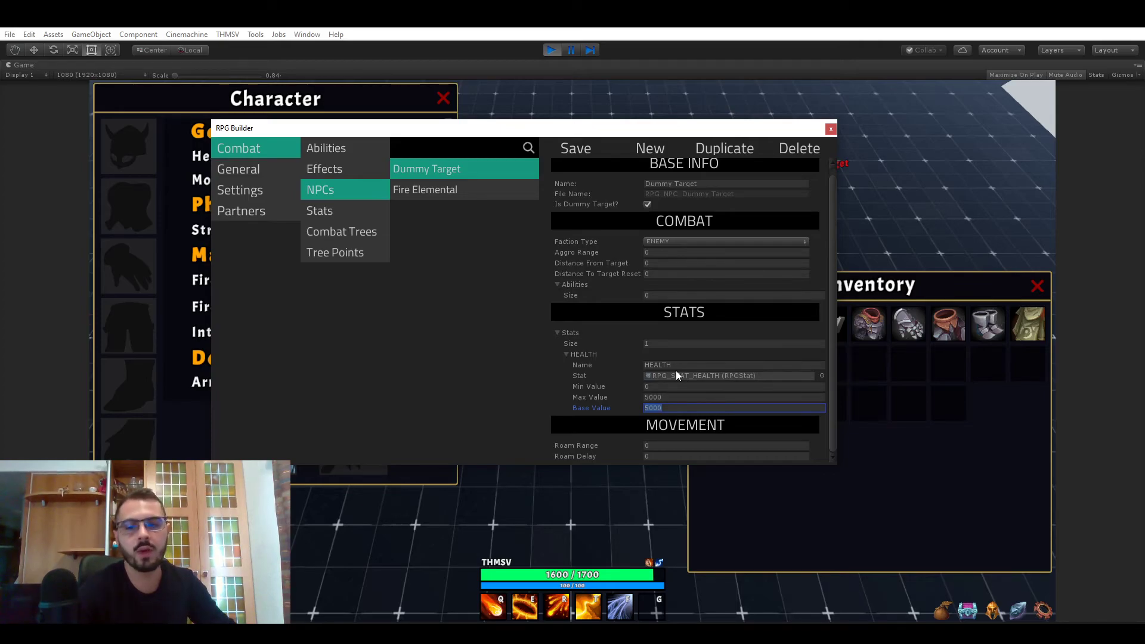
click(320, 210)
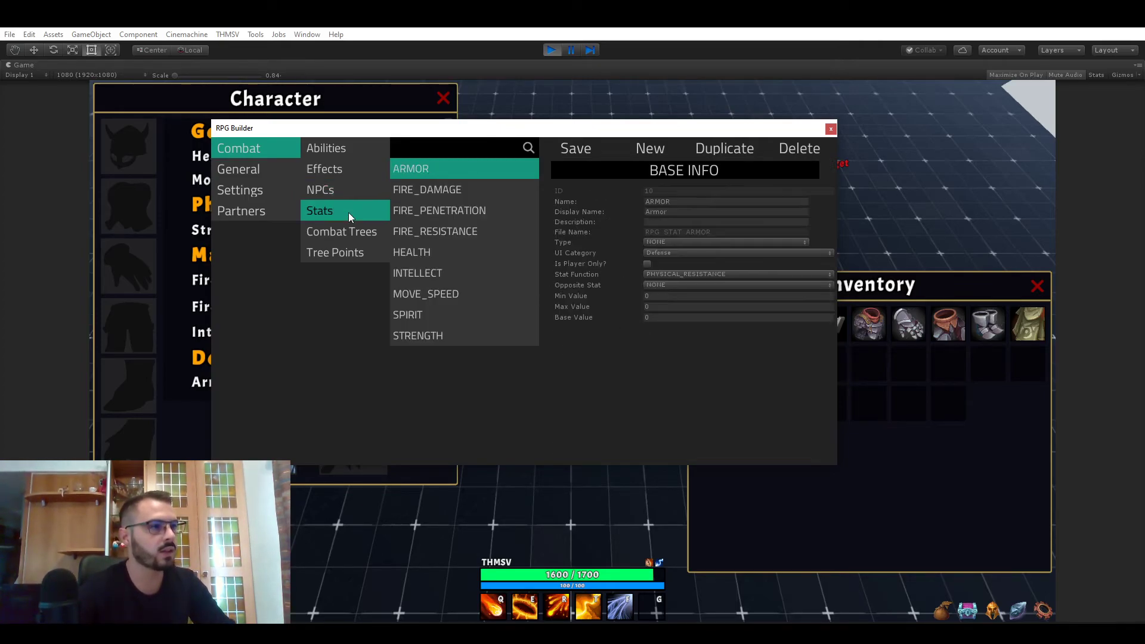
mouse_move(401, 213)
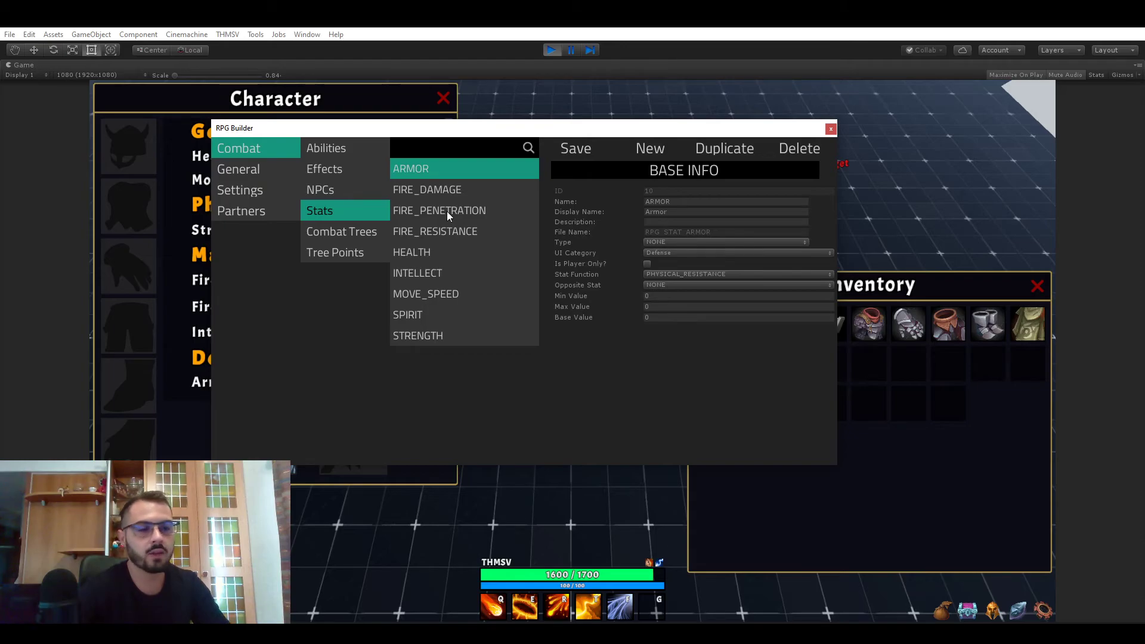
mouse_move(490, 265)
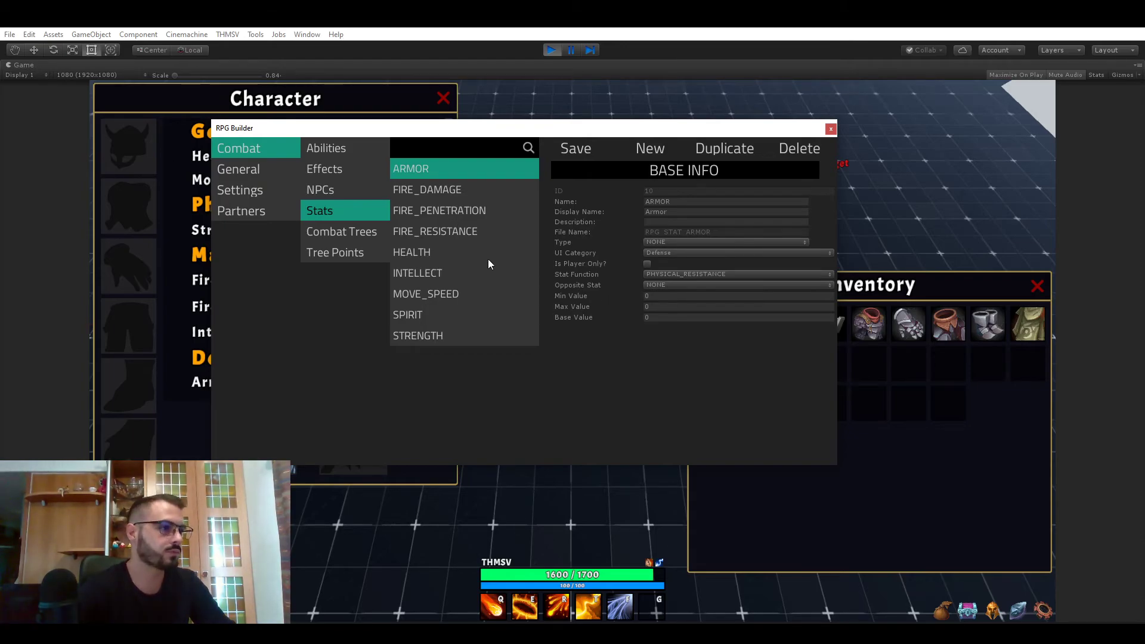
click(408, 315)
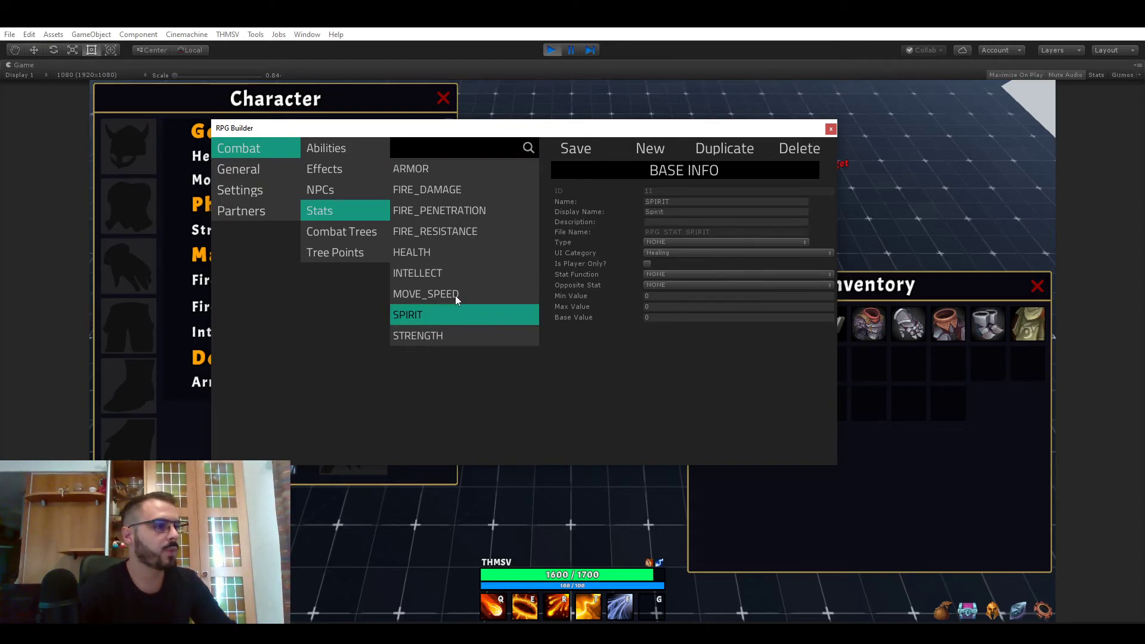
Select MOVE_SPEED (max 20, base 7) and reveal the Character panel's Movement Speed 7
click(426, 293)
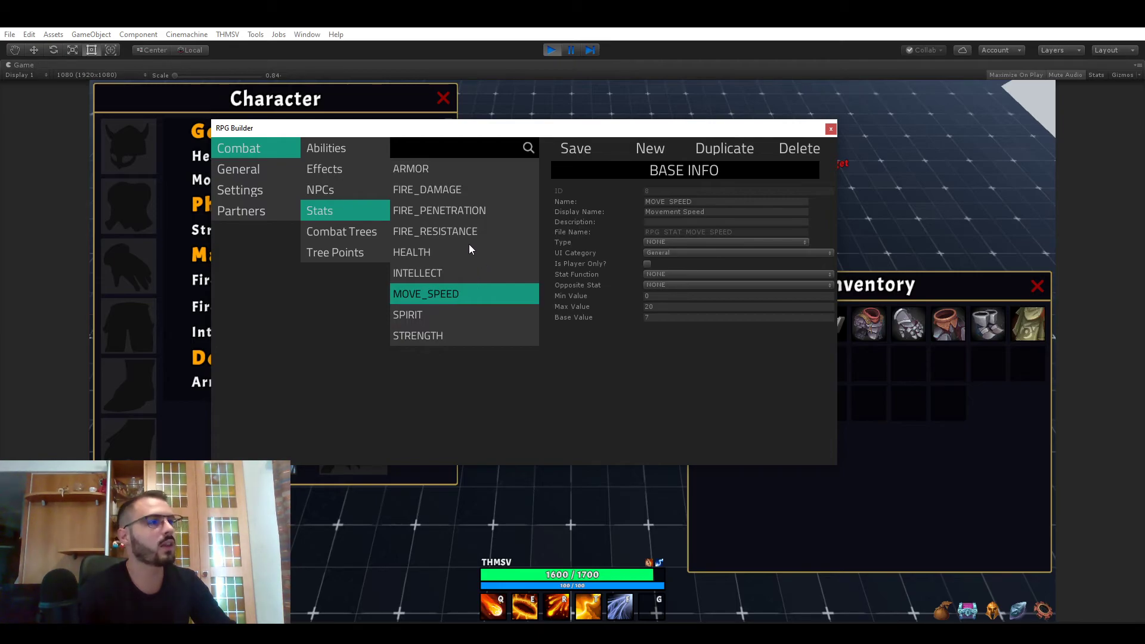
mouse_move(481, 136)
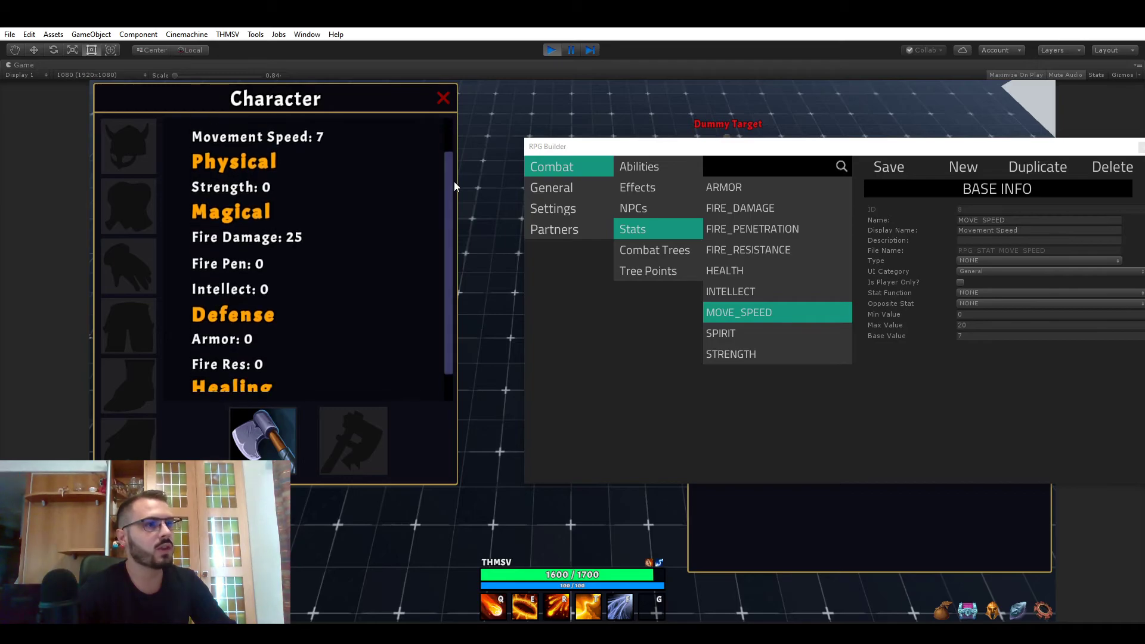
scroll(up, 3)
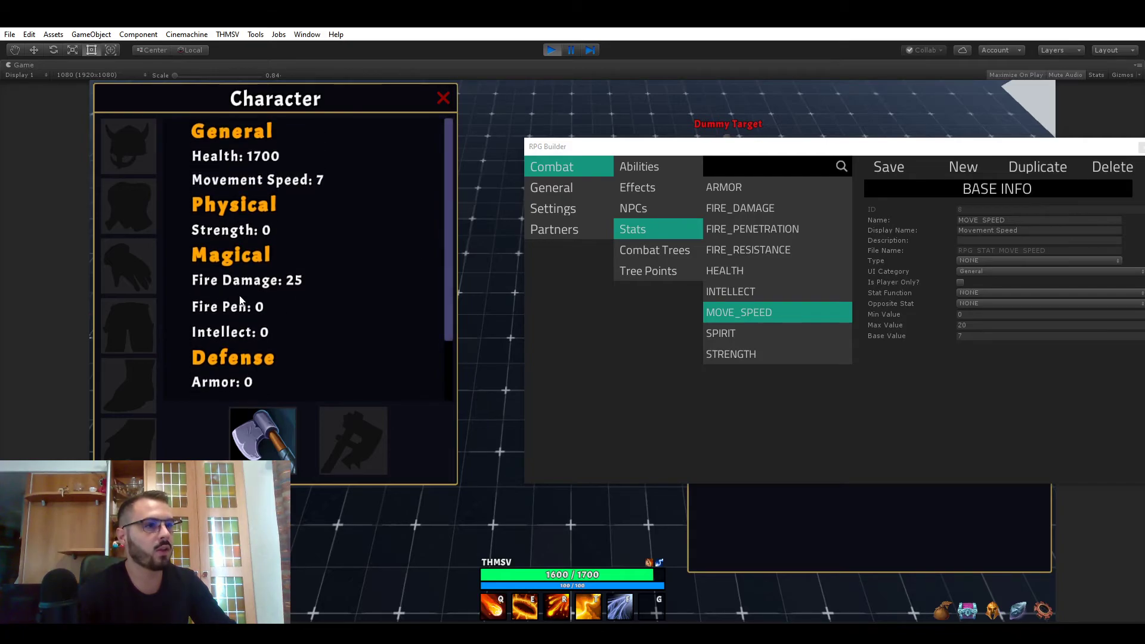
mouse_move(298, 192)
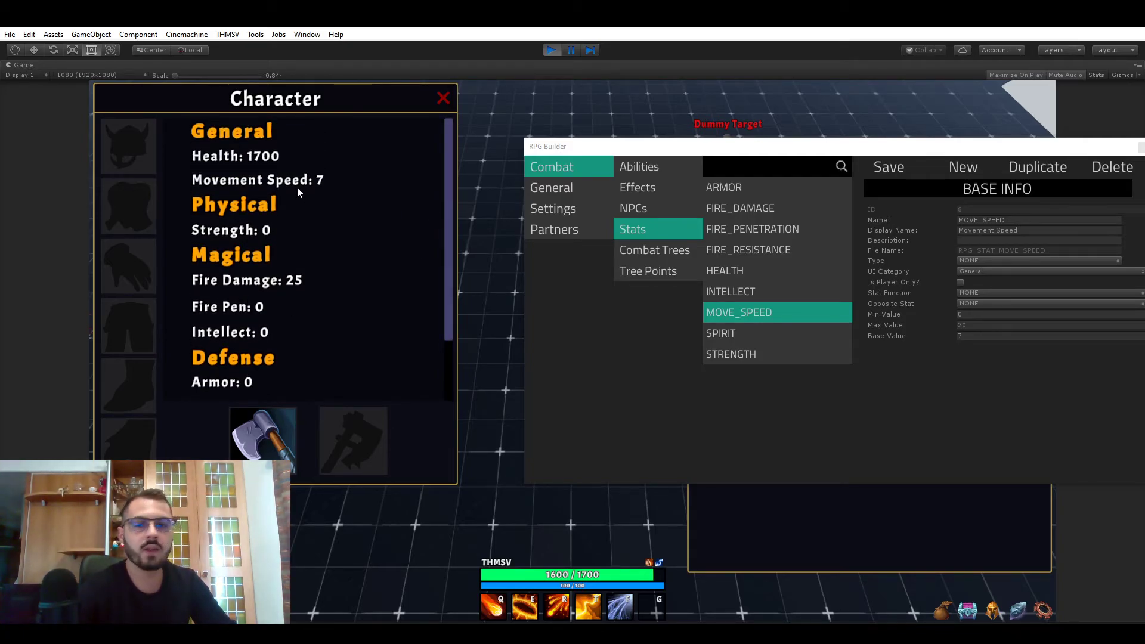
mouse_move(345, 201)
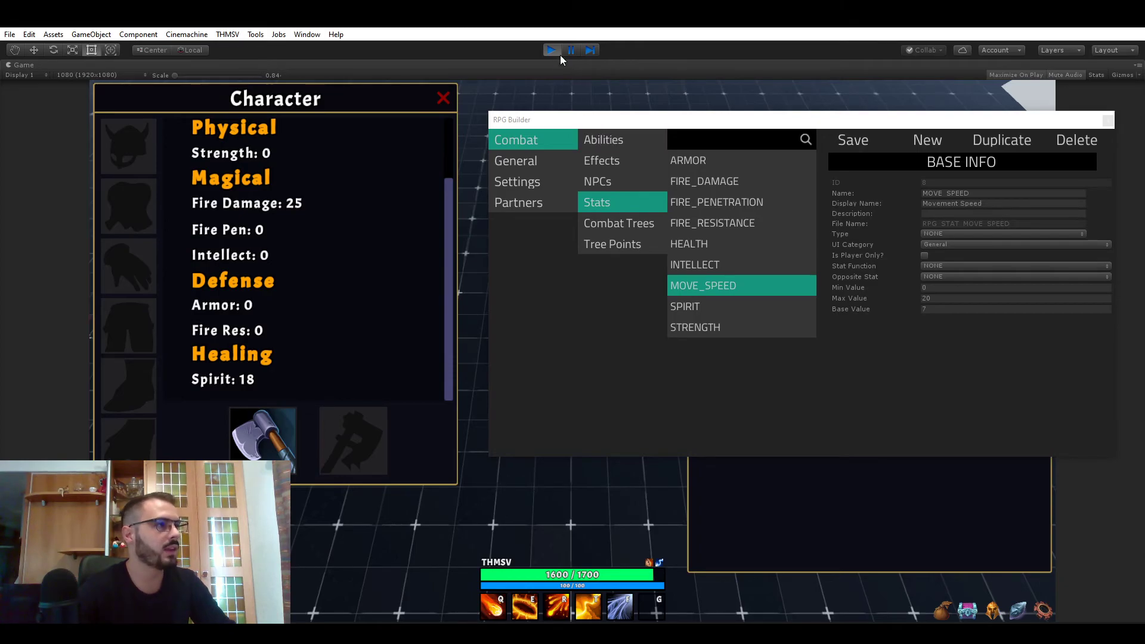
Check FIRE_DAMAGE's available UI categories, then go to the editor's general Saving Settings
click(552, 50)
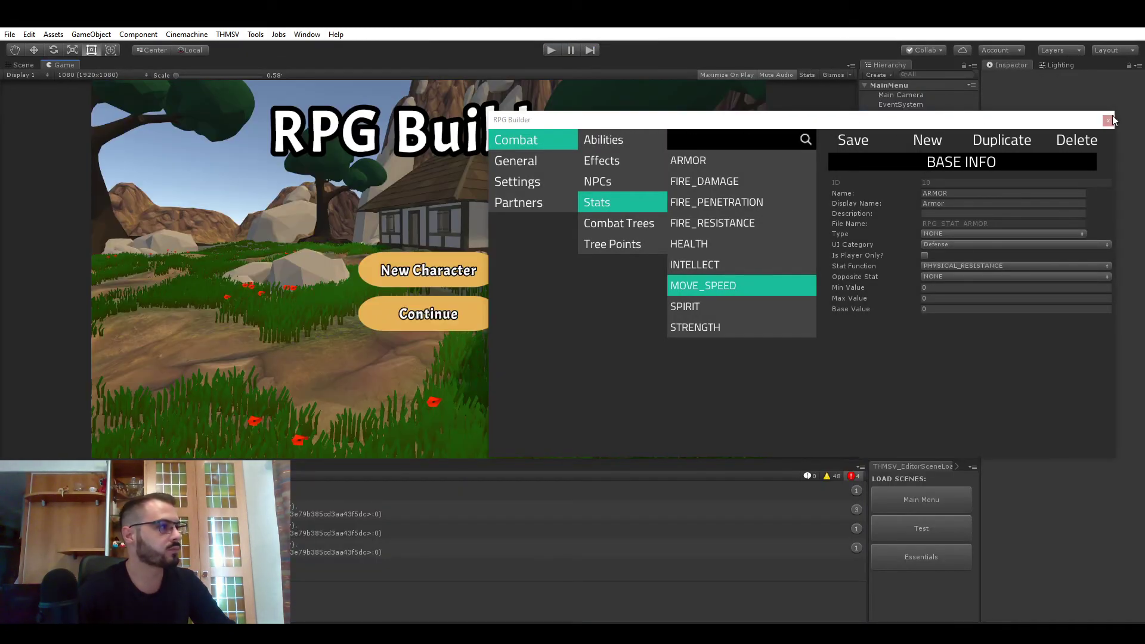
click(604, 139)
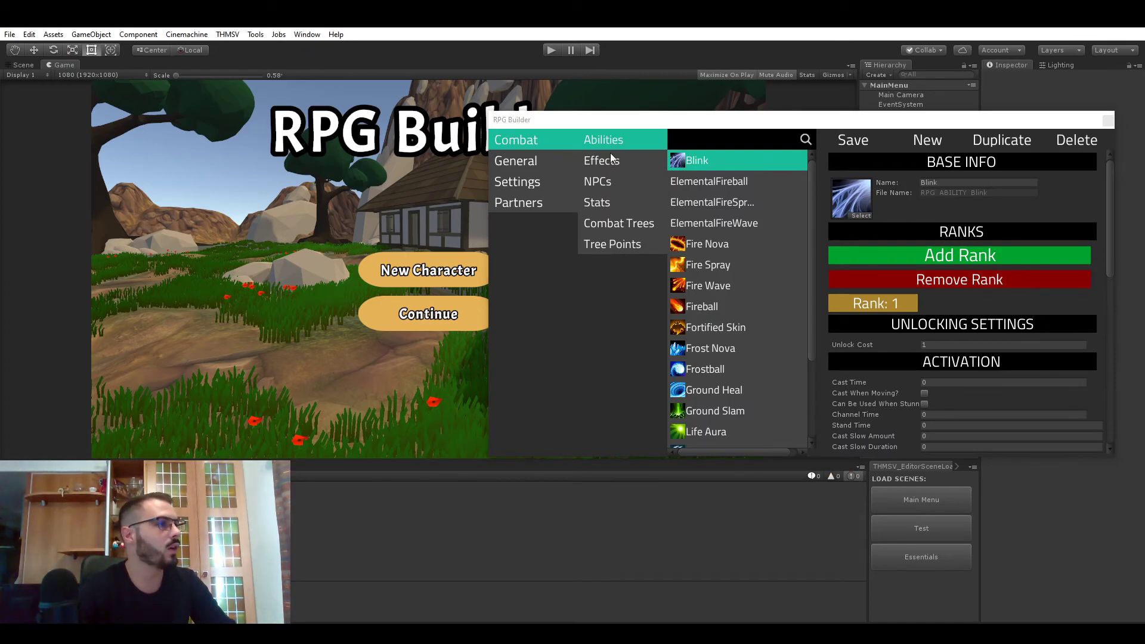
click(597, 203)
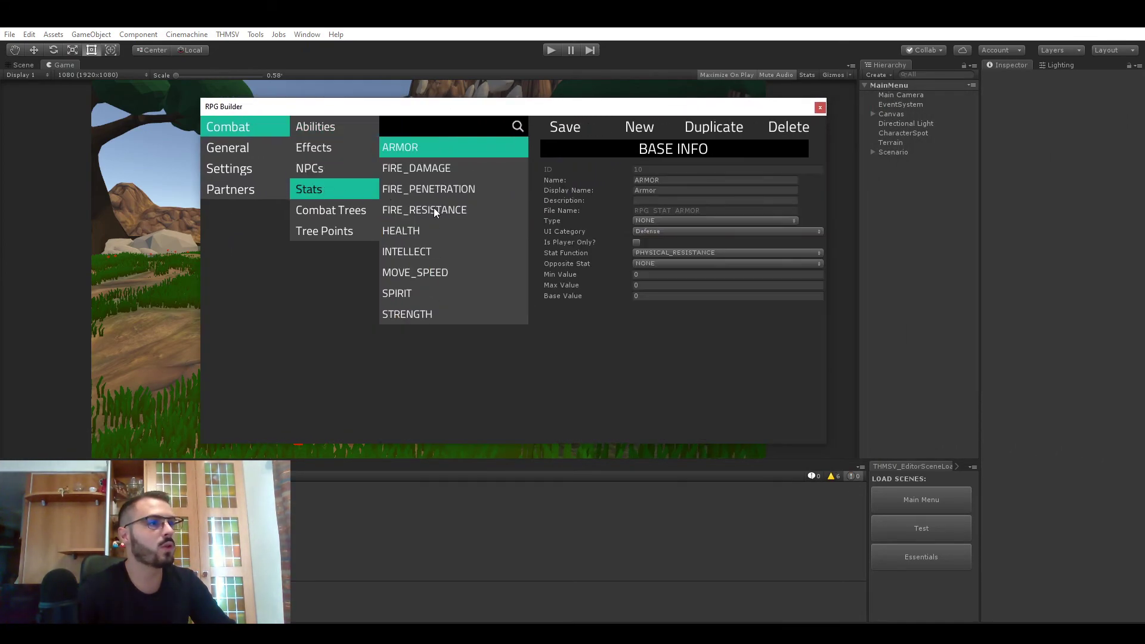
click(416, 168)
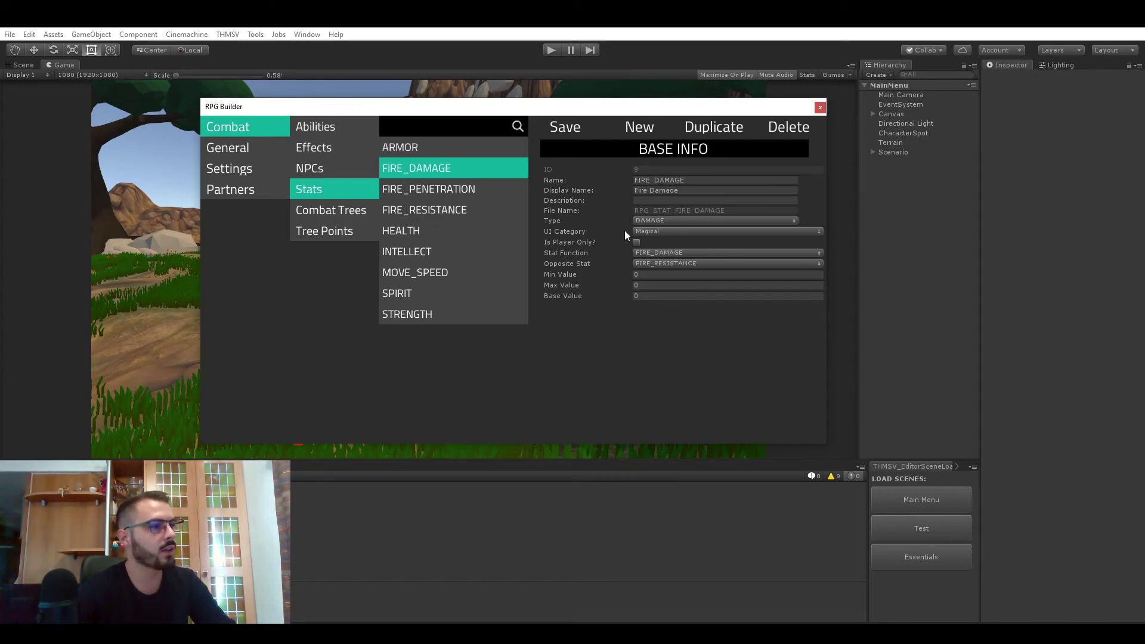
click(725, 231)
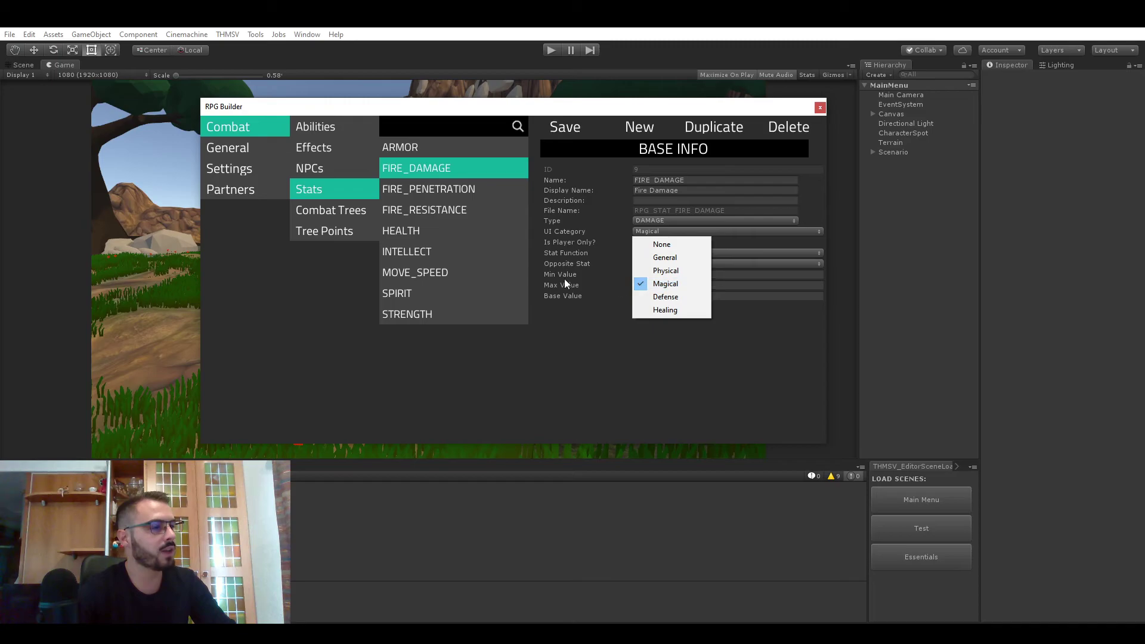
click(229, 169)
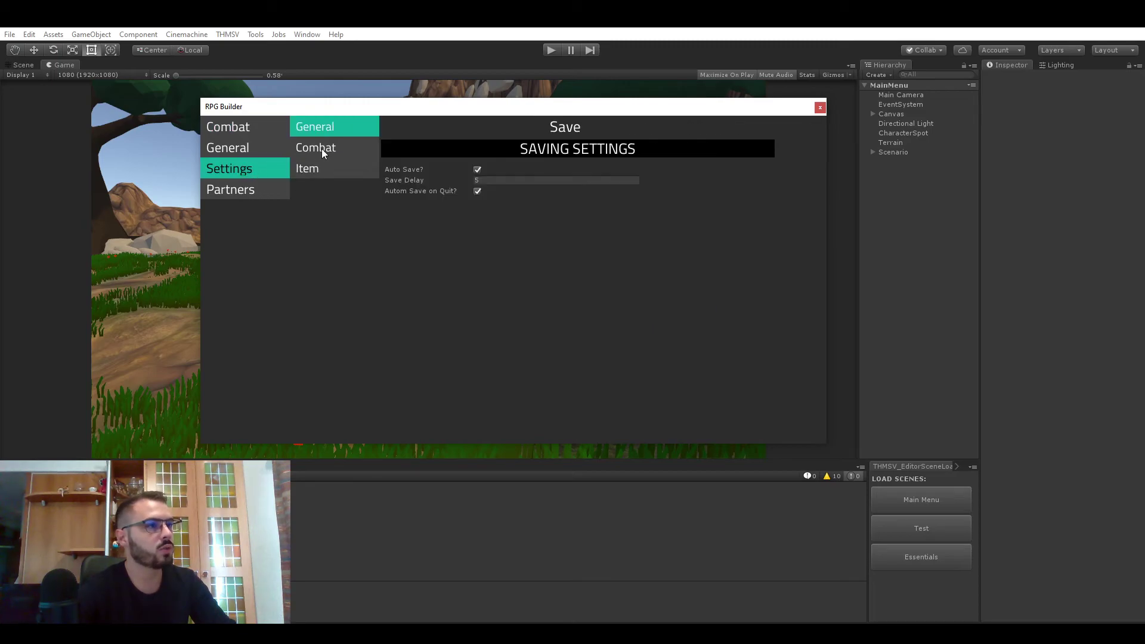
Add a seventh UI Stats Category named 'Video' in Combat settings and return to Stats
click(315, 147)
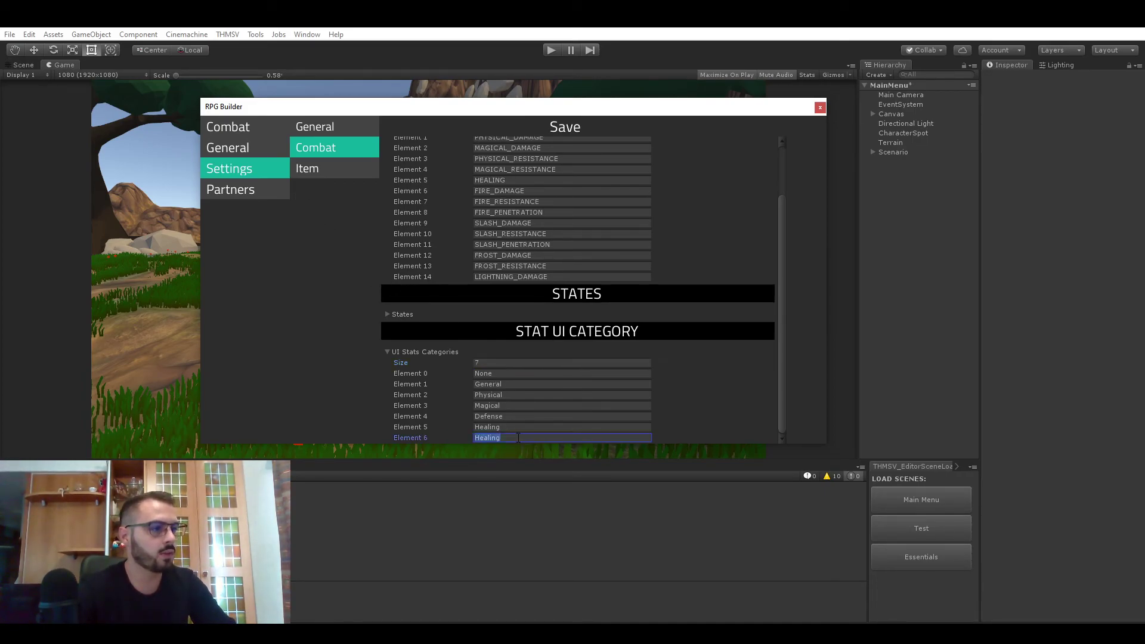
text(Video)
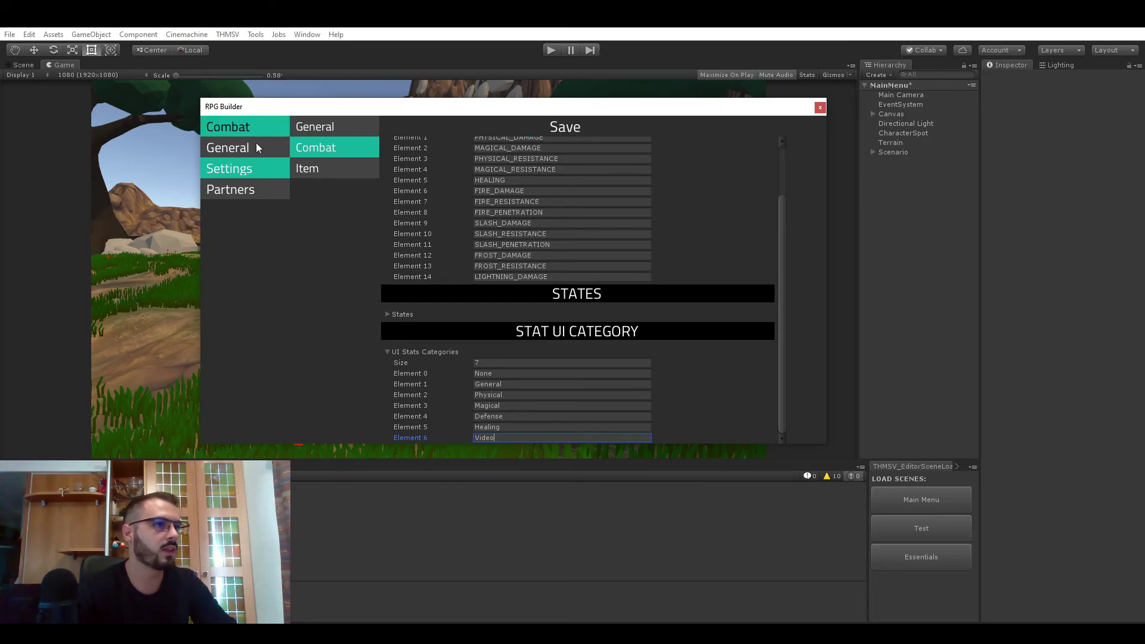
click(308, 189)
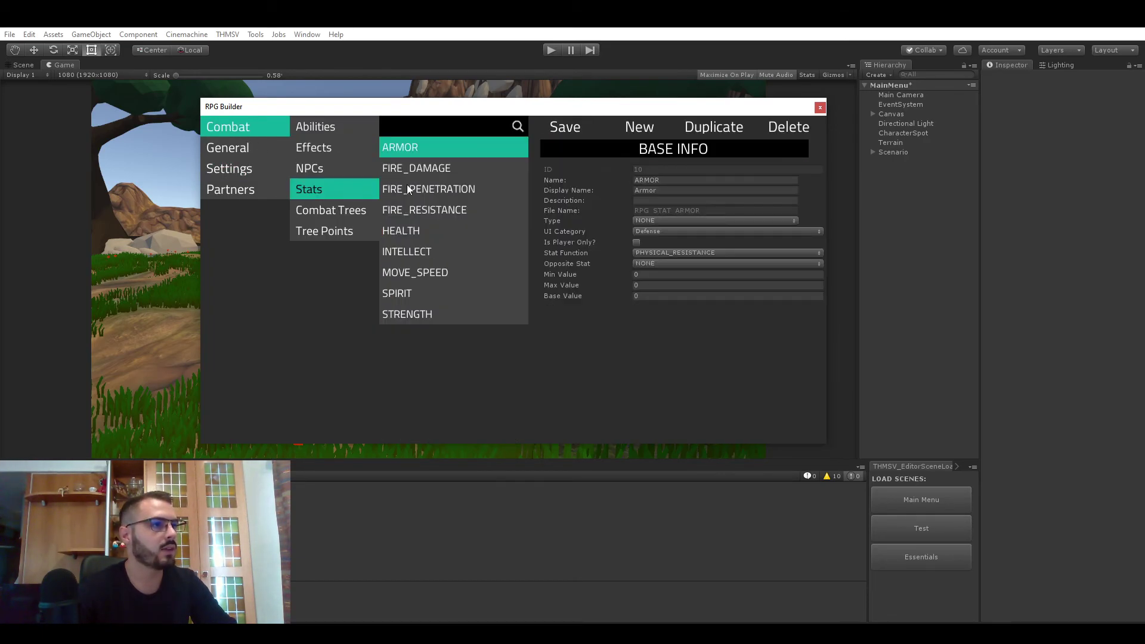
Create a new stat with Name and Display Name 'Tutorial' in the Video category
click(638, 127)
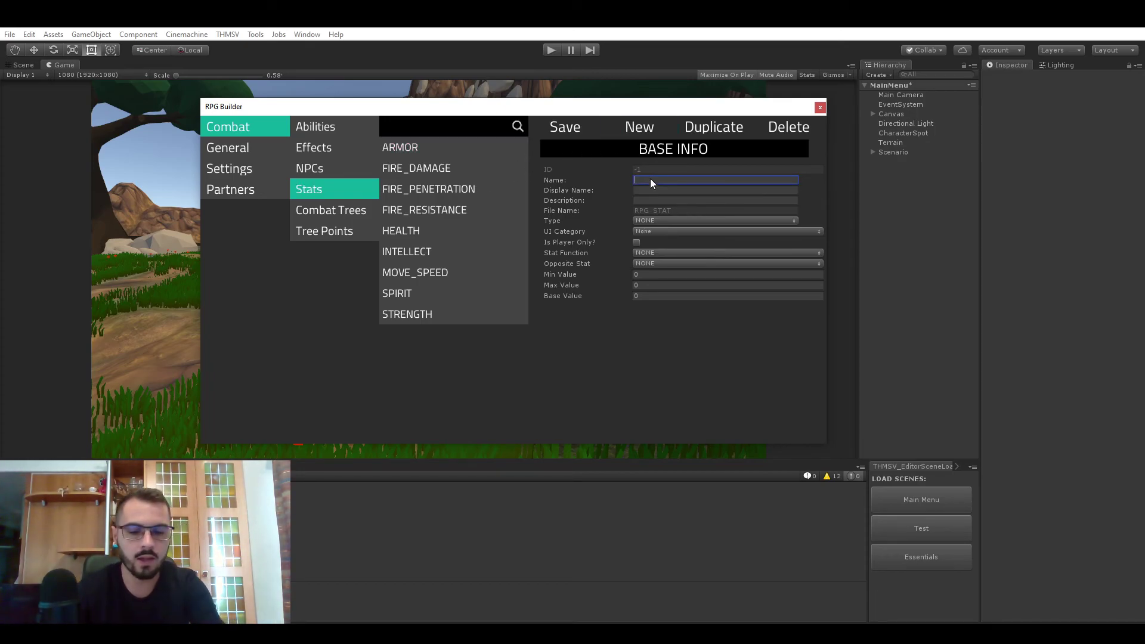
text(Tutorial)
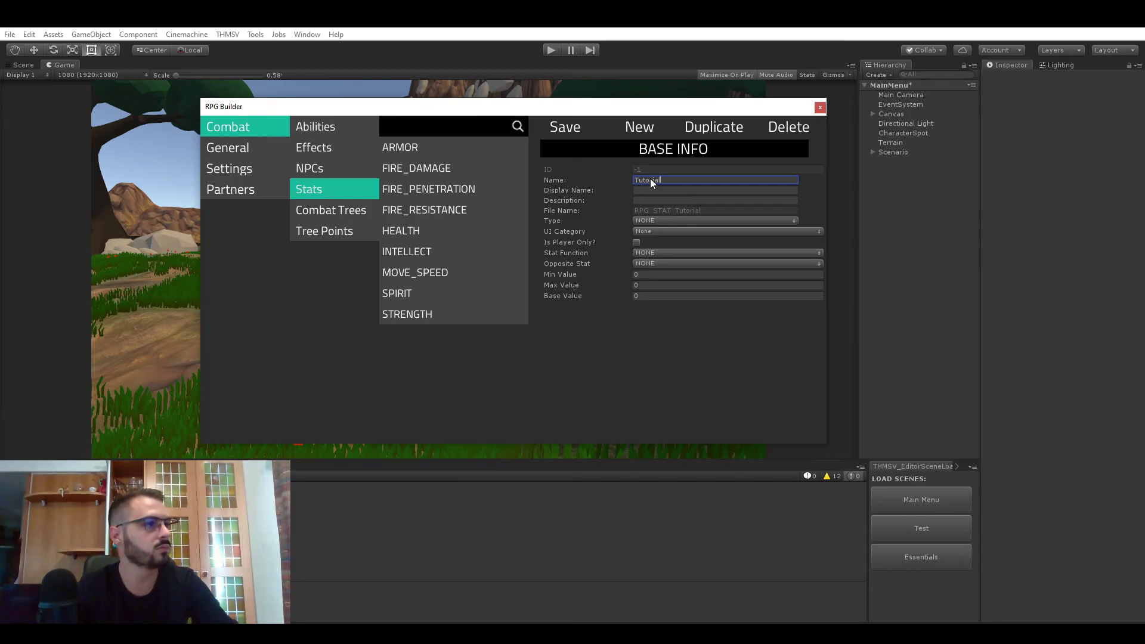
click(716, 189)
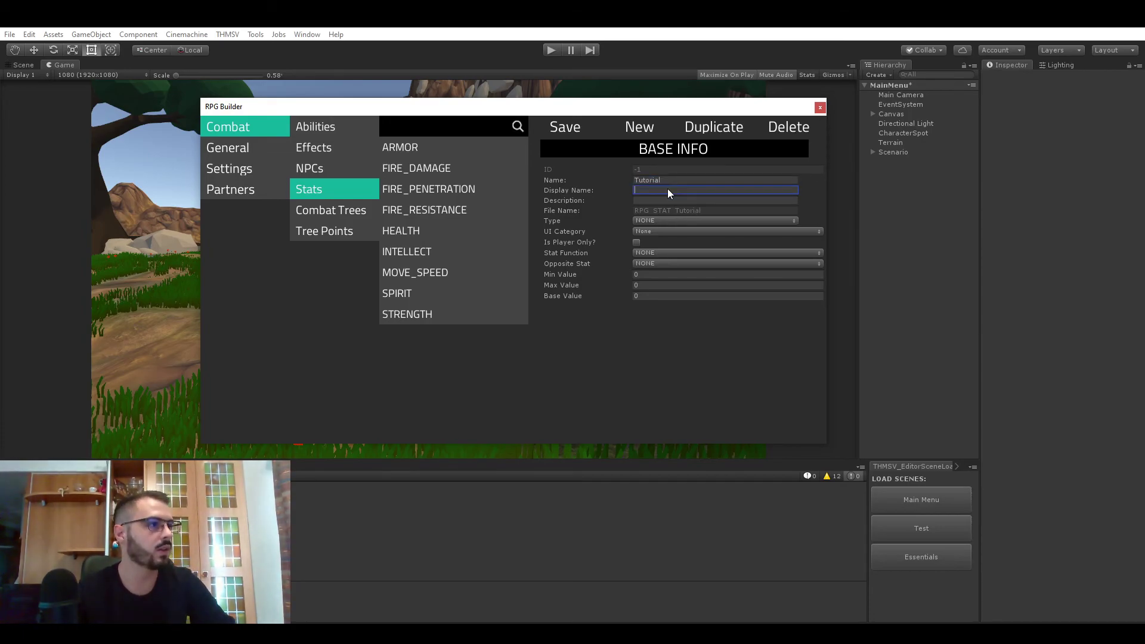
text(Tutorial)
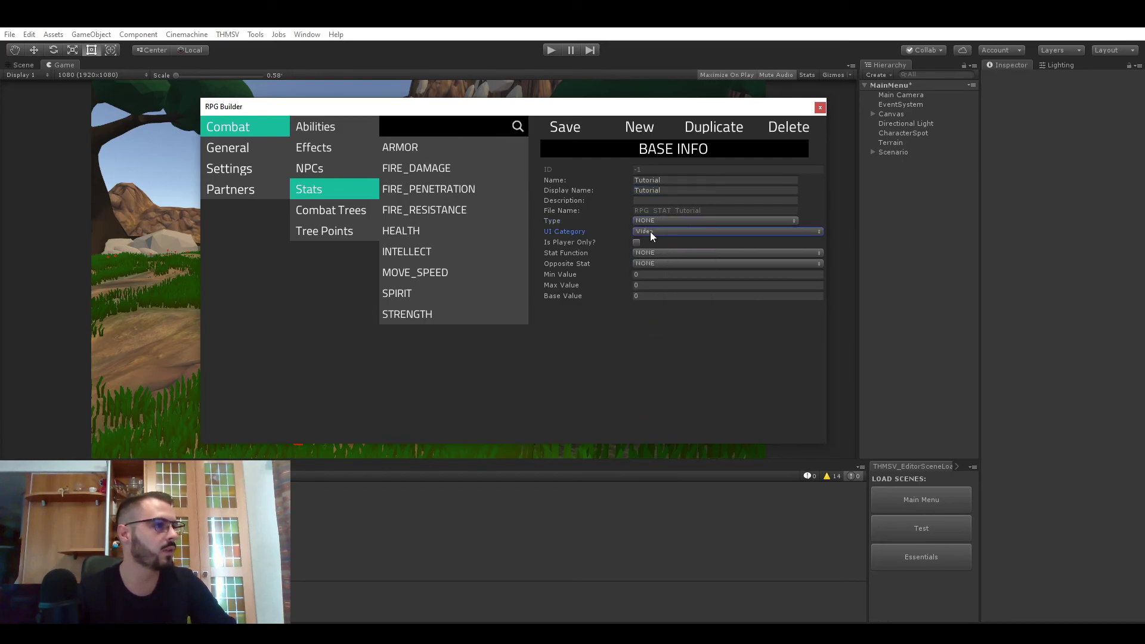
mouse_move(579, 171)
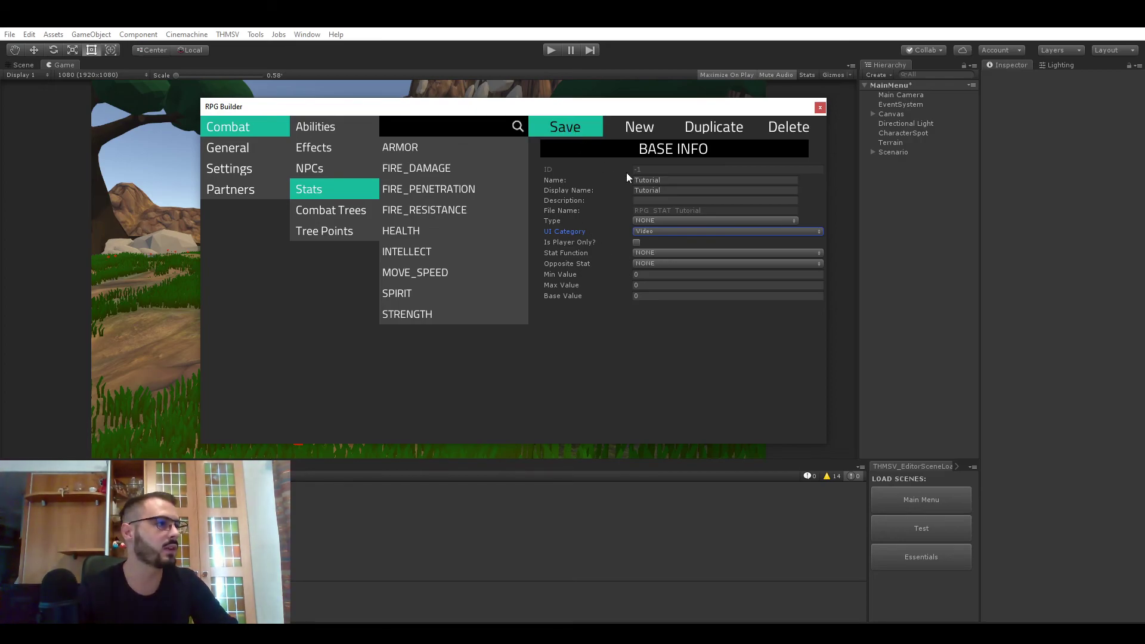
mouse_move(824, 111)
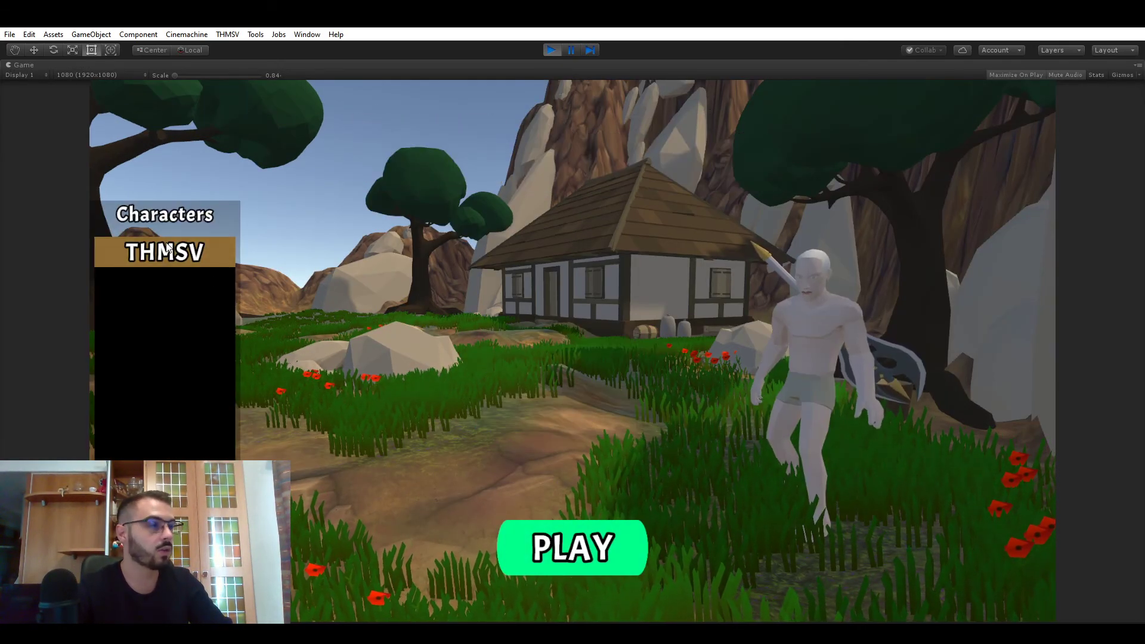
Enter the game and scroll the Character panel to the Video section showing Tutorial: 0
click(571, 547)
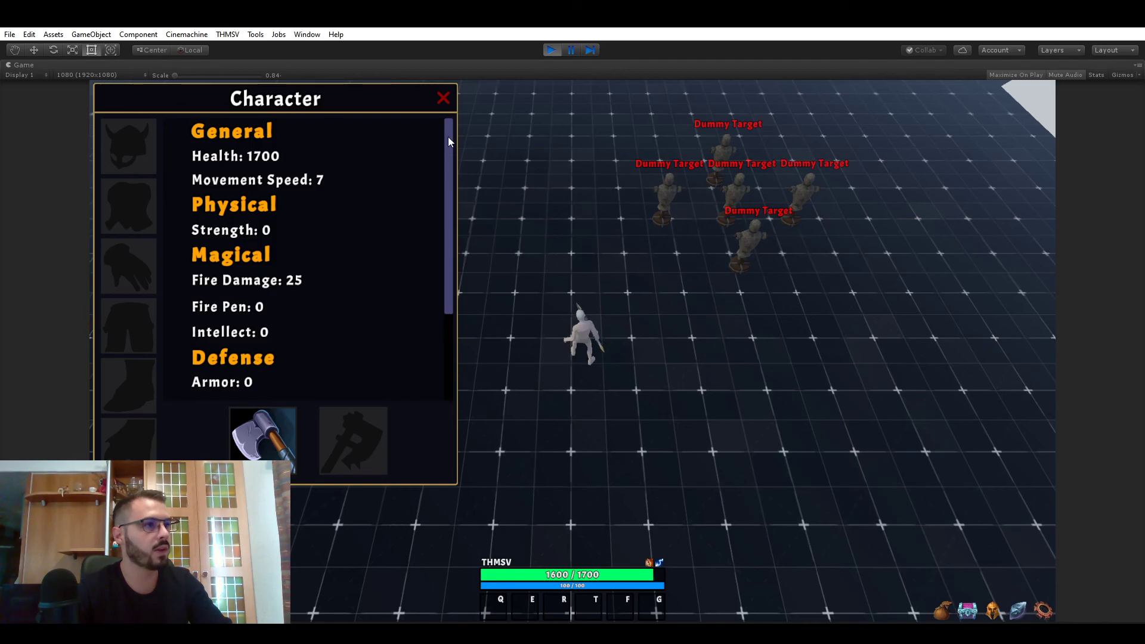
scroll(down, 3)
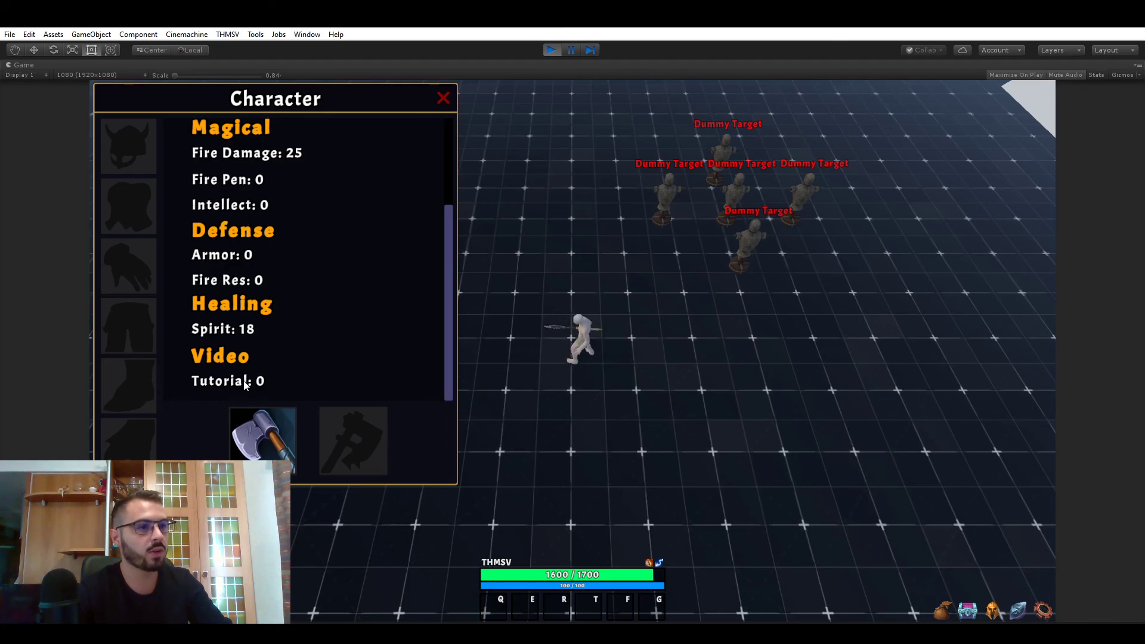
mouse_move(420, 363)
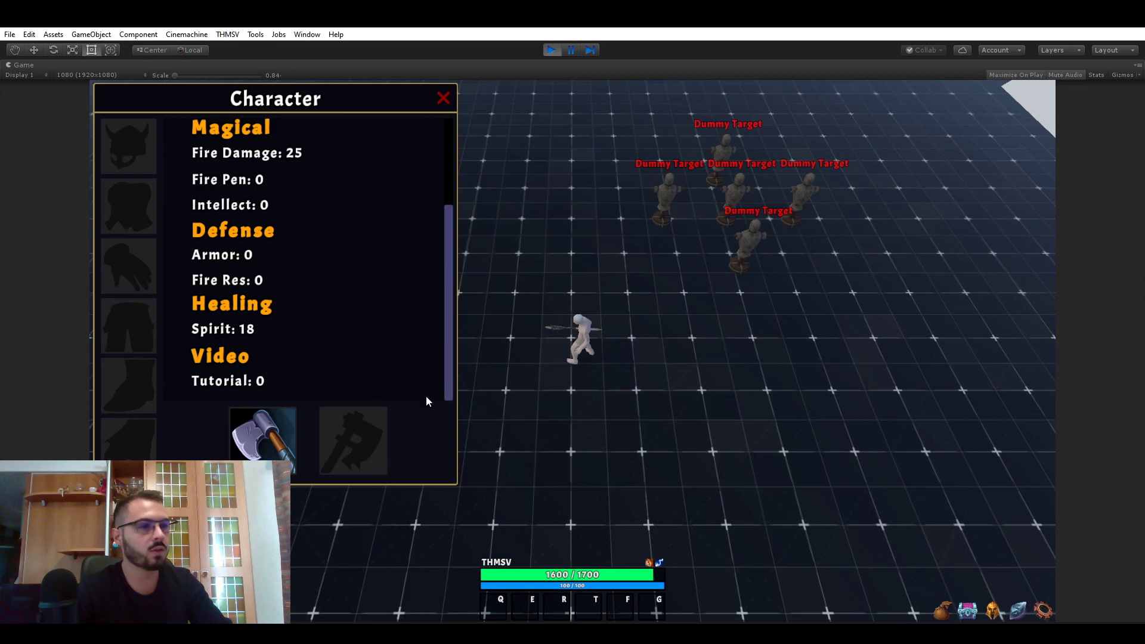
mouse_move(357, 430)
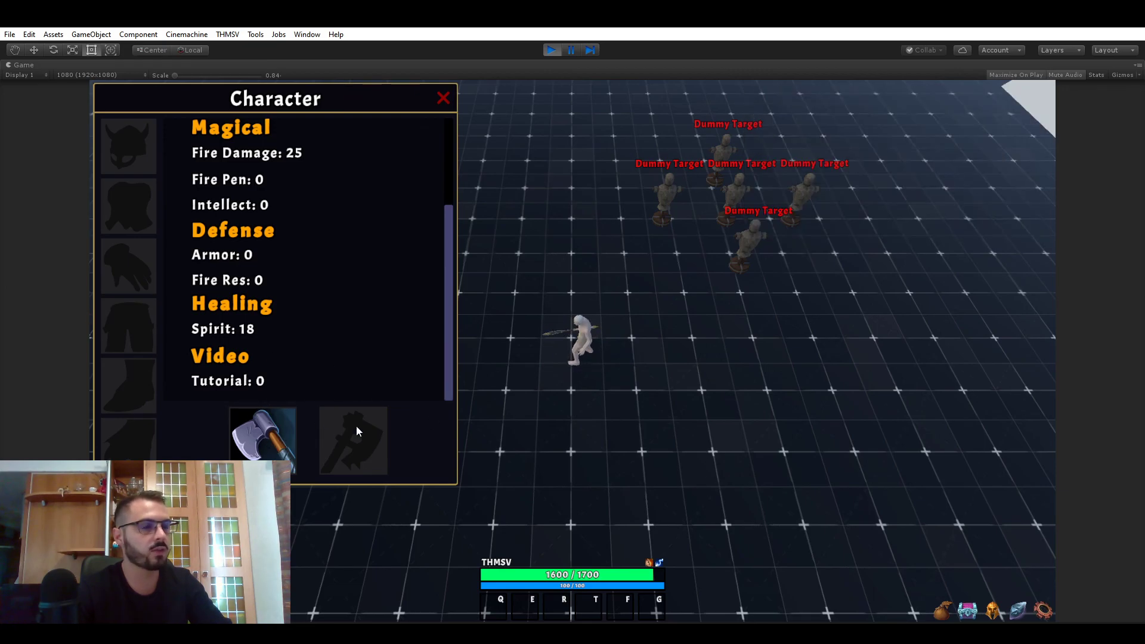
mouse_move(478, 368)
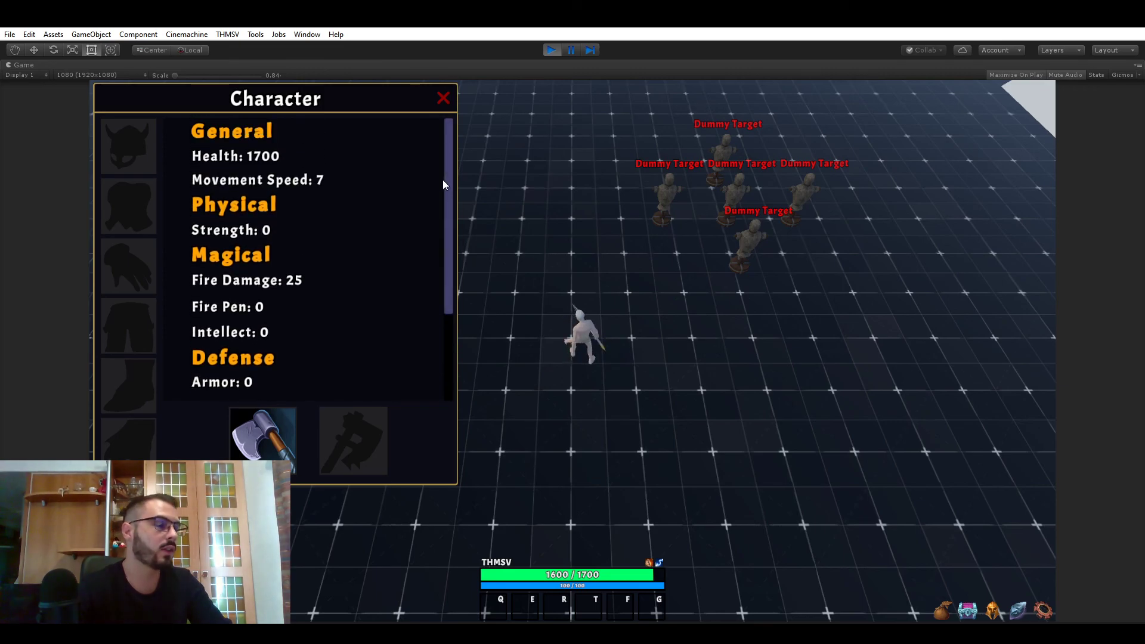
Reopen RPG Builder's Stats list and view the FIRE_RESISTANCE and INTELLECT stats
click(252, 48)
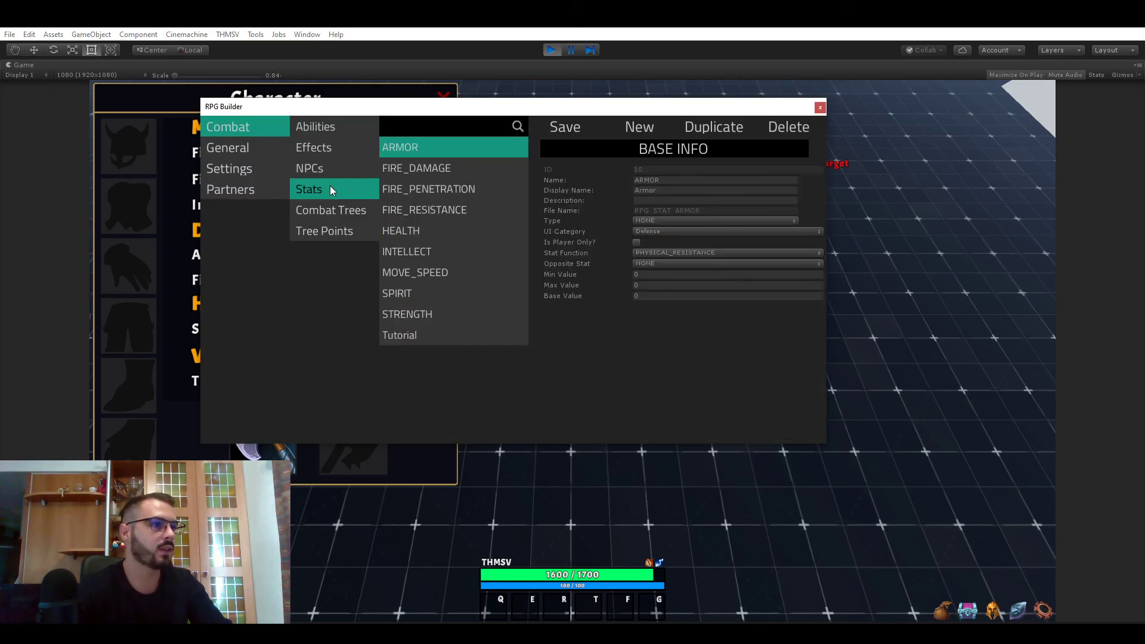
click(425, 210)
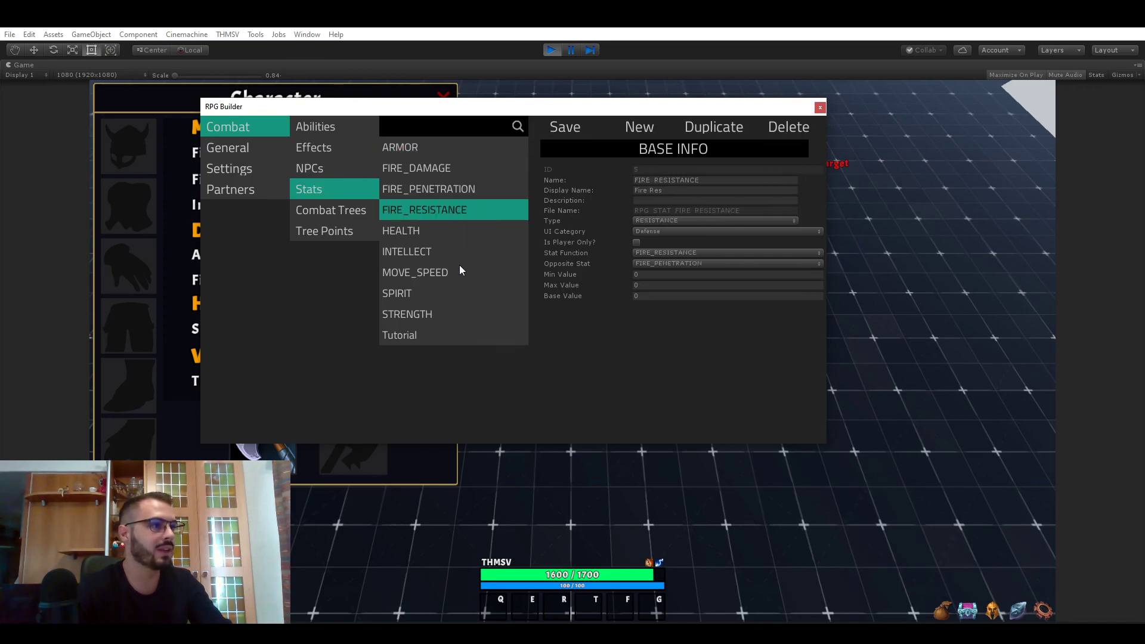
mouse_move(504, 264)
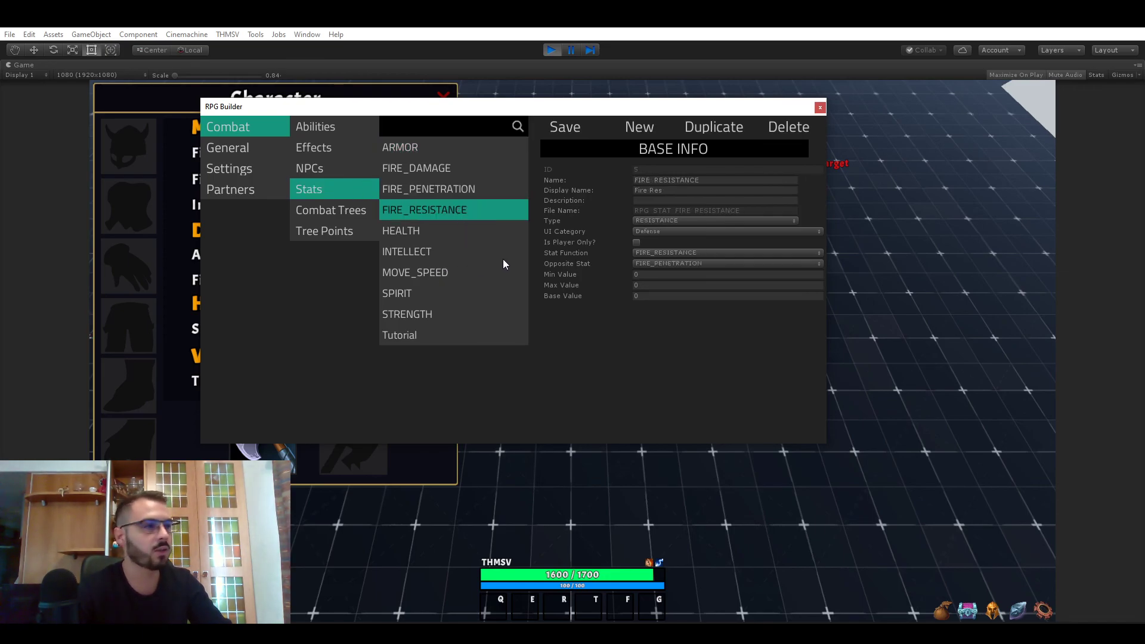
click(407, 252)
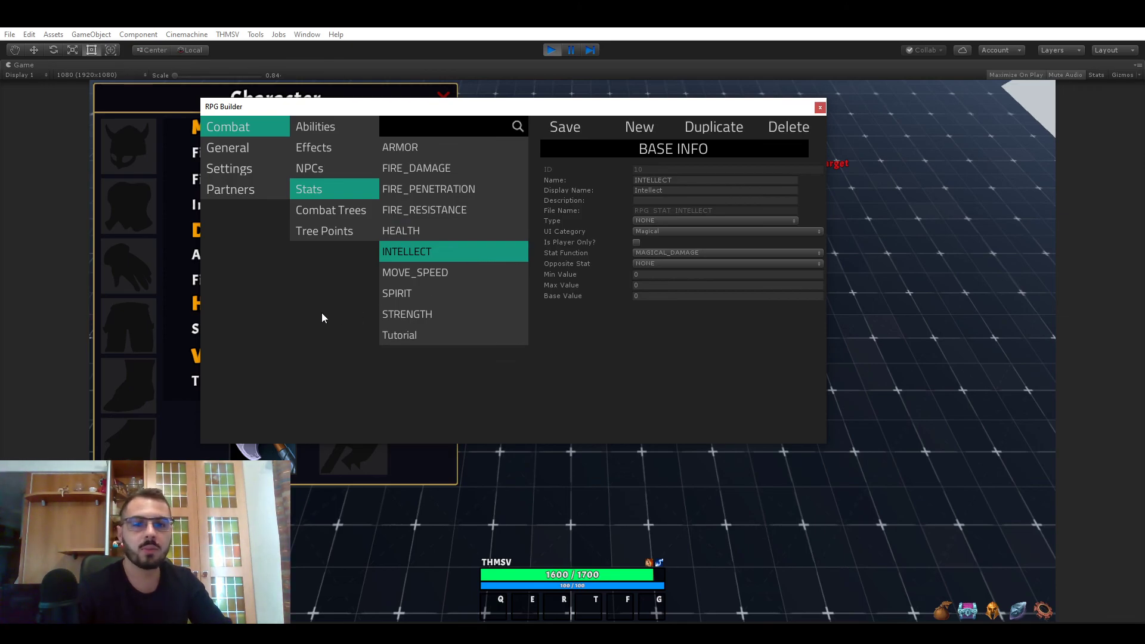
mouse_move(460, 284)
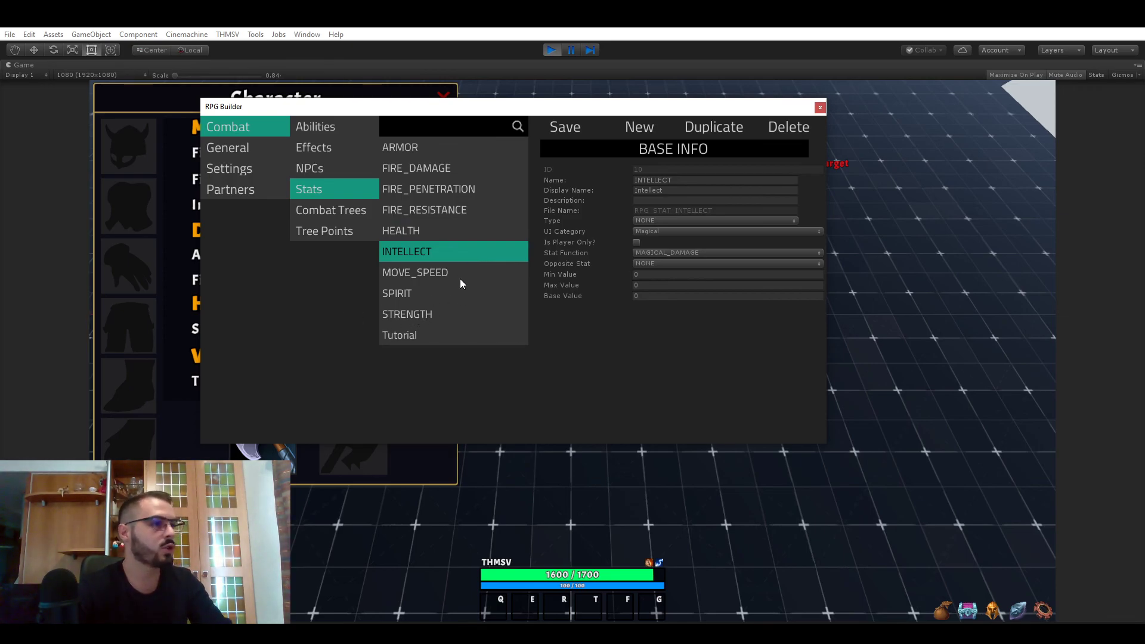
mouse_move(451, 277)
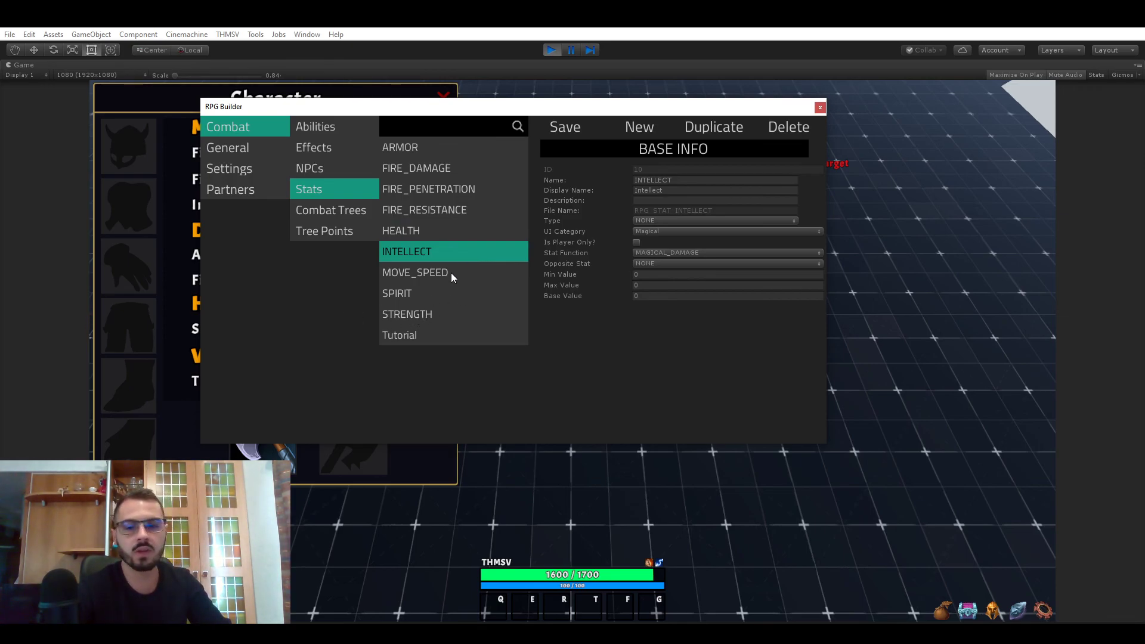